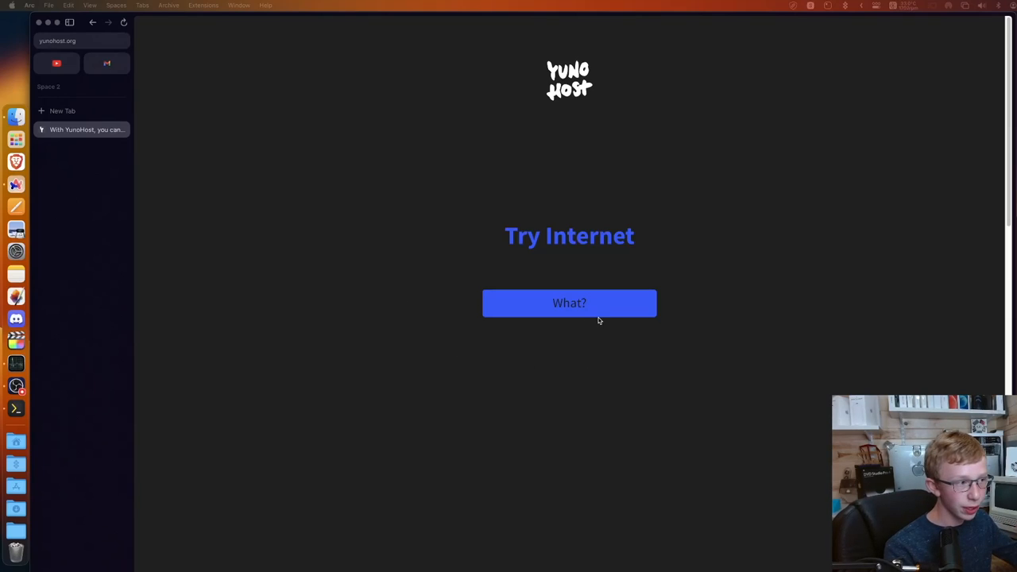
Reach the Install YunoHost guide via 'Get started' and choose the 'Regular computer' hardware option
scroll(down, 3)
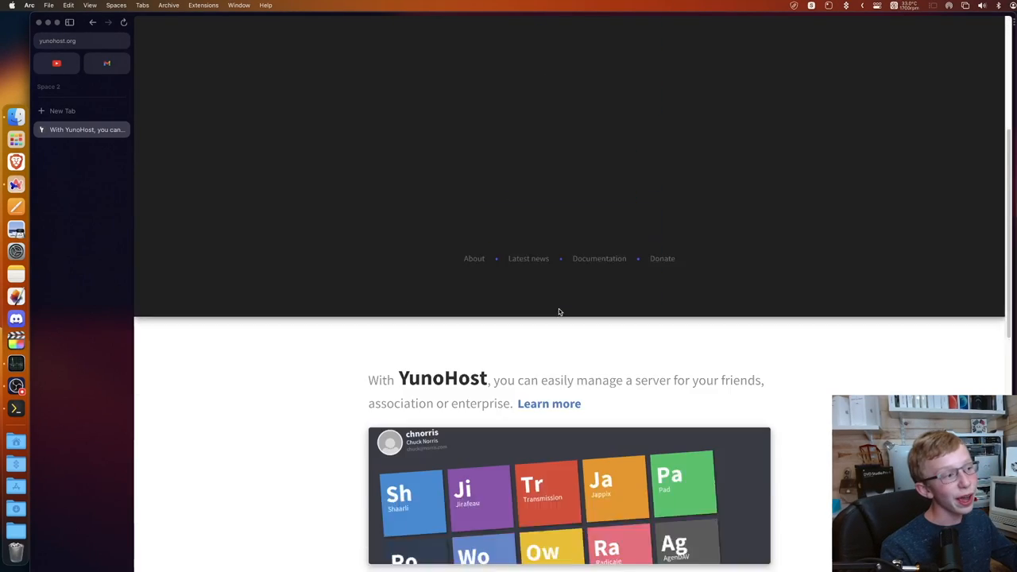
scroll(down, 3)
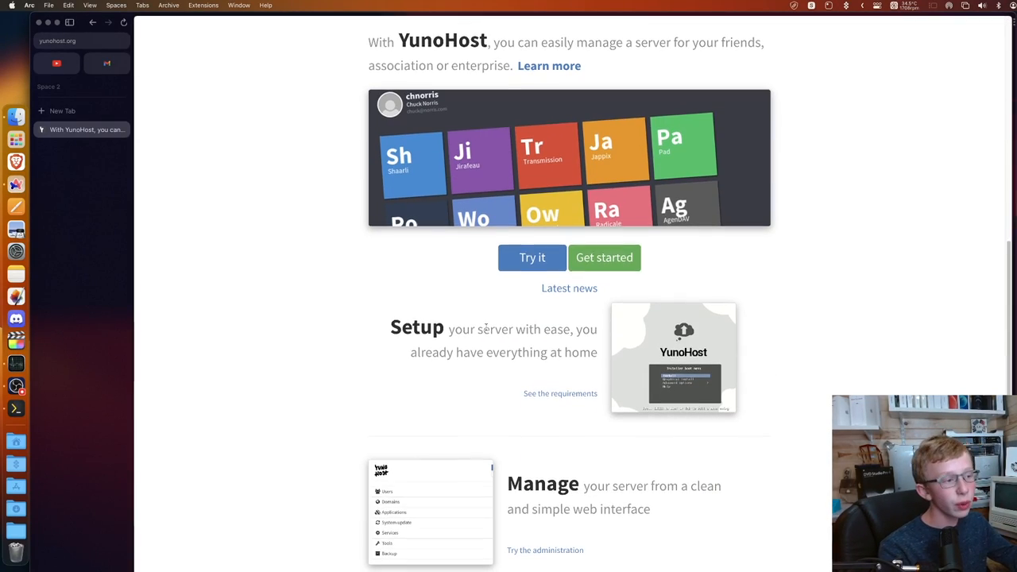
scroll(down, 3)
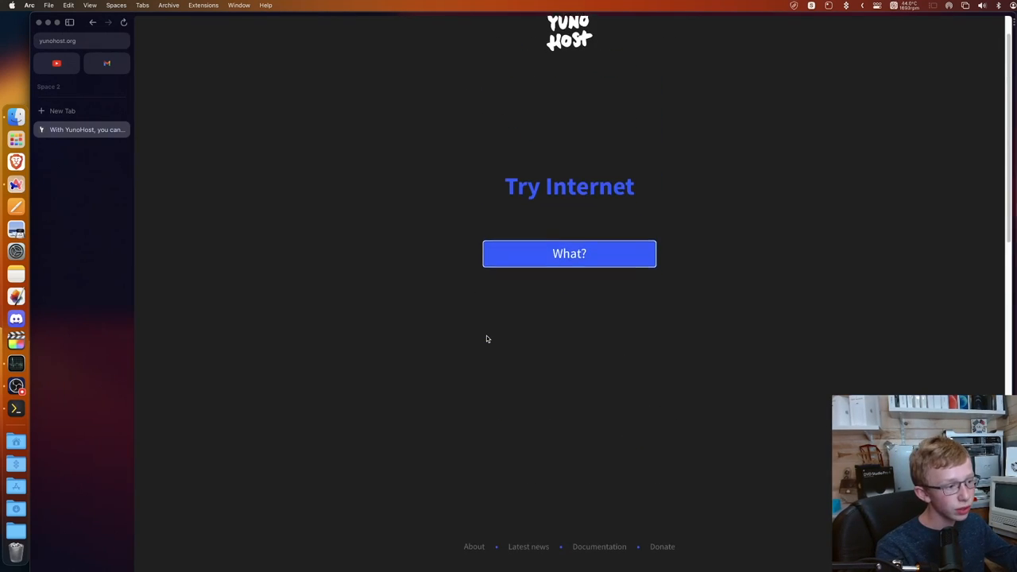
scroll(down, 3)
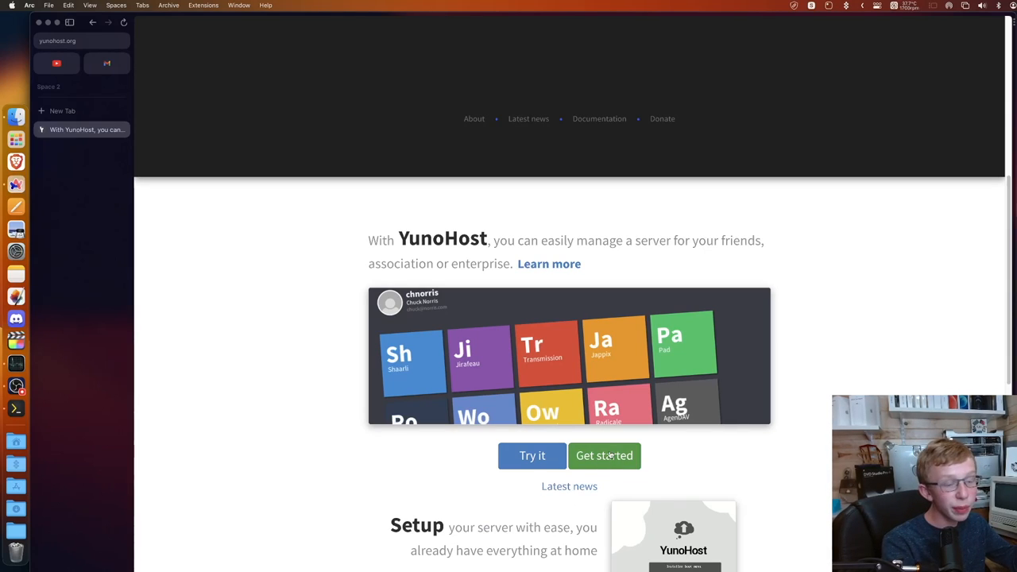
click(603, 454)
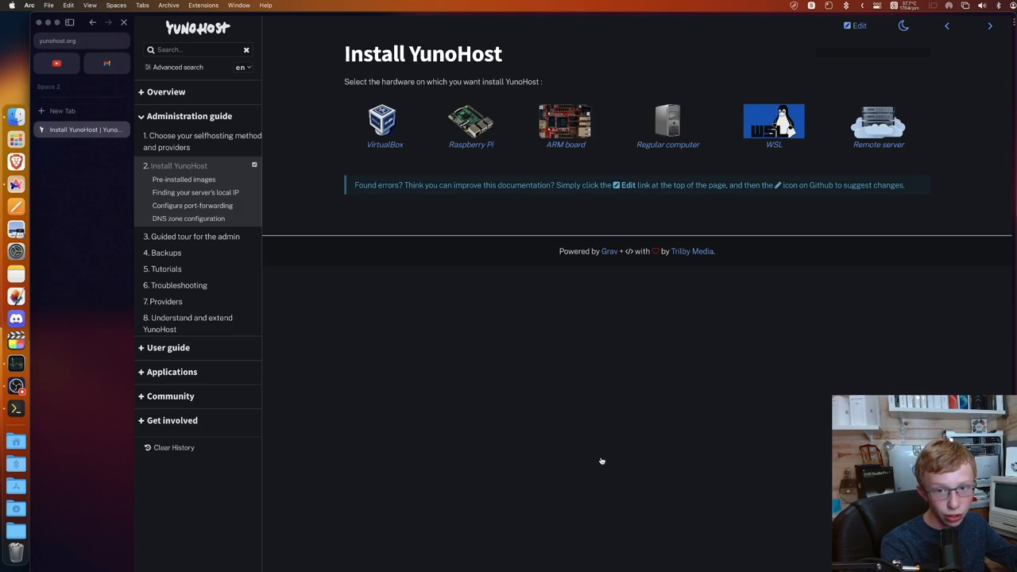
mouse_move(531, 411)
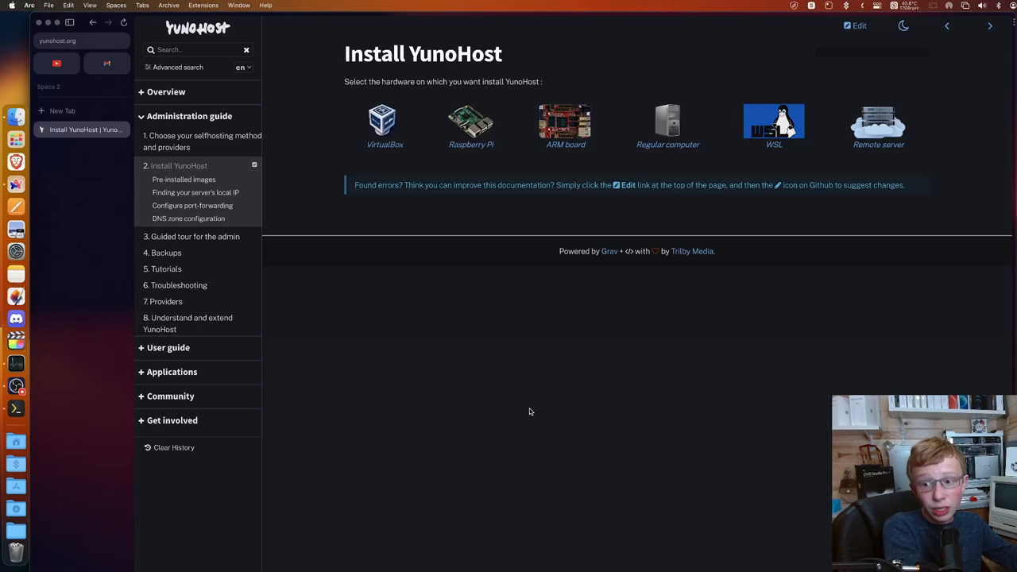
mouse_move(444, 381)
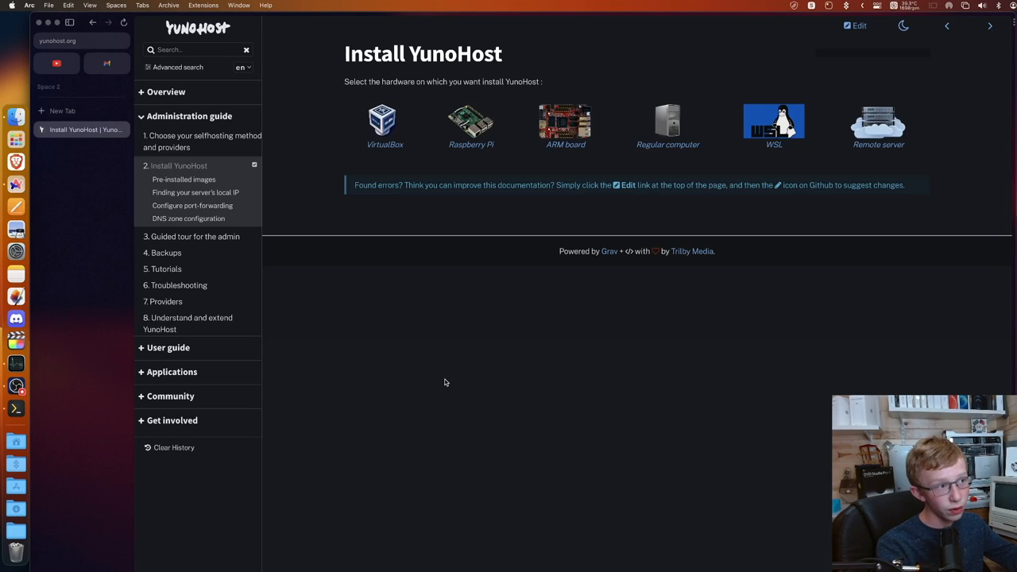
mouse_move(413, 362)
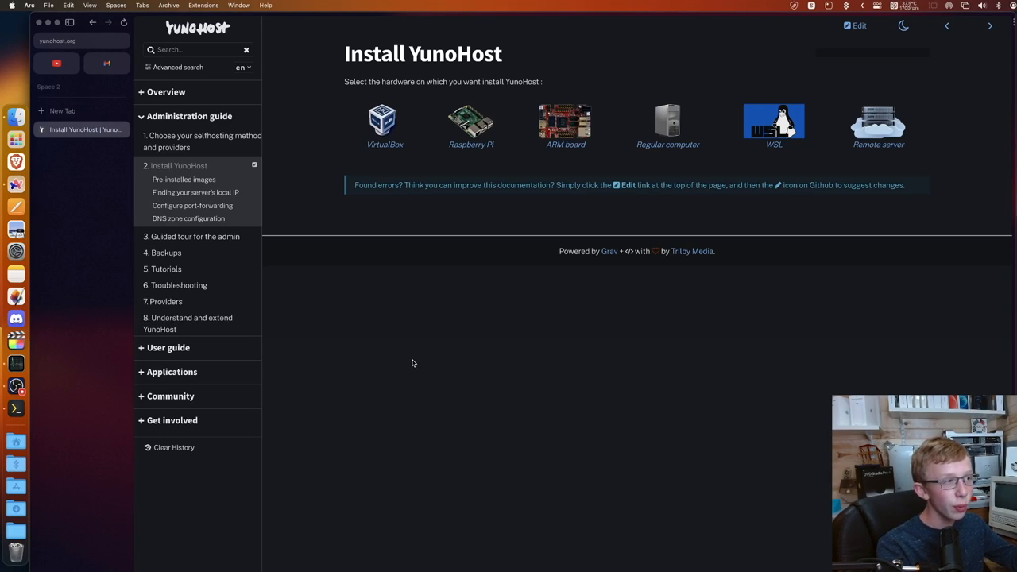
mouse_move(416, 314)
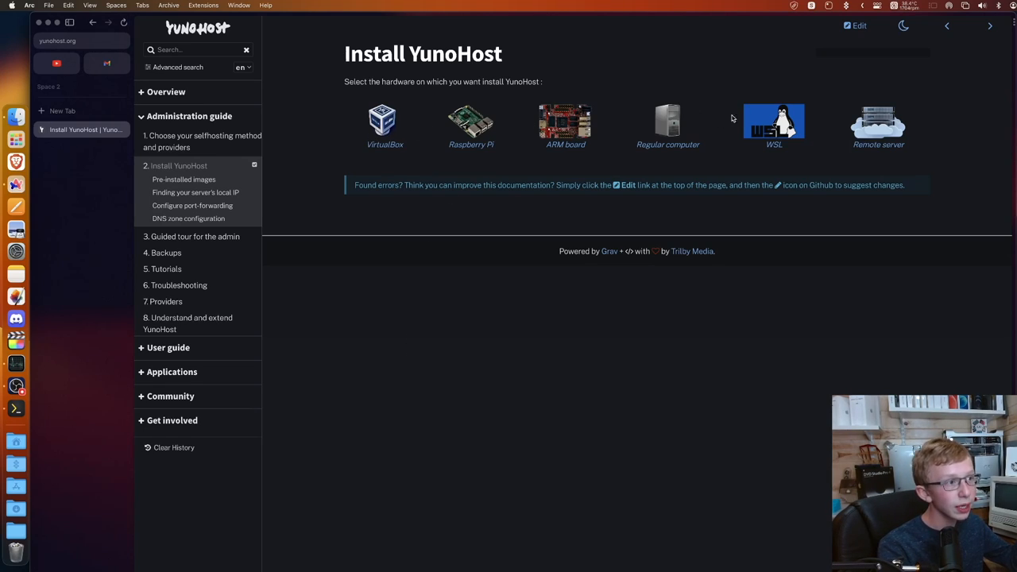
mouse_move(915, 118)
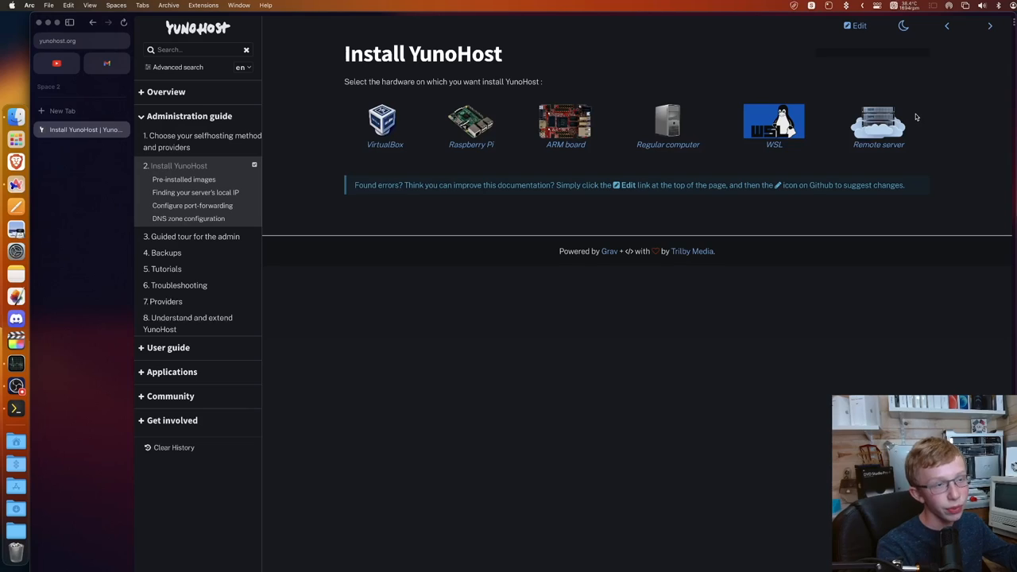
mouse_move(344, 142)
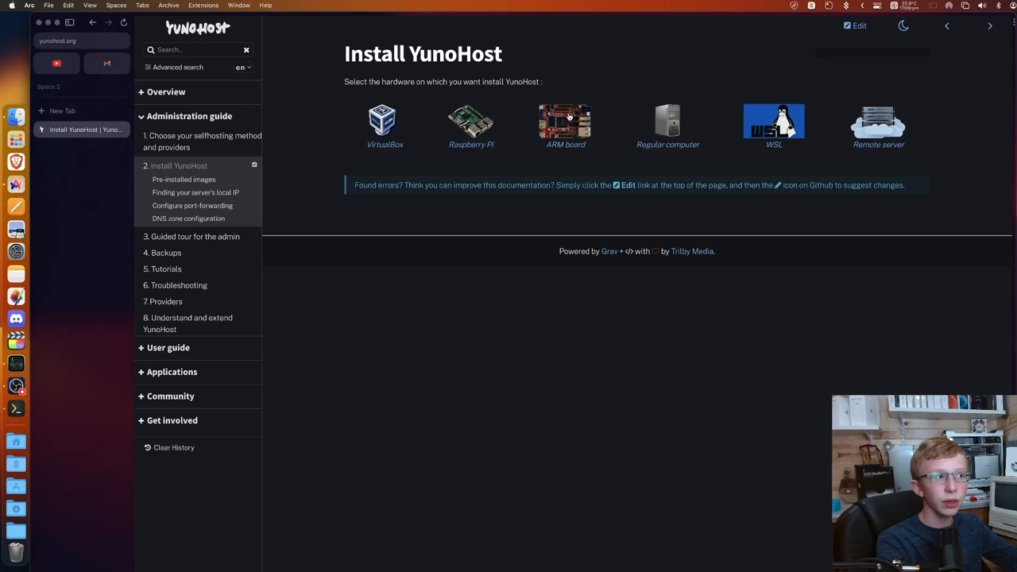
mouse_move(589, 157)
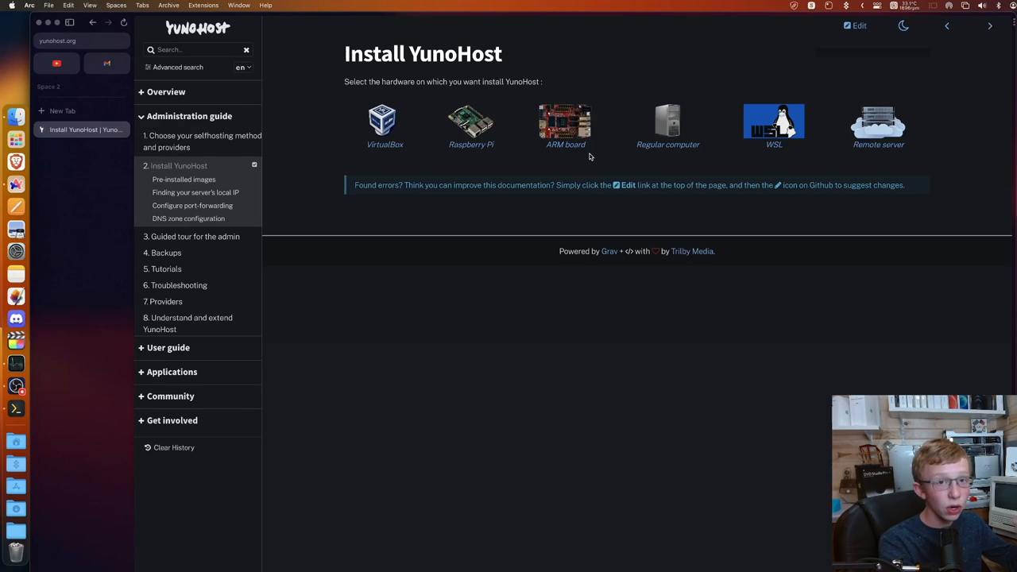
mouse_move(626, 128)
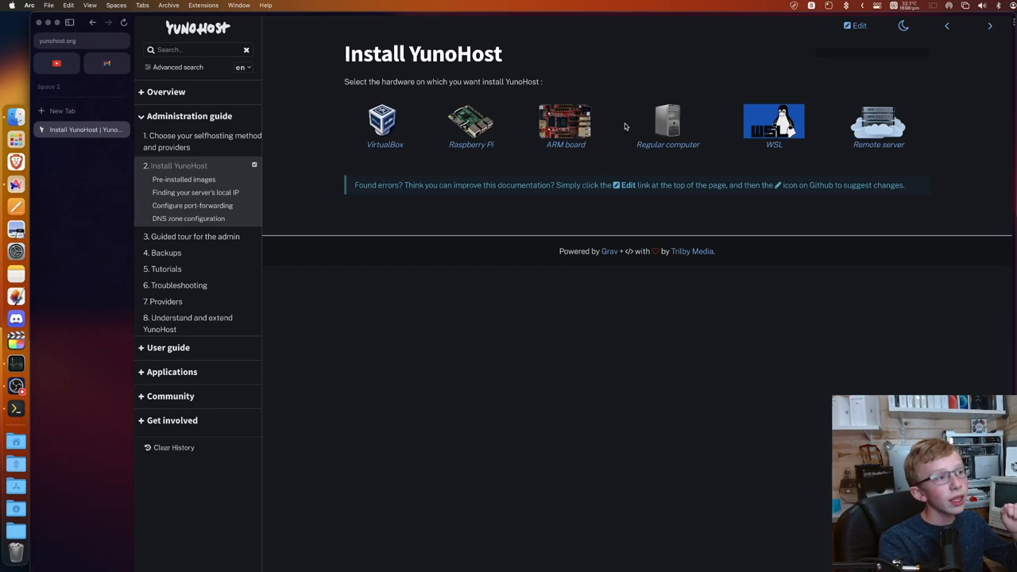
mouse_move(679, 121)
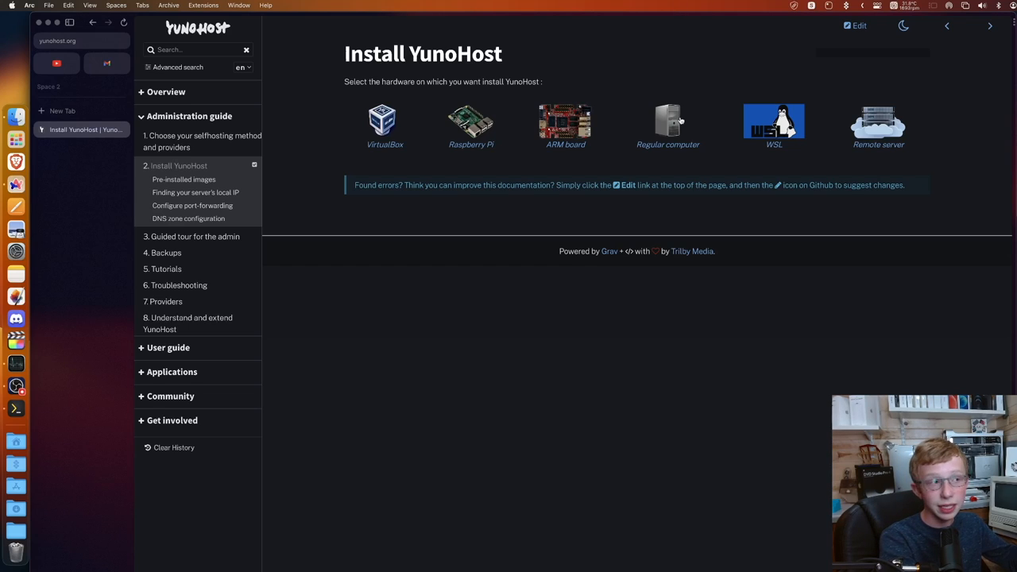
click(667, 124)
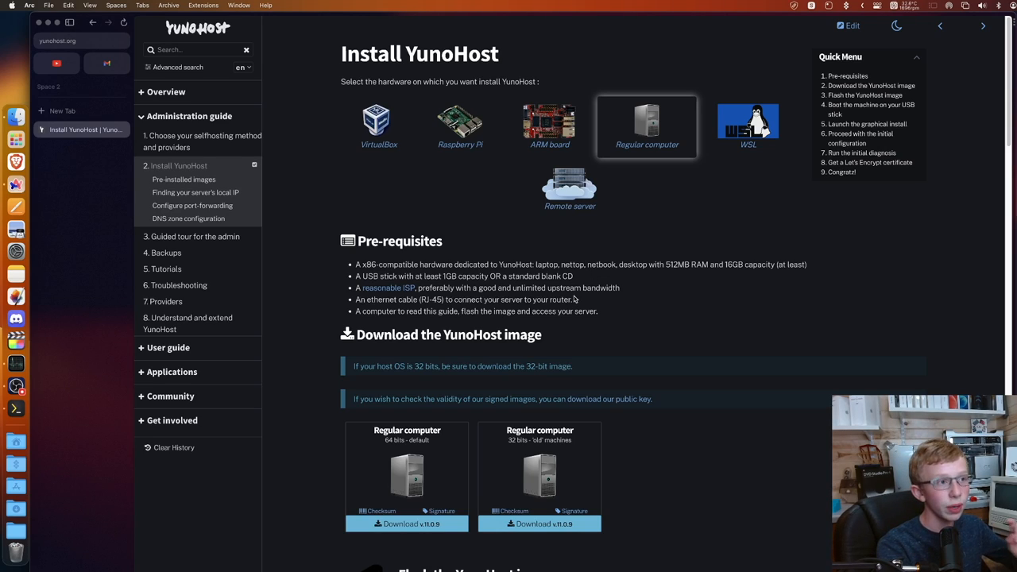
click(568, 187)
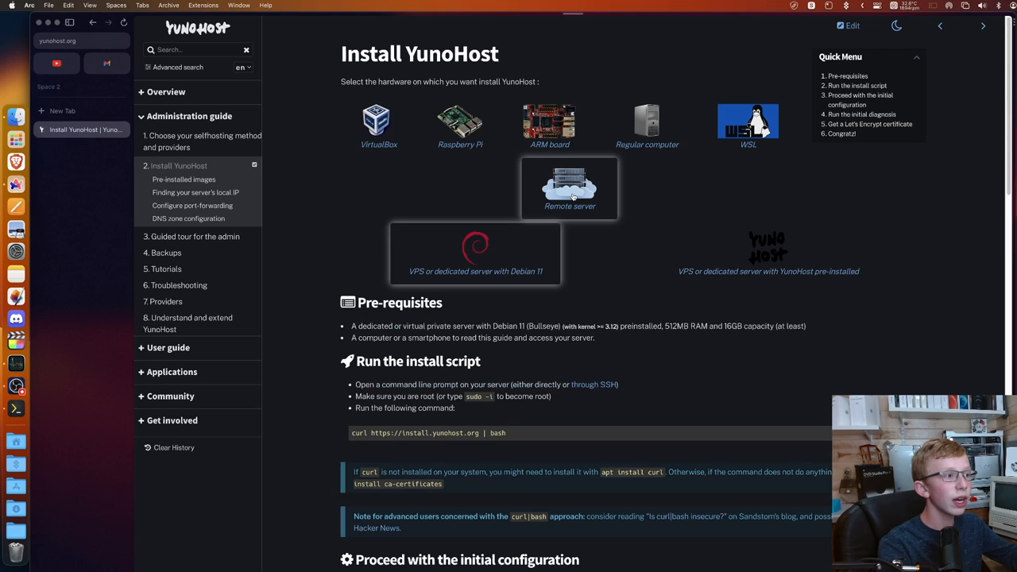
mouse_move(602, 258)
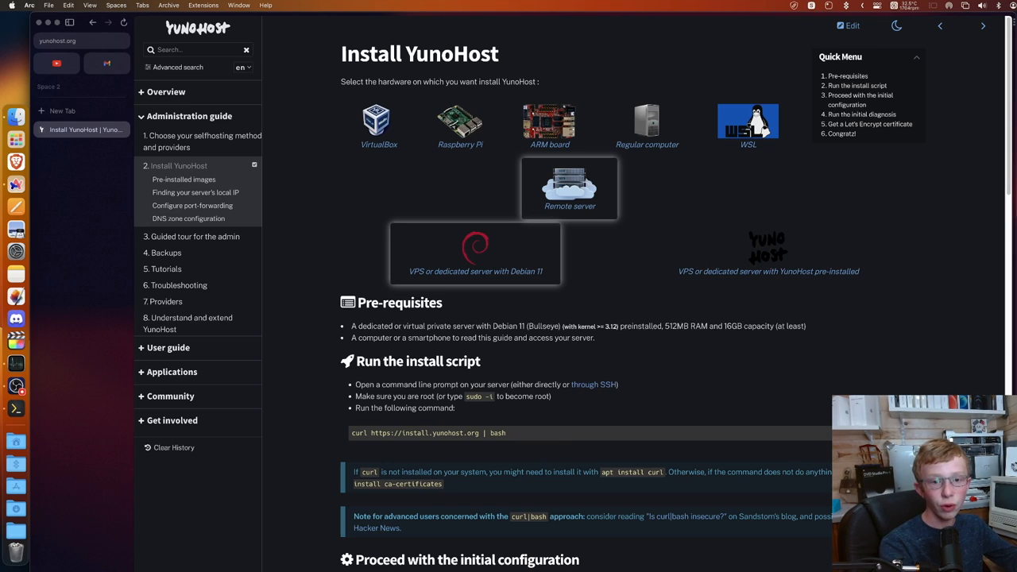
scroll(down, 3)
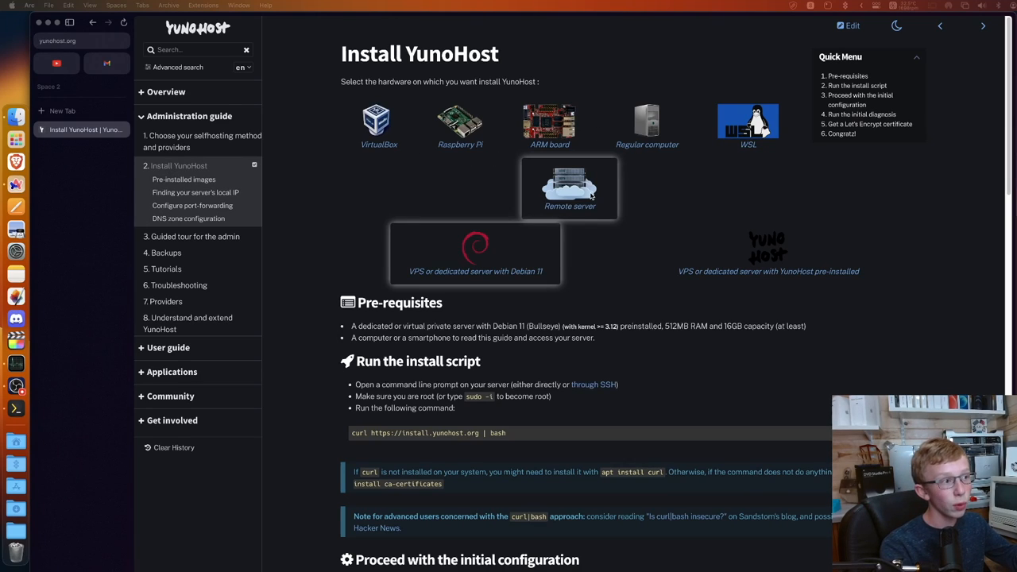
mouse_move(597, 168)
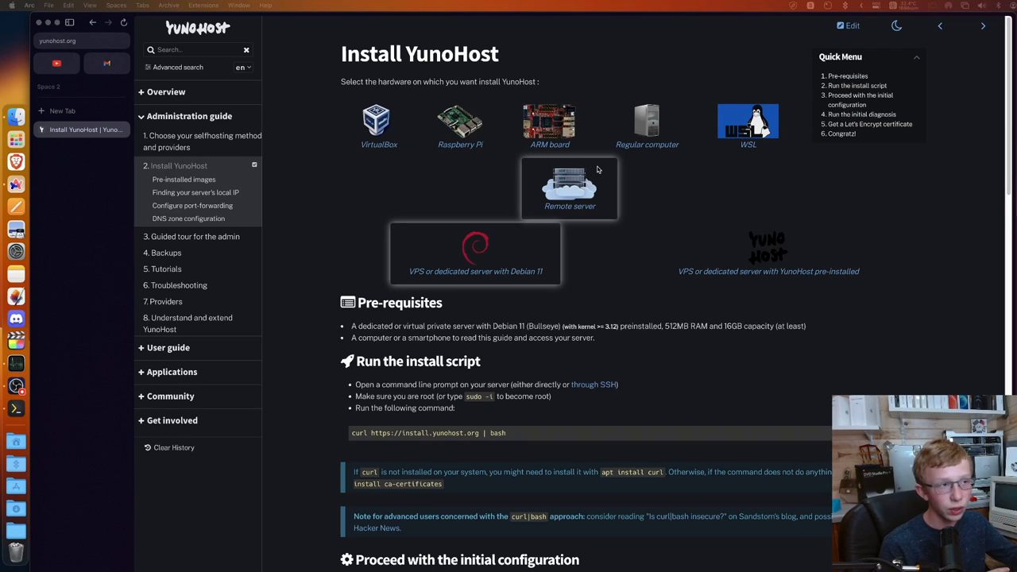
mouse_move(654, 118)
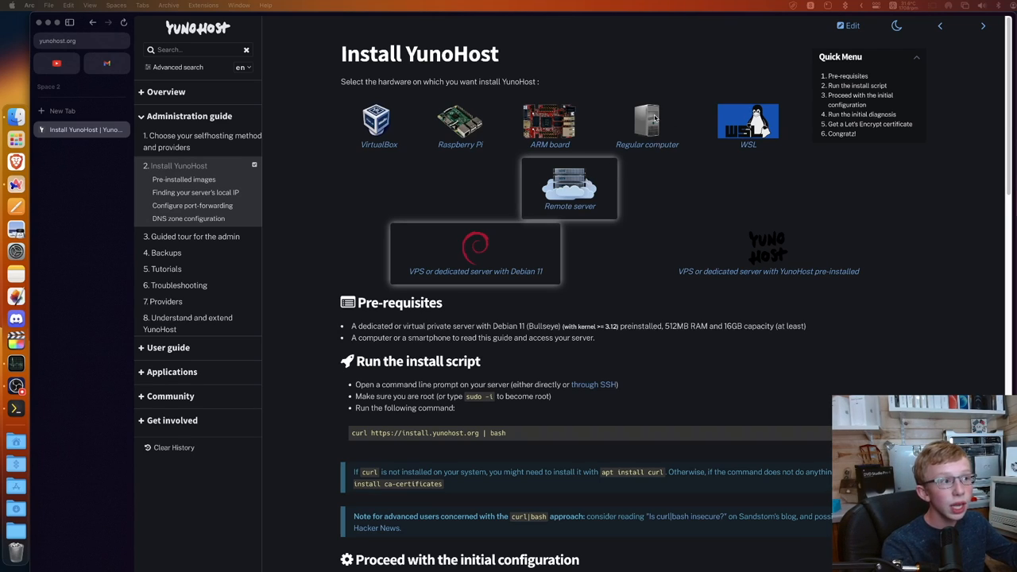
click(646, 125)
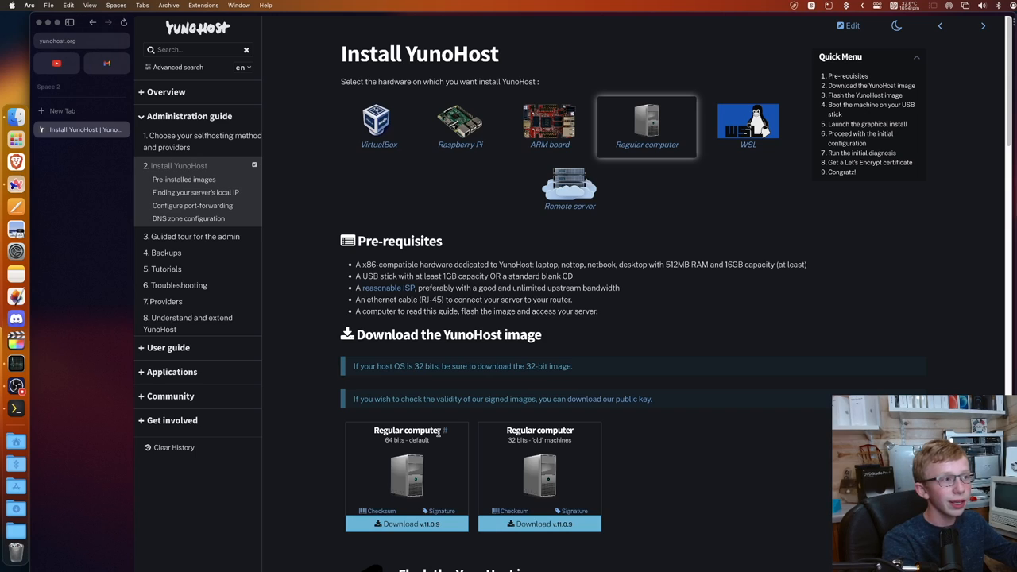
mouse_move(586, 204)
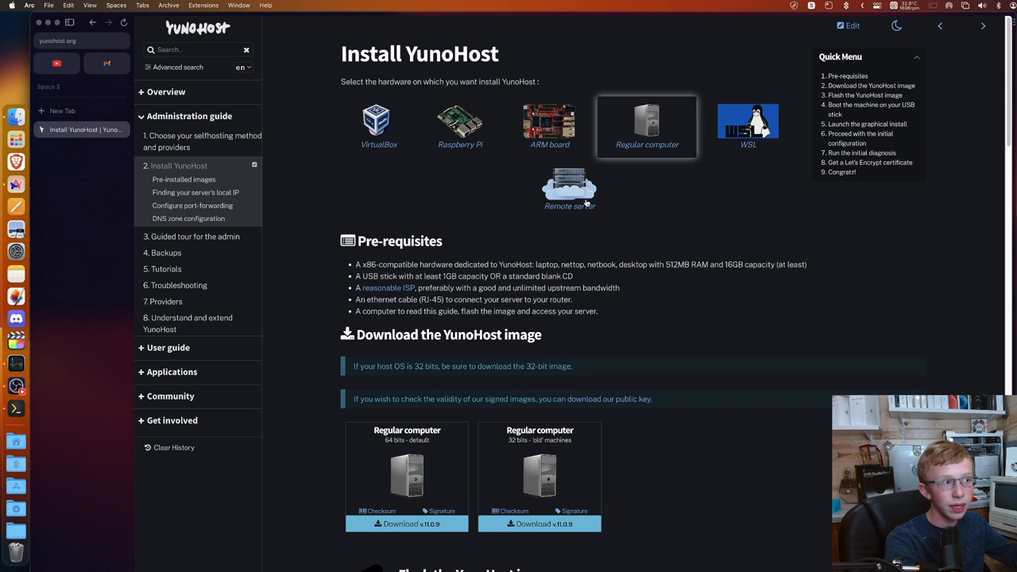
click(569, 187)
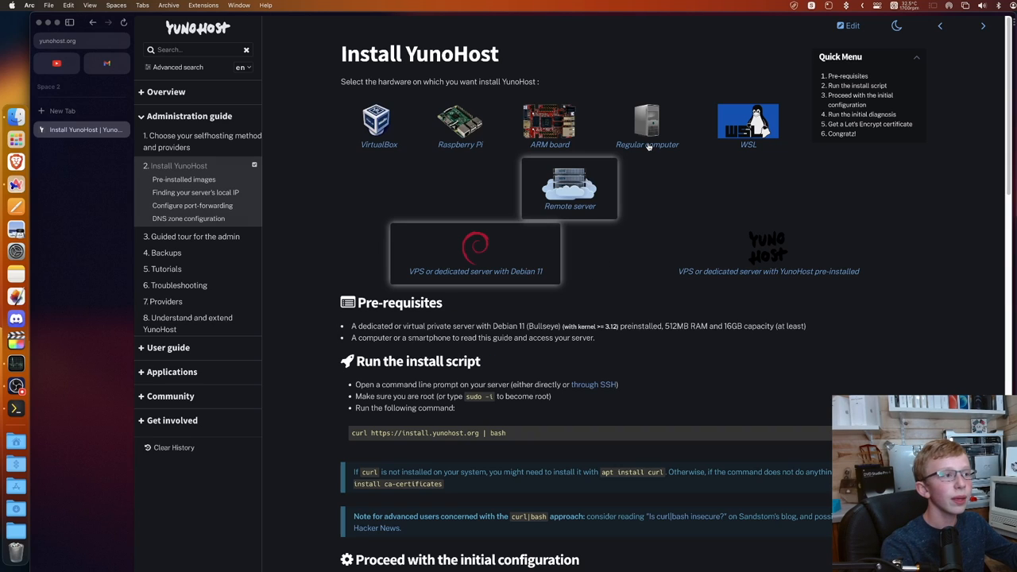
click(646, 125)
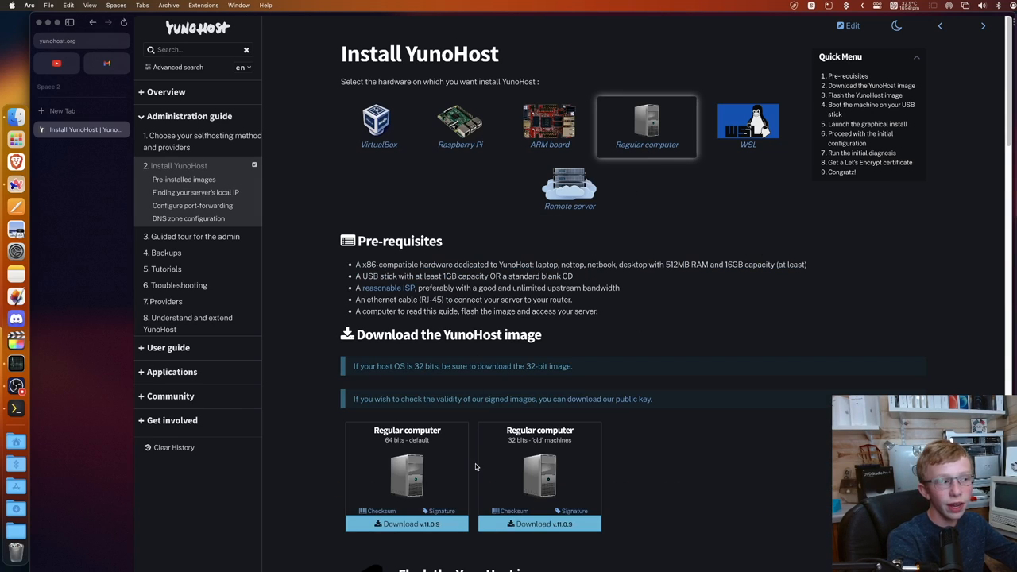
mouse_move(404, 500)
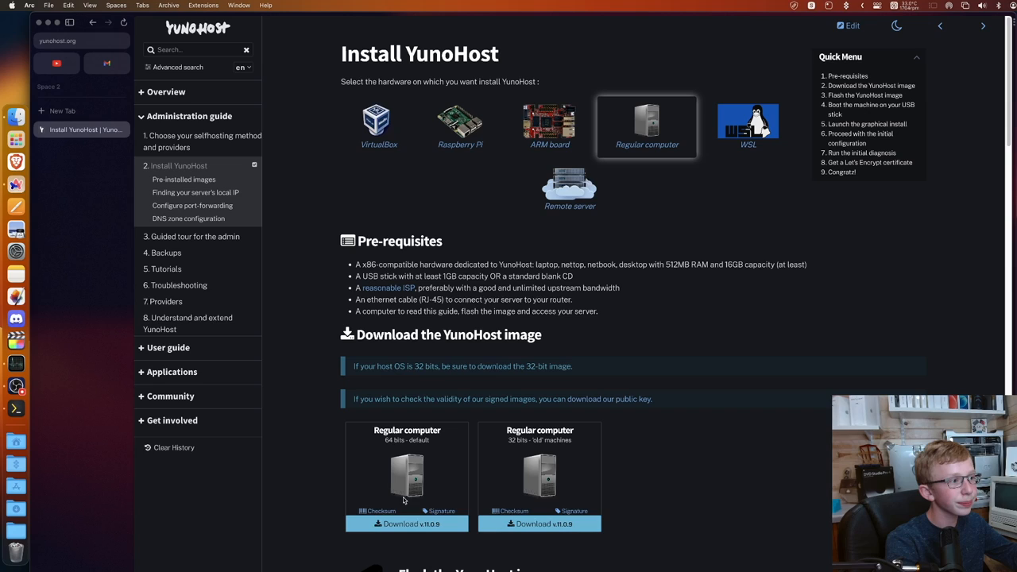
mouse_move(471, 148)
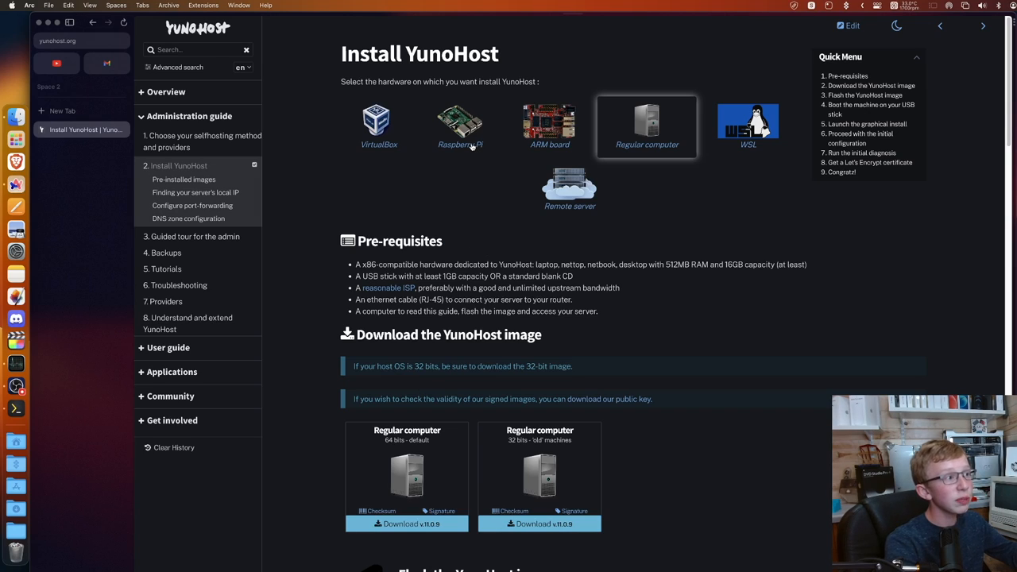
Switch the install guide to the Raspberry Pi hardware option
click(459, 124)
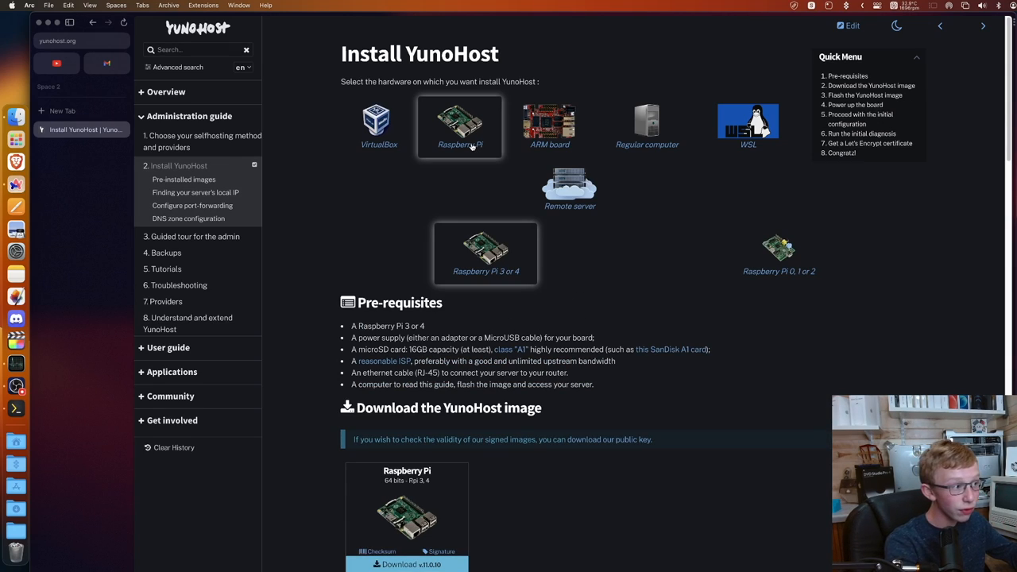
mouse_move(498, 197)
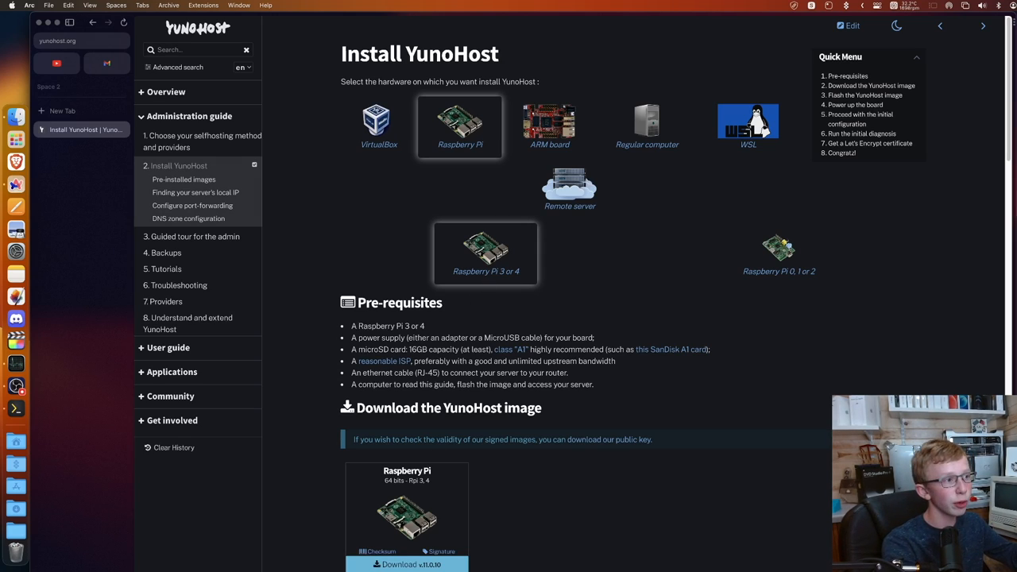
mouse_move(610, 380)
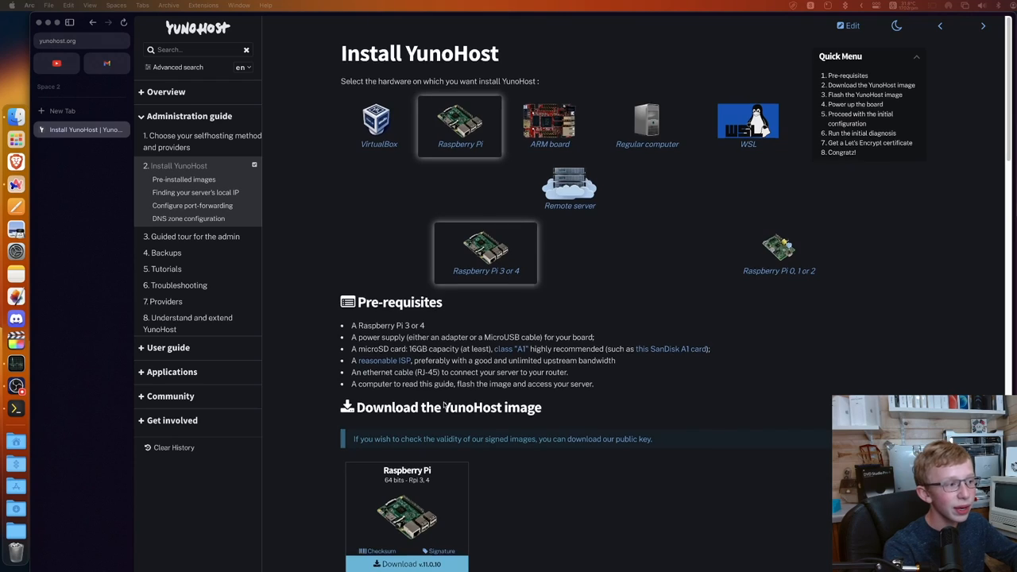
scroll(down, 3)
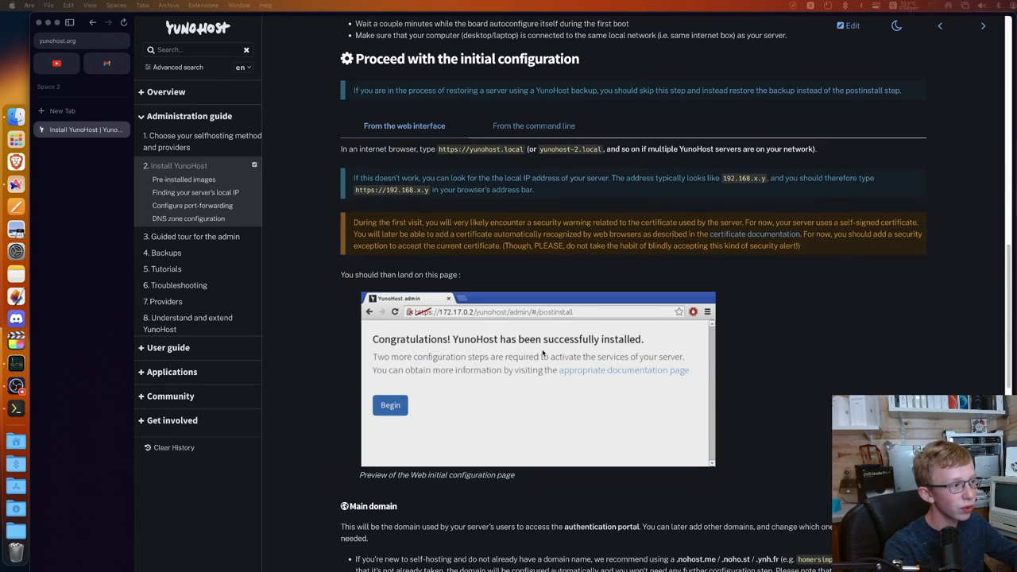
mouse_move(511, 342)
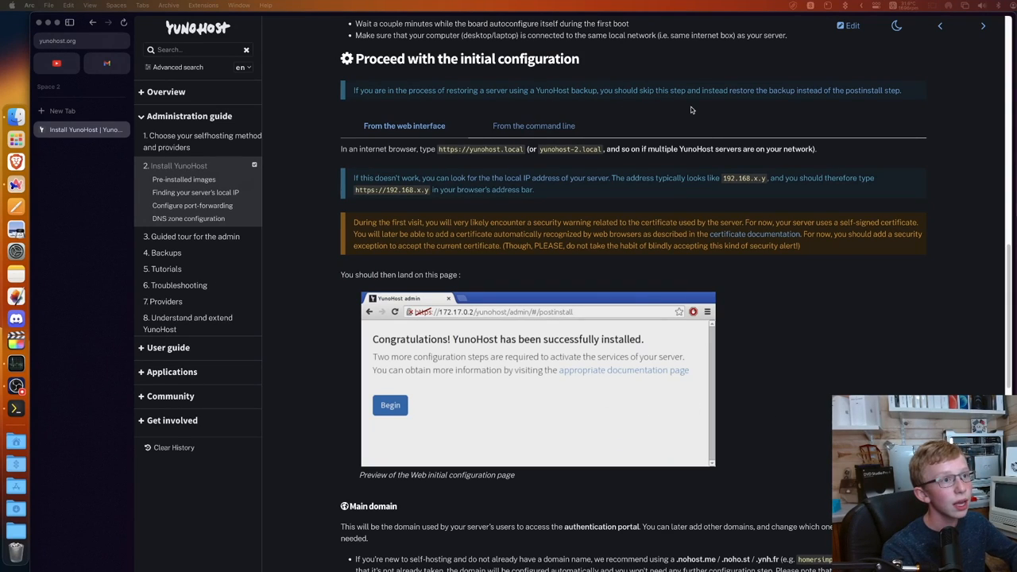
mouse_move(721, 108)
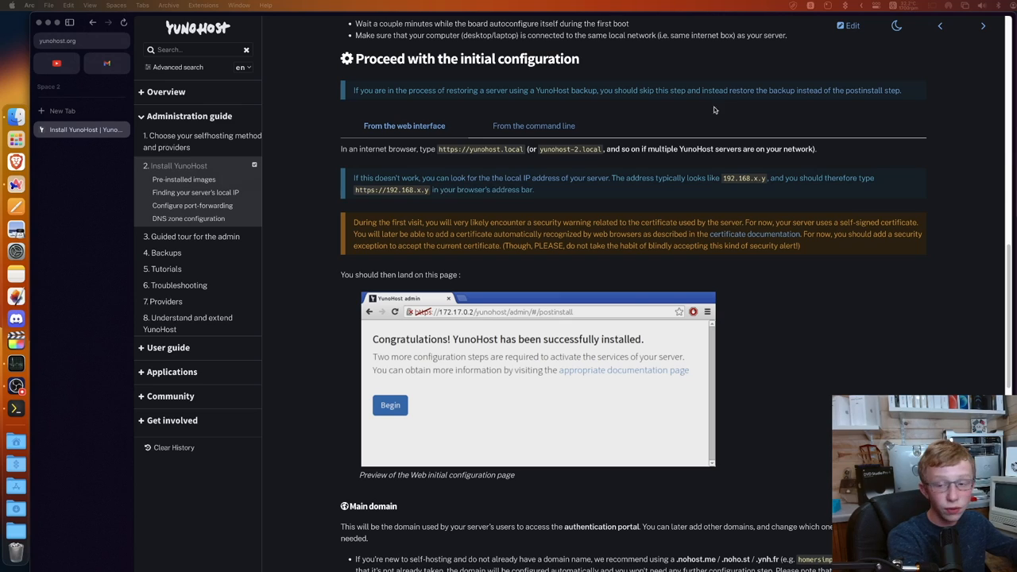
mouse_move(250, 381)
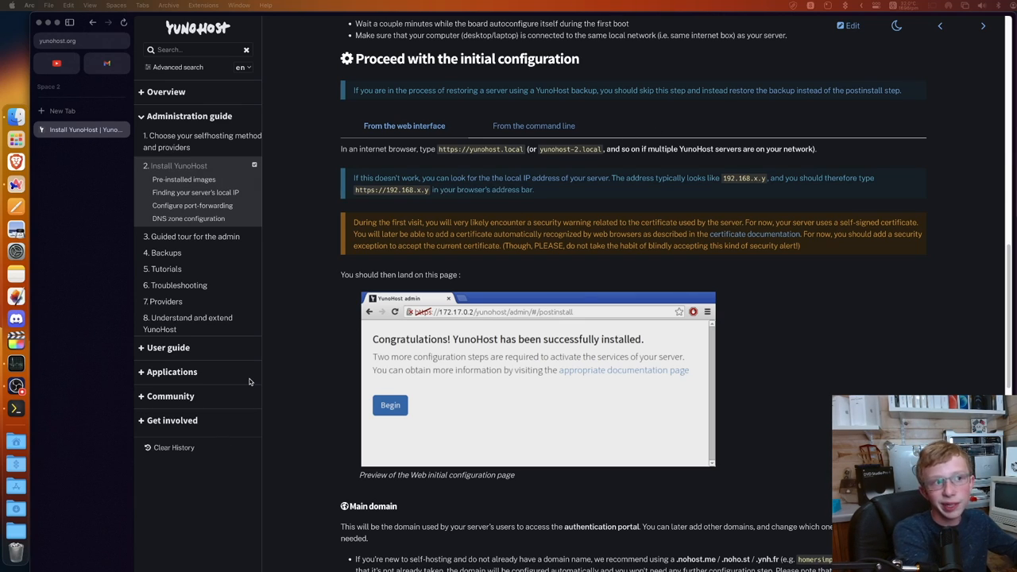
mouse_move(300, 429)
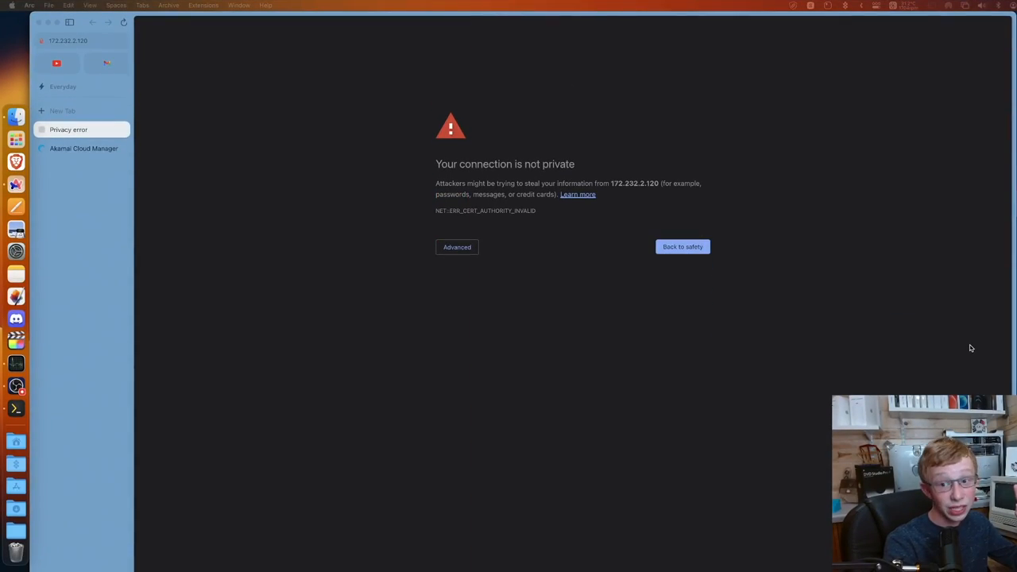
mouse_move(961, 367)
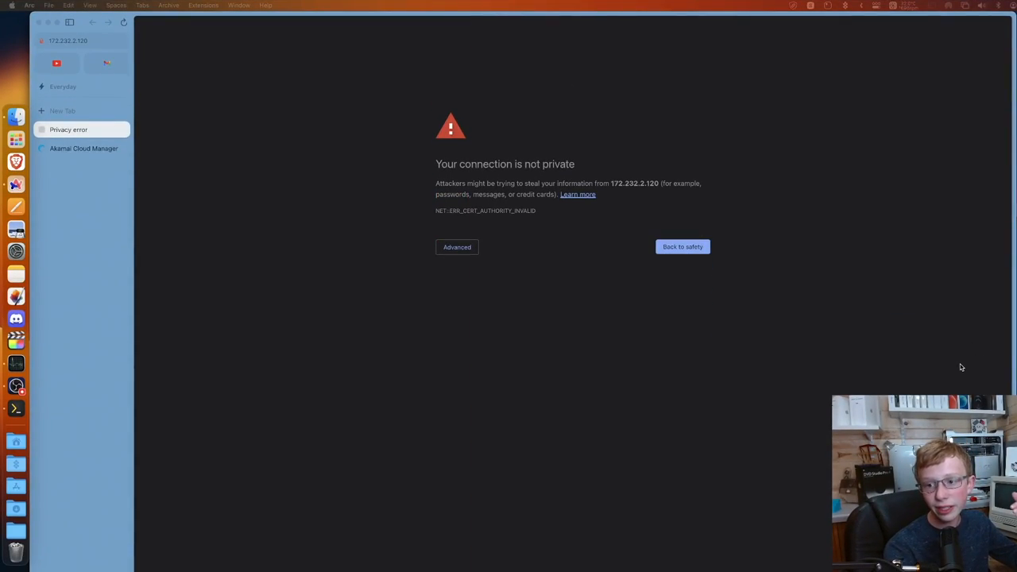
mouse_move(960, 370)
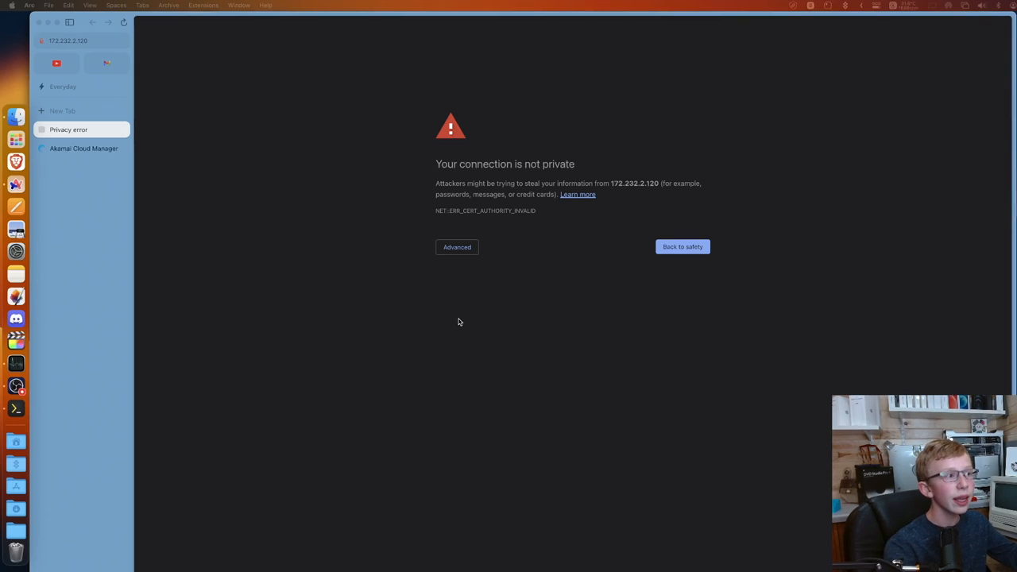
Bypass the privacy error via Advanced and proceed to 172.232.2.120 (unsafe)
click(458, 246)
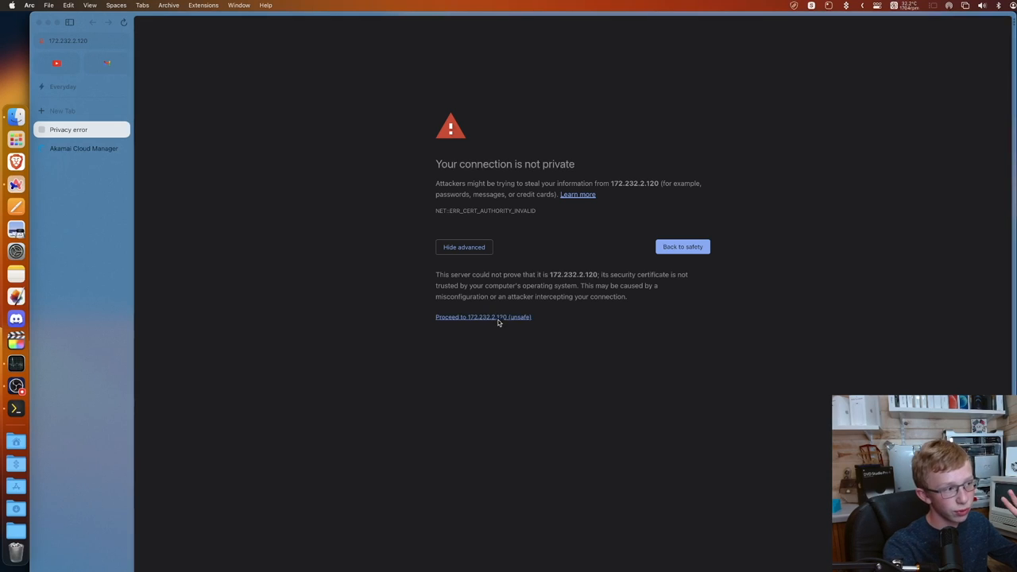
click(483, 317)
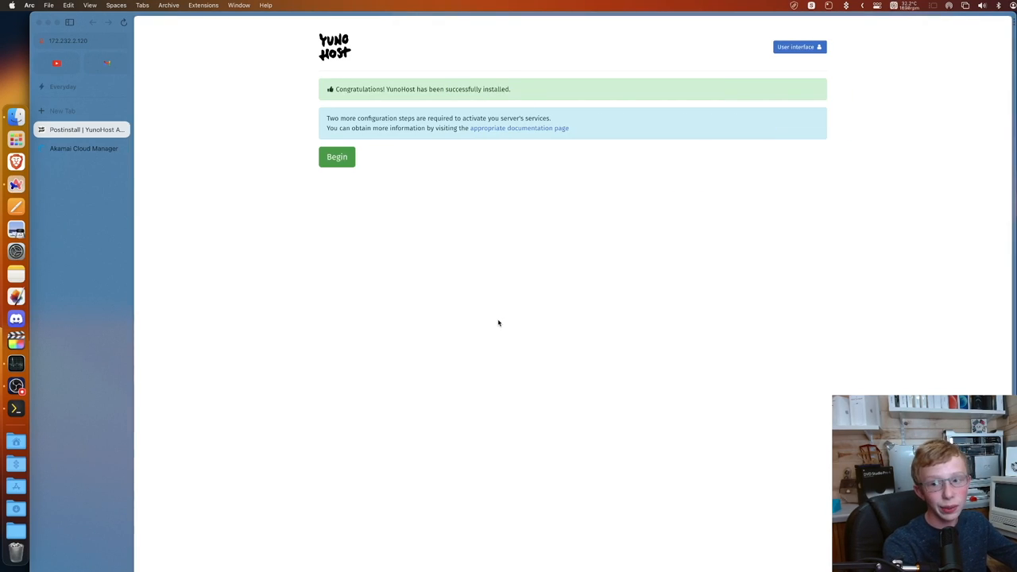
mouse_move(454, 298)
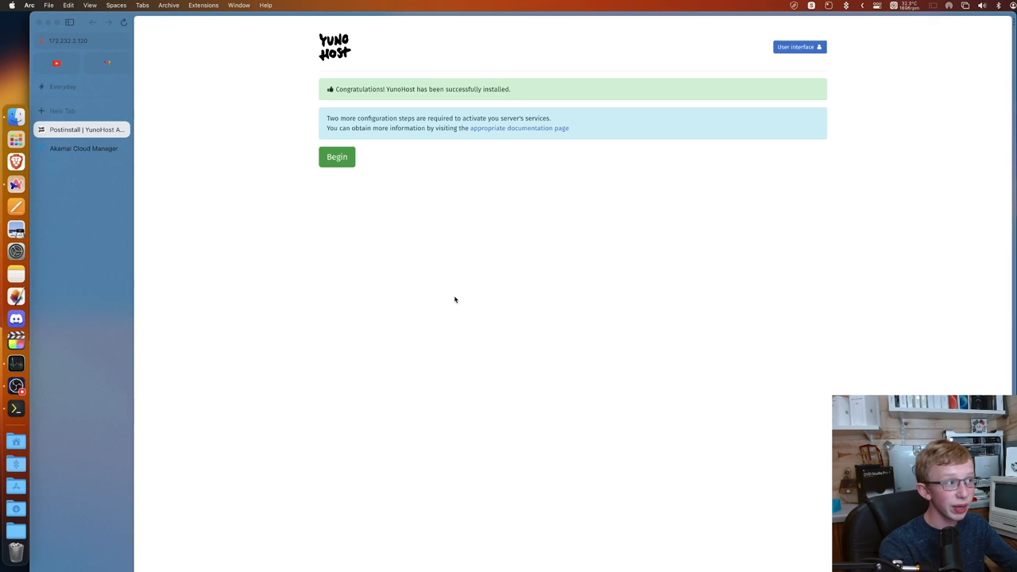
mouse_move(413, 308)
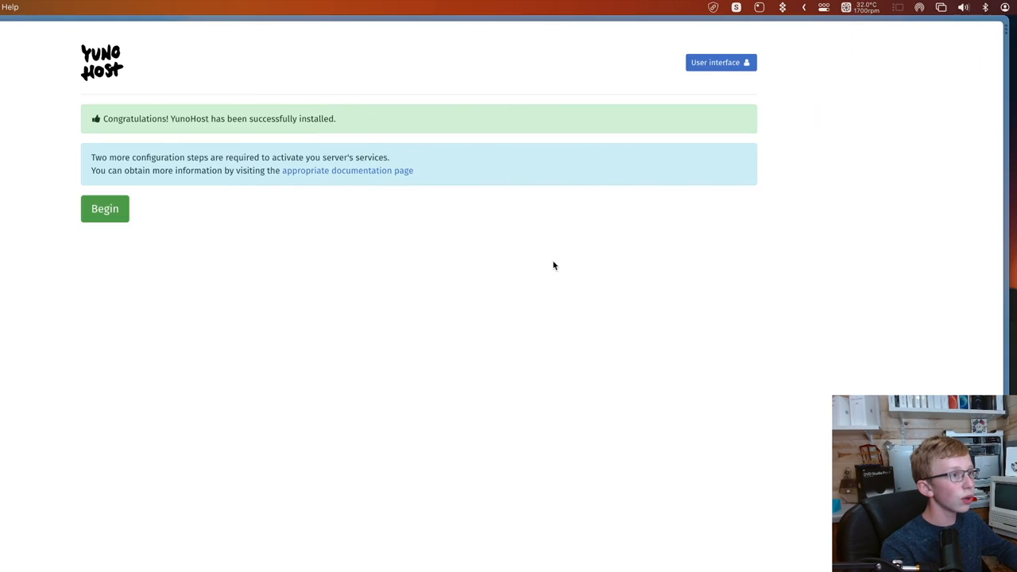
mouse_move(28, 248)
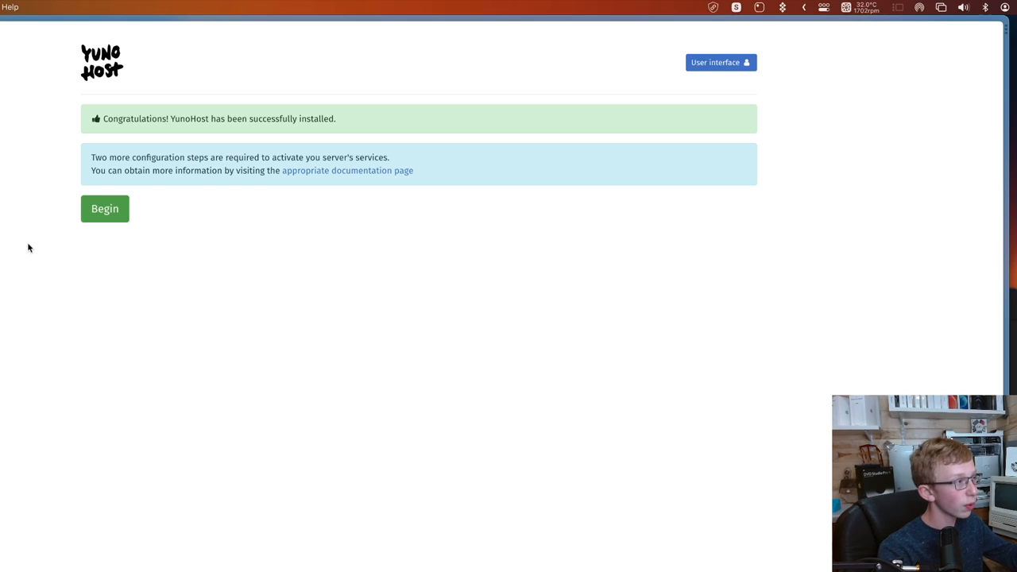
mouse_move(111, 236)
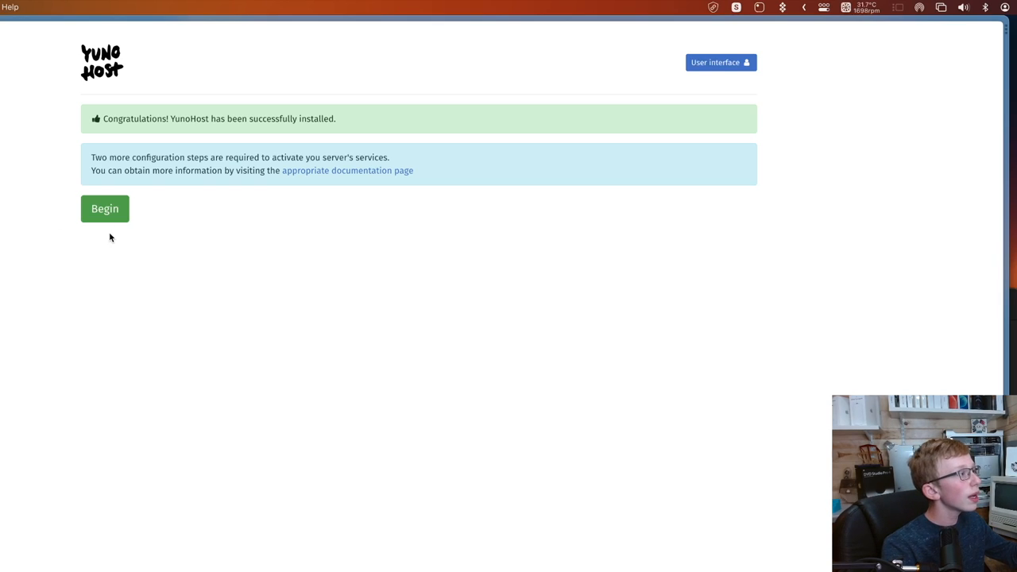
Begin configuration and set the main domain to linode-testing-server.nohost.me using 'I don't have a domain name'
click(105, 208)
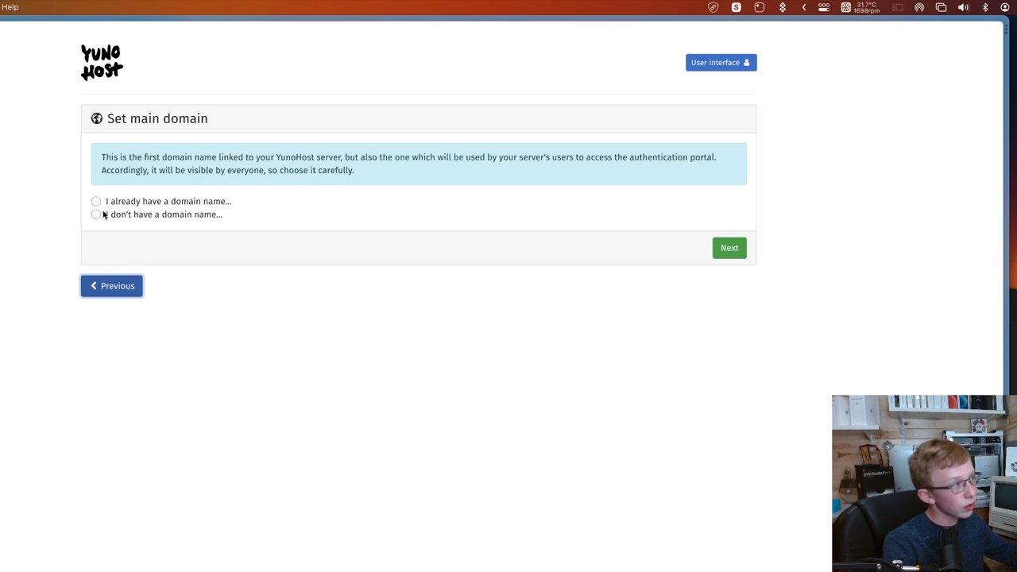
mouse_move(108, 214)
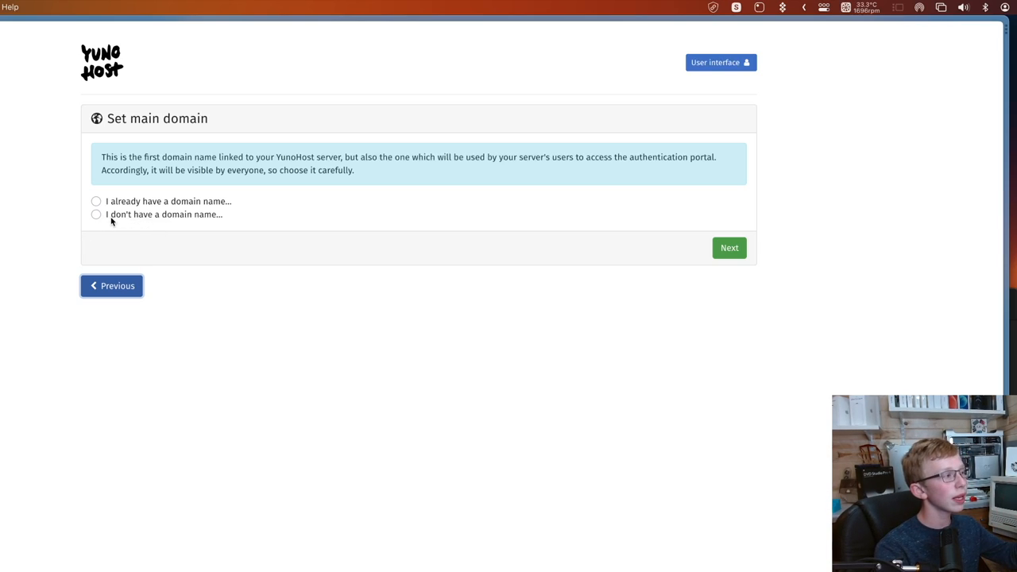
click(96, 215)
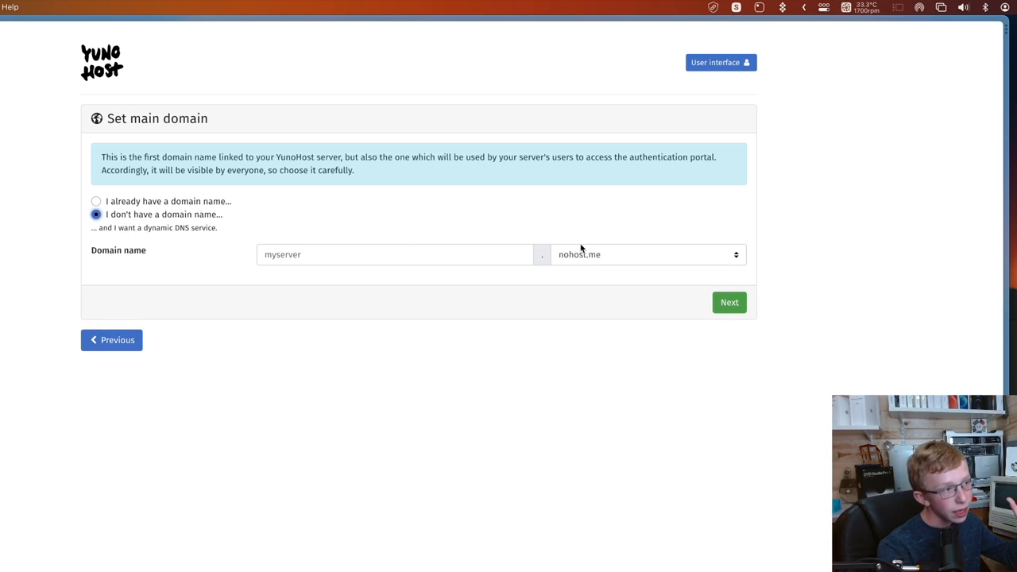
click(645, 254)
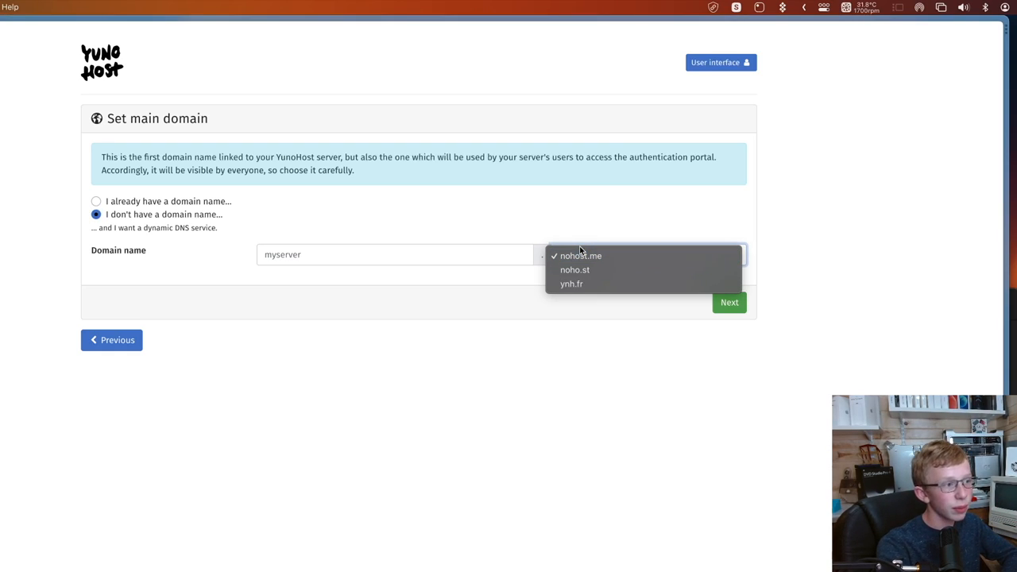
mouse_move(575, 270)
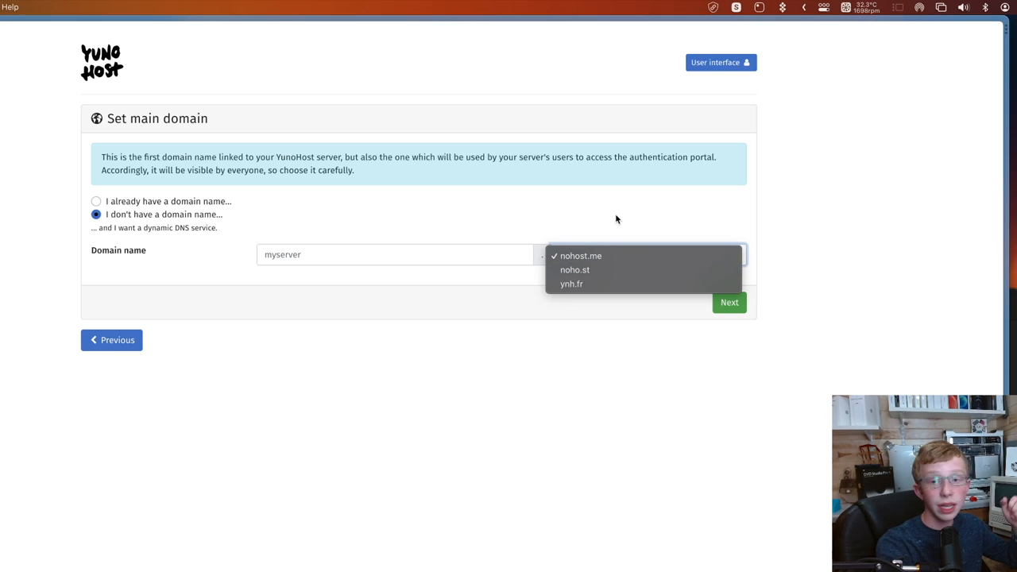
mouse_move(610, 244)
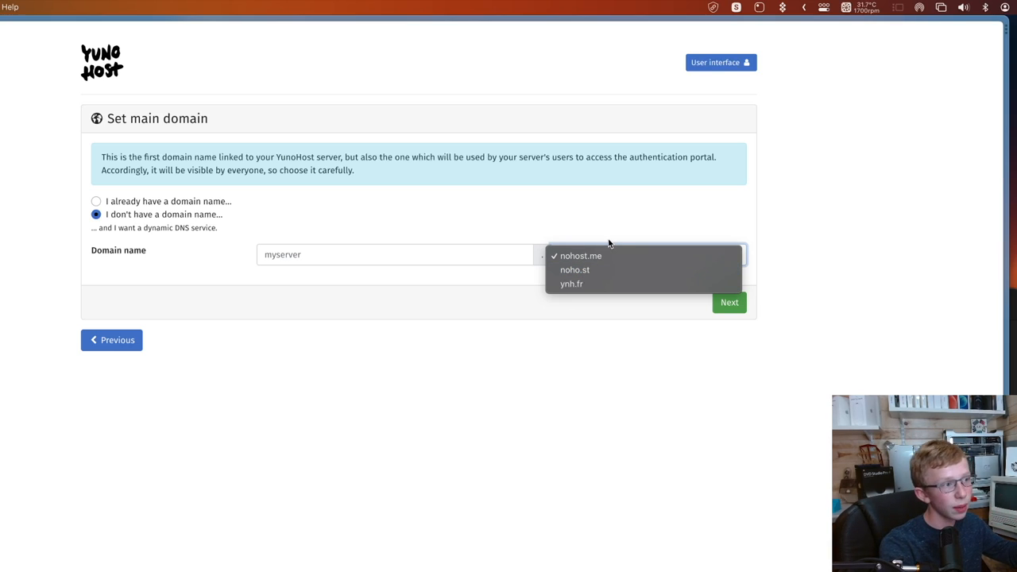
click(581, 254)
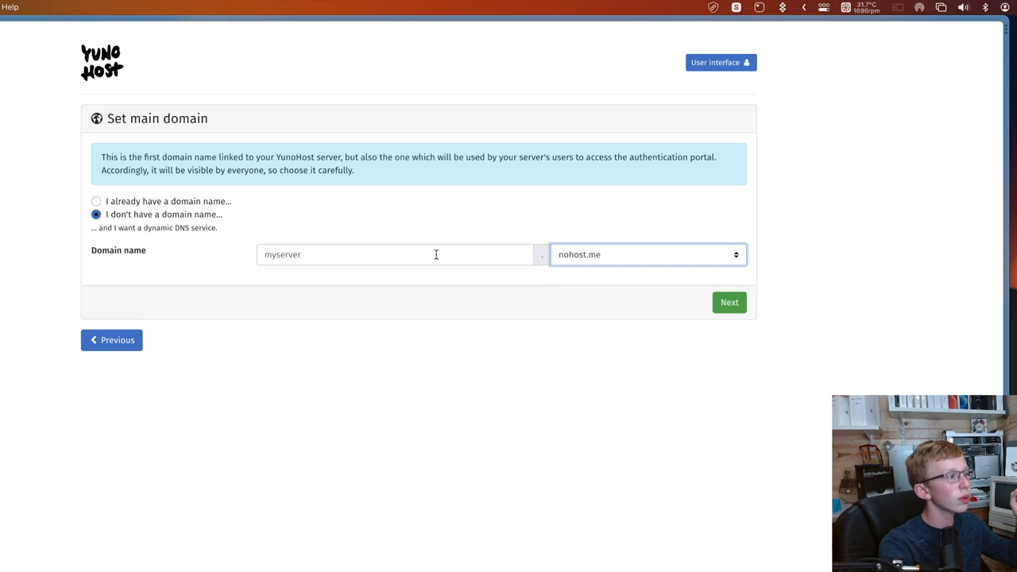
click(727, 302)
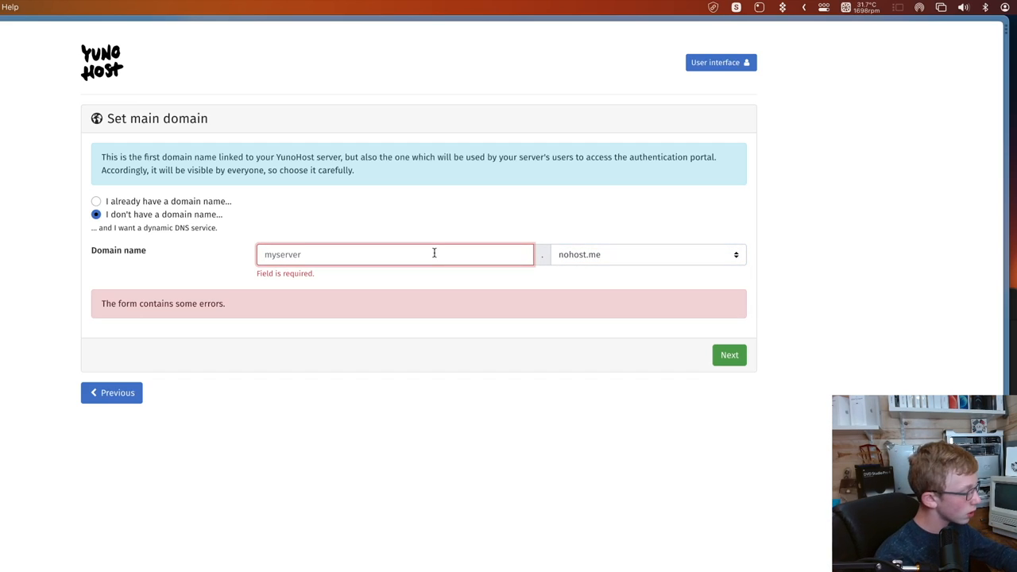
text(linode-testing-server)
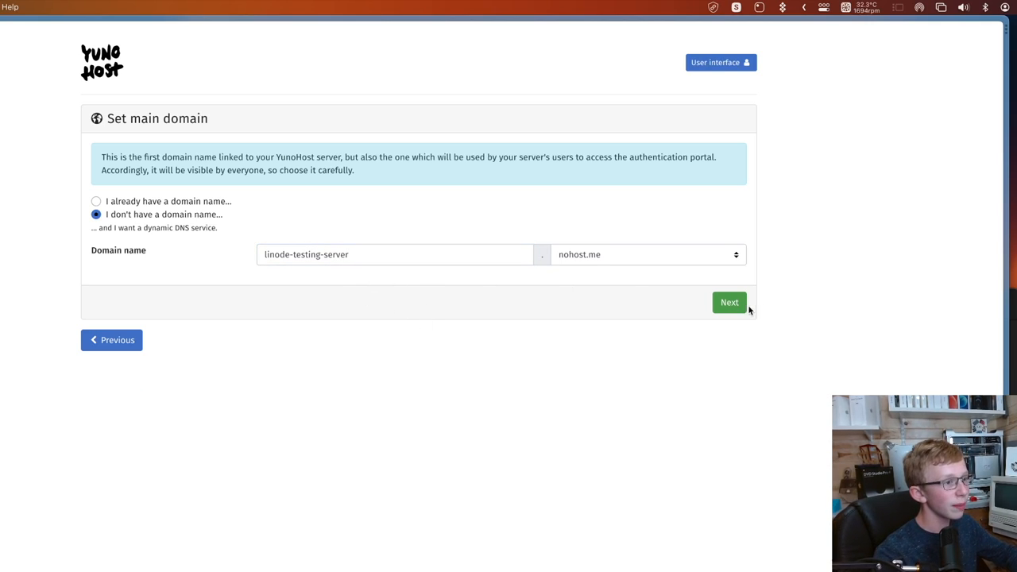
click(727, 302)
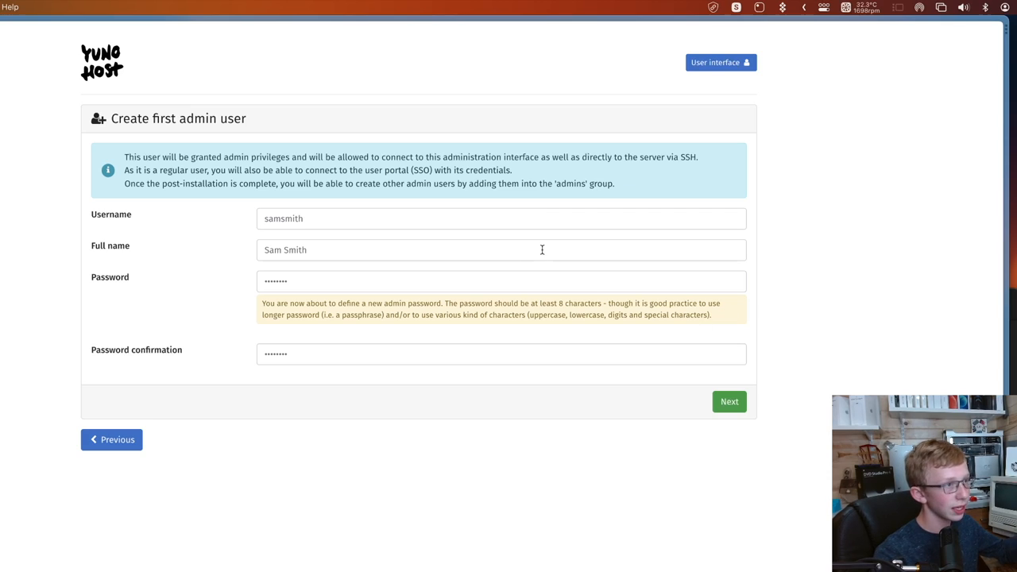
Enter admin username ereimann, full name and matching password, then submit the first admin user
click(500, 219)
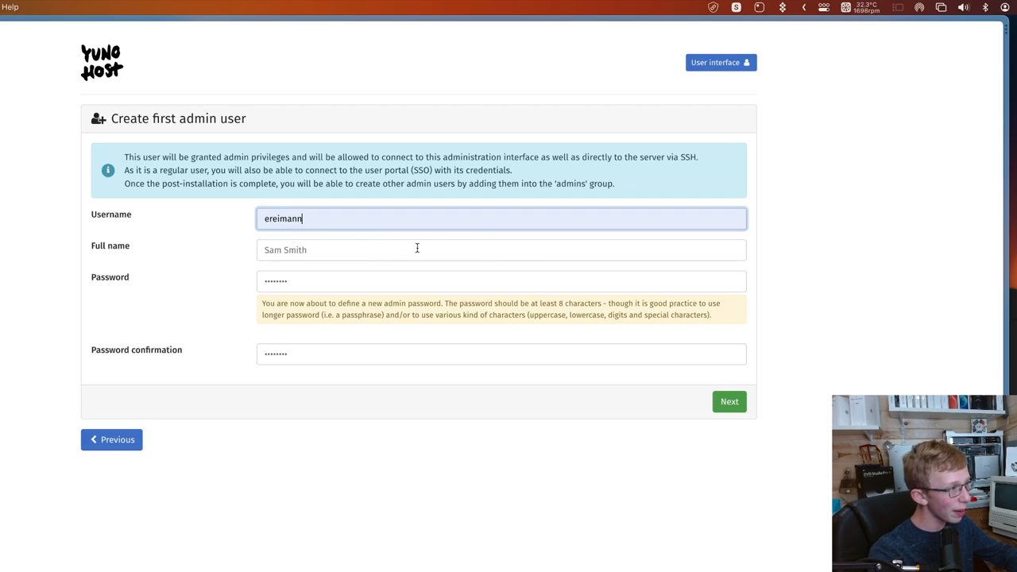
text(Ethan Reimann)
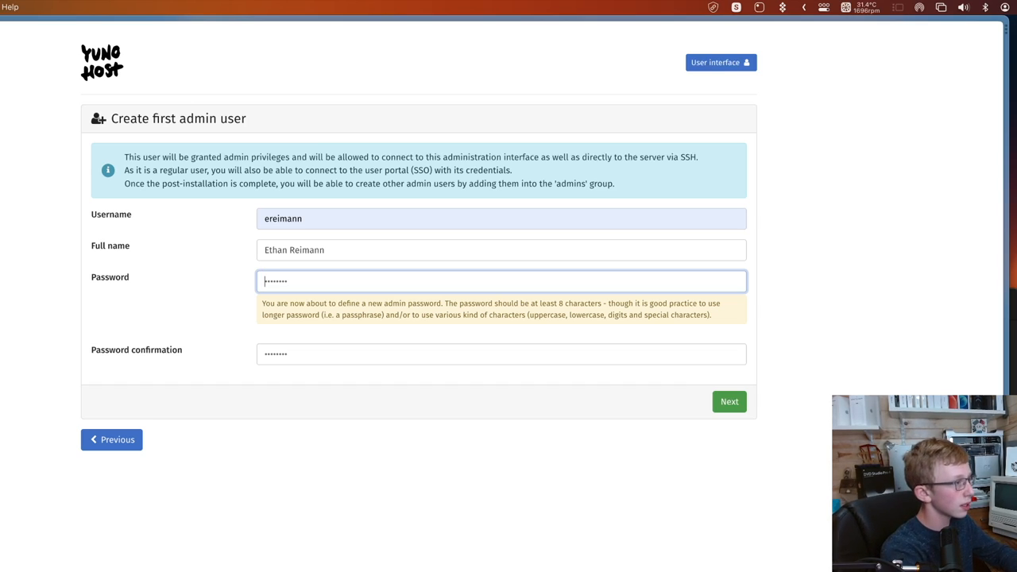
key(Backspace)
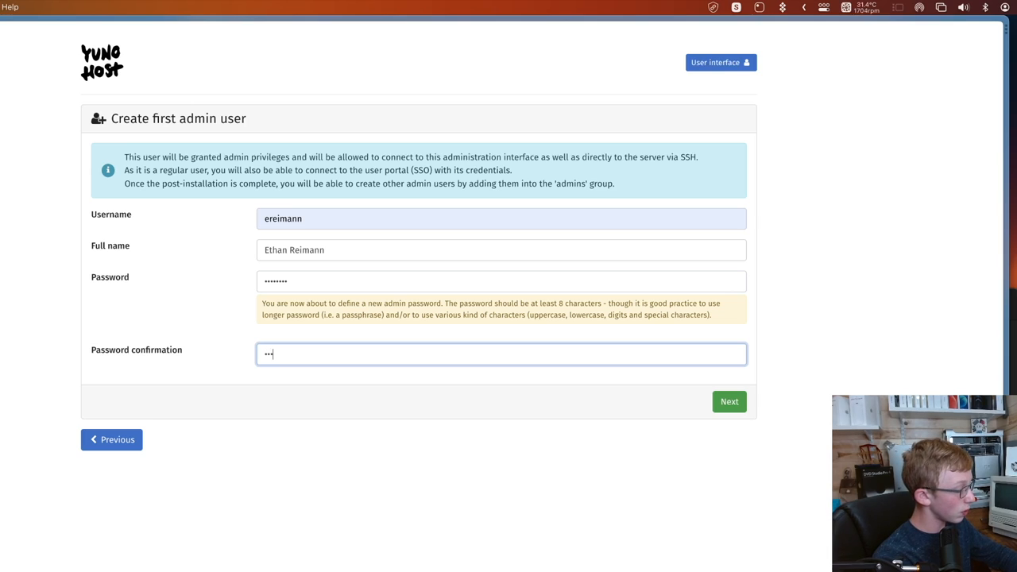
text(••••••)
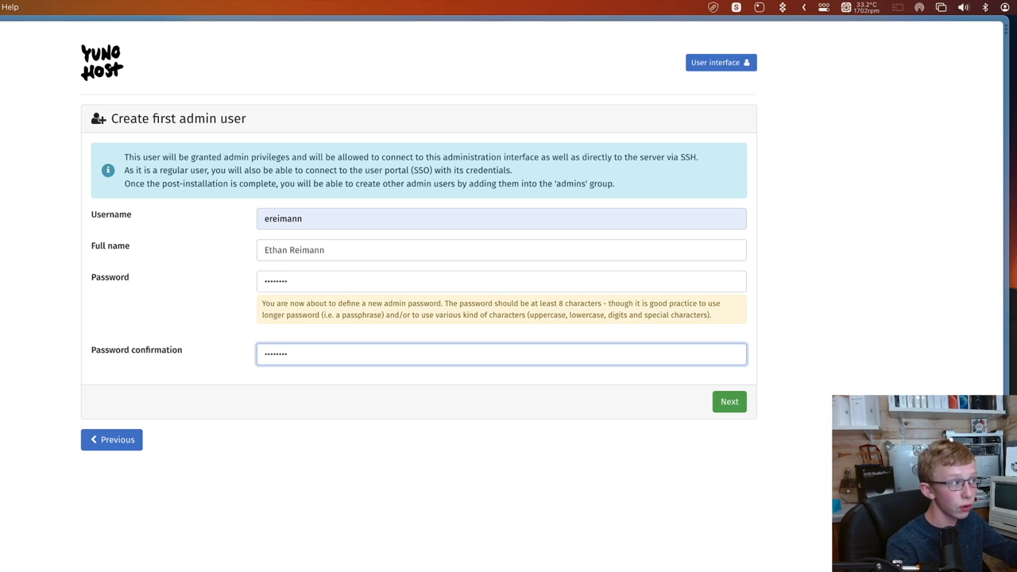
click(728, 400)
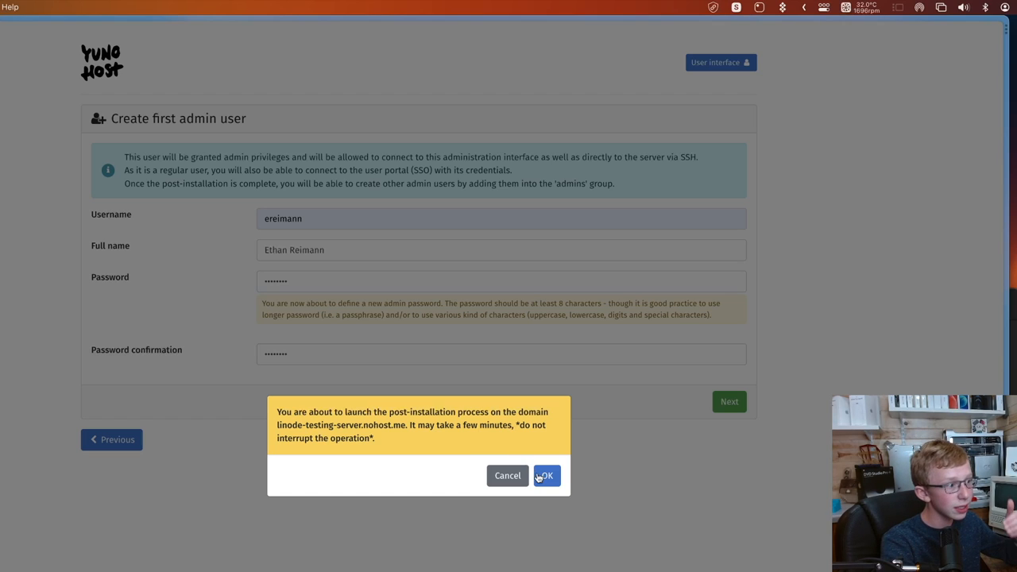
click(546, 475)
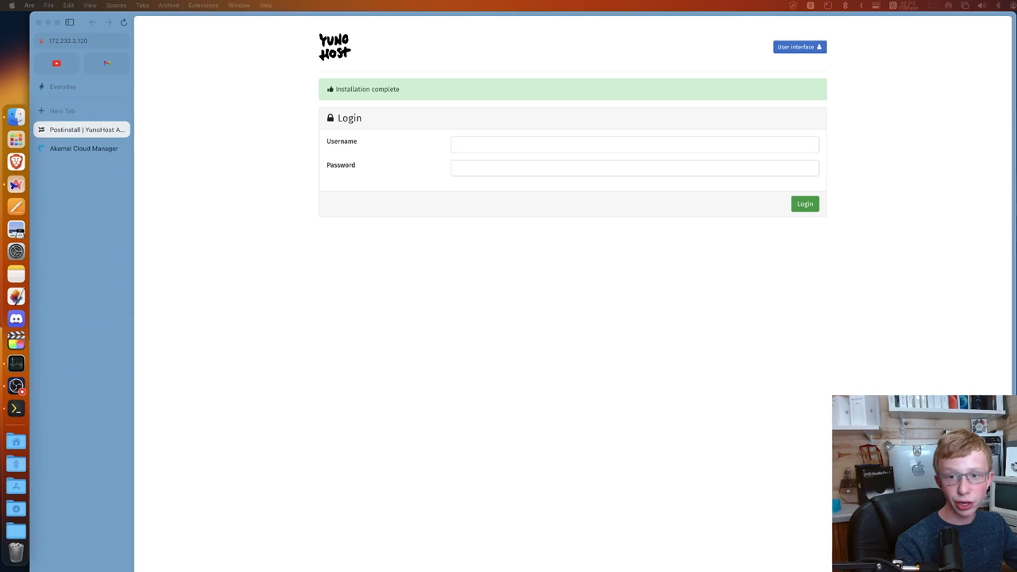
mouse_move(475, 324)
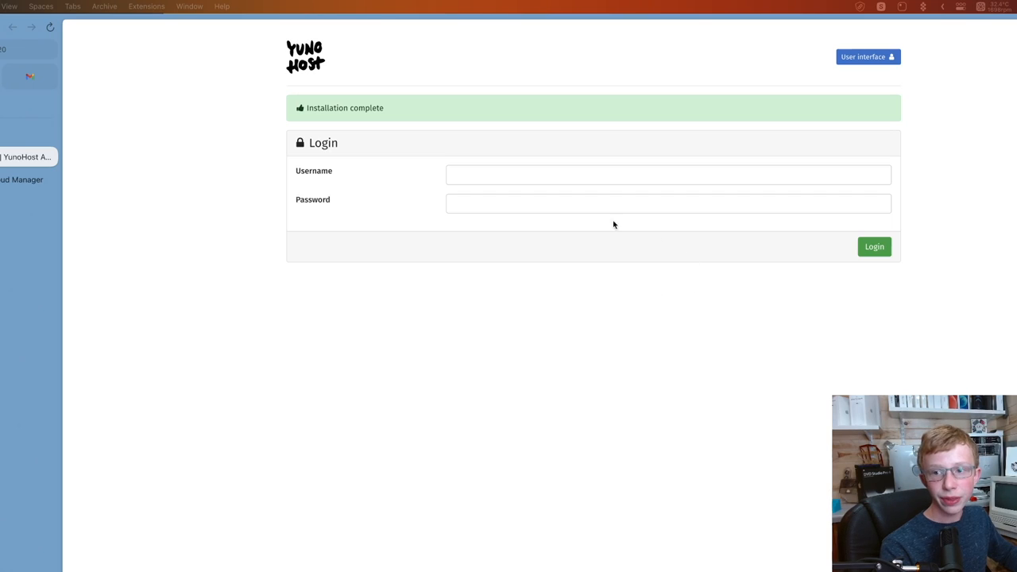
Log in to the YunoHost admin panel as ereimann with the admin password
text(ereimann)
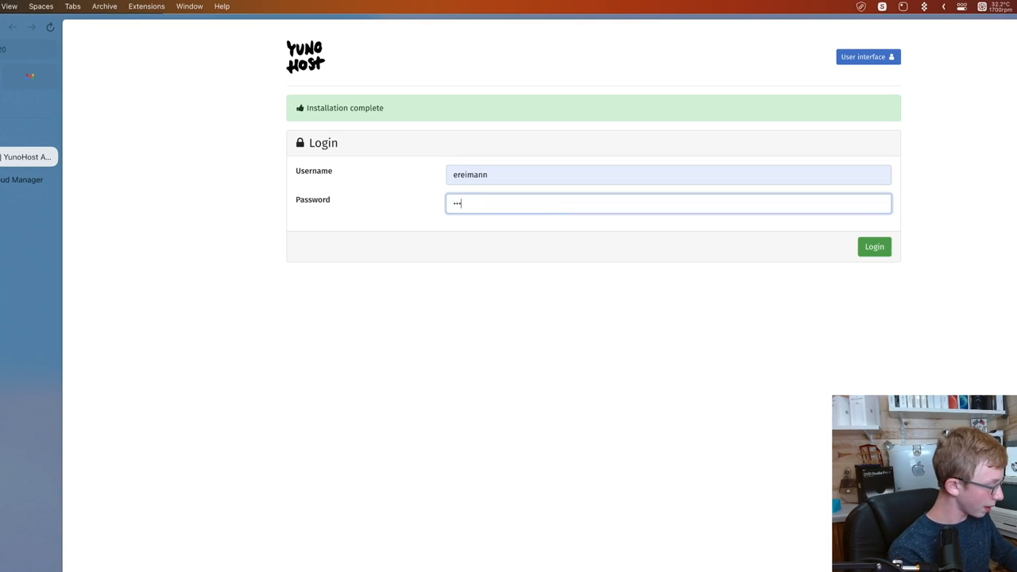
key(backspace)
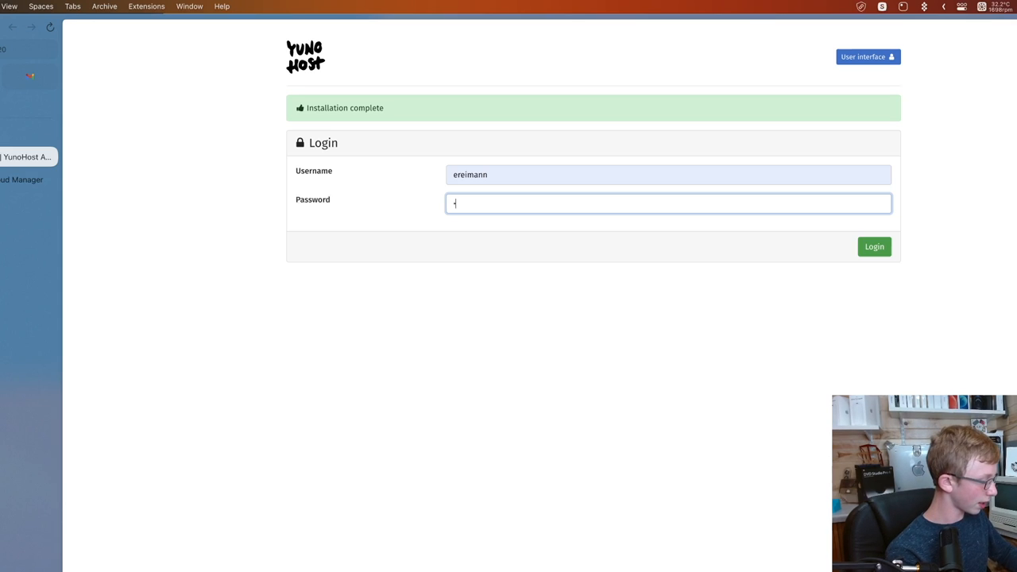
click(874, 246)
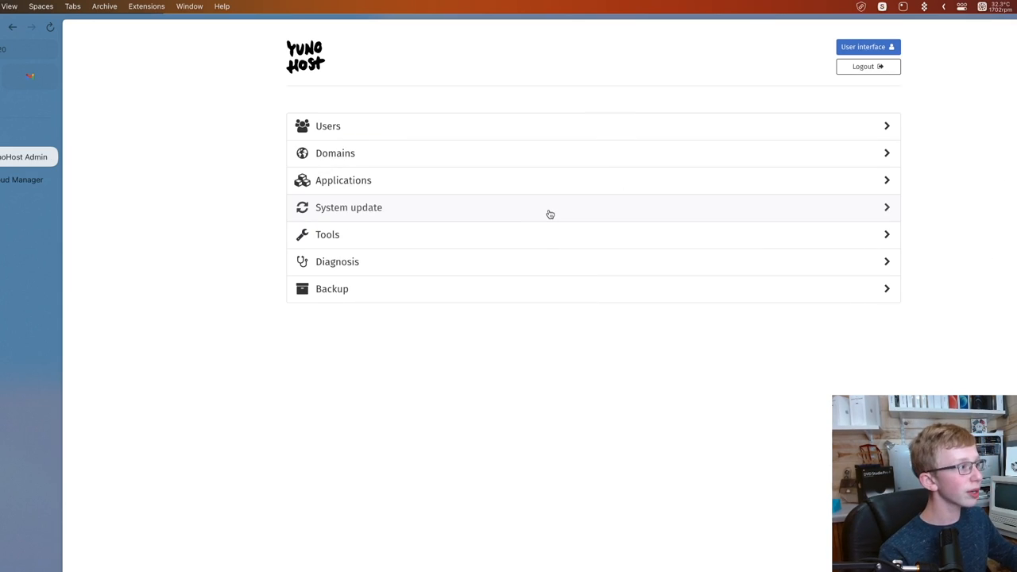
mouse_move(529, 214)
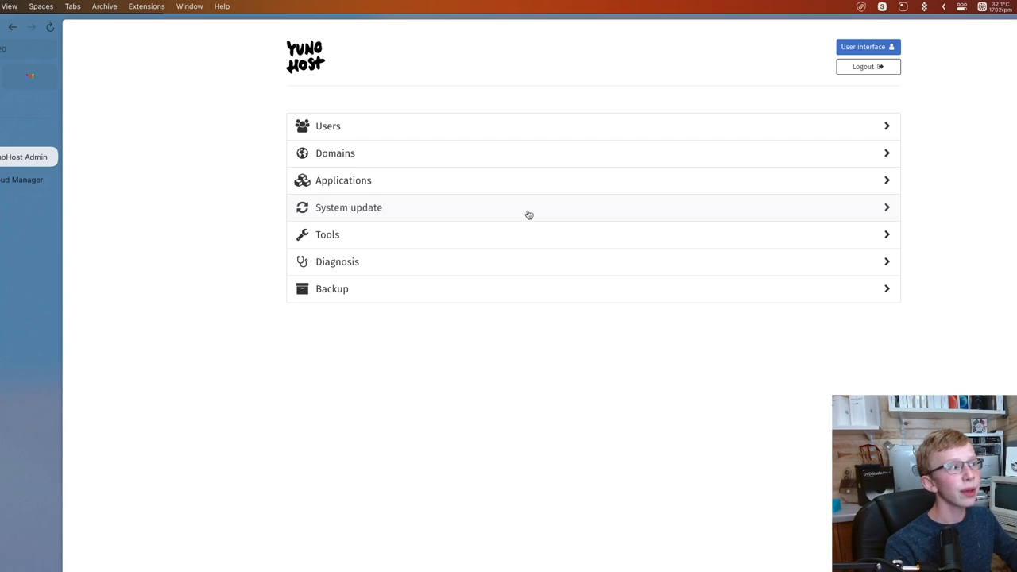
mouse_move(499, 181)
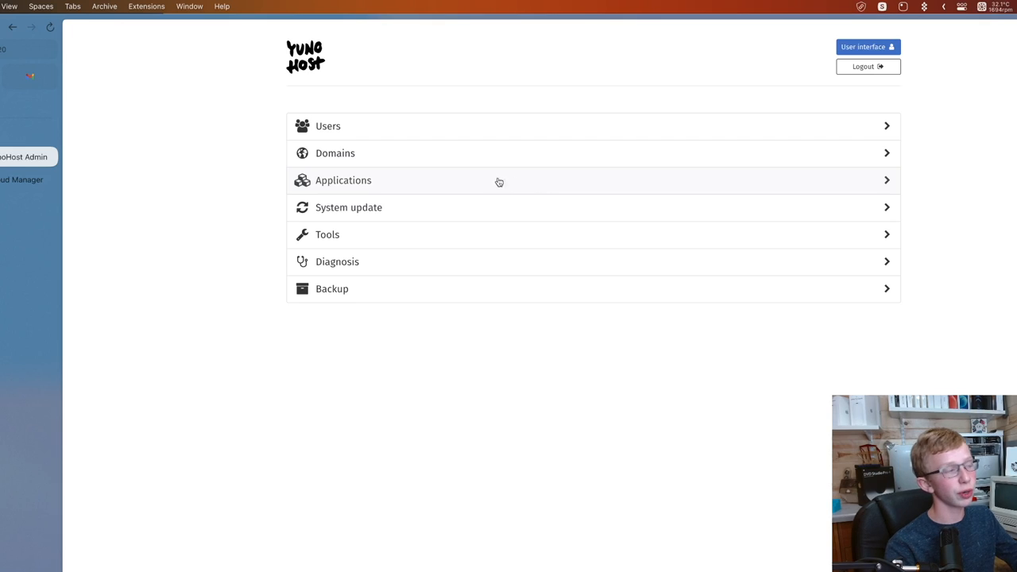
mouse_move(447, 136)
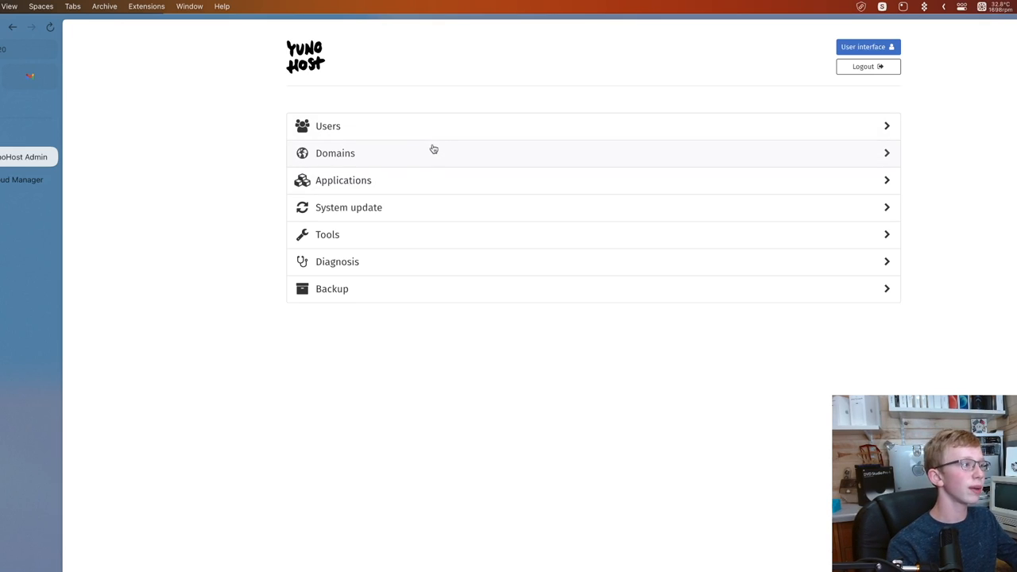
mouse_move(420, 181)
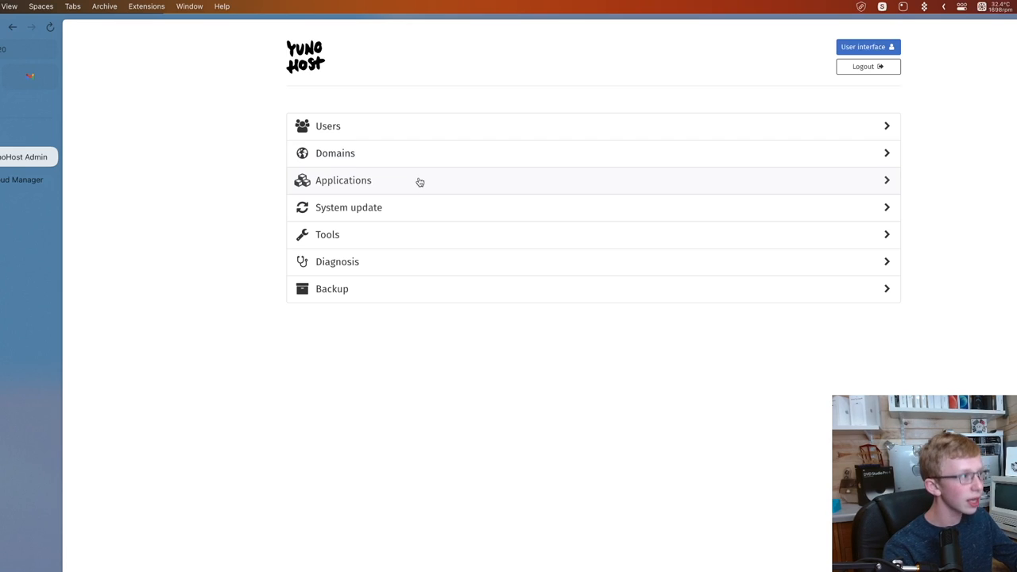
mouse_move(394, 206)
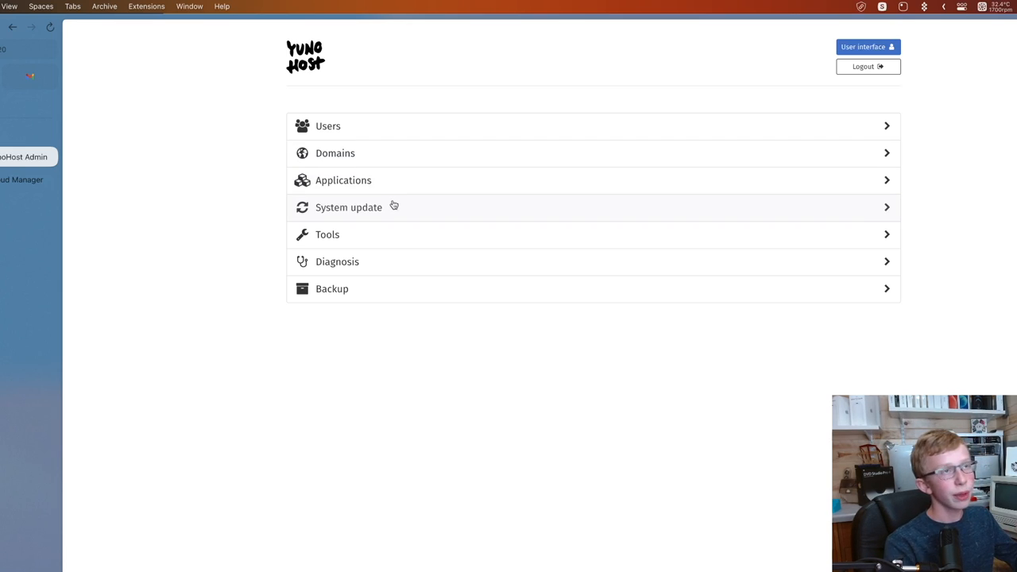
mouse_move(396, 179)
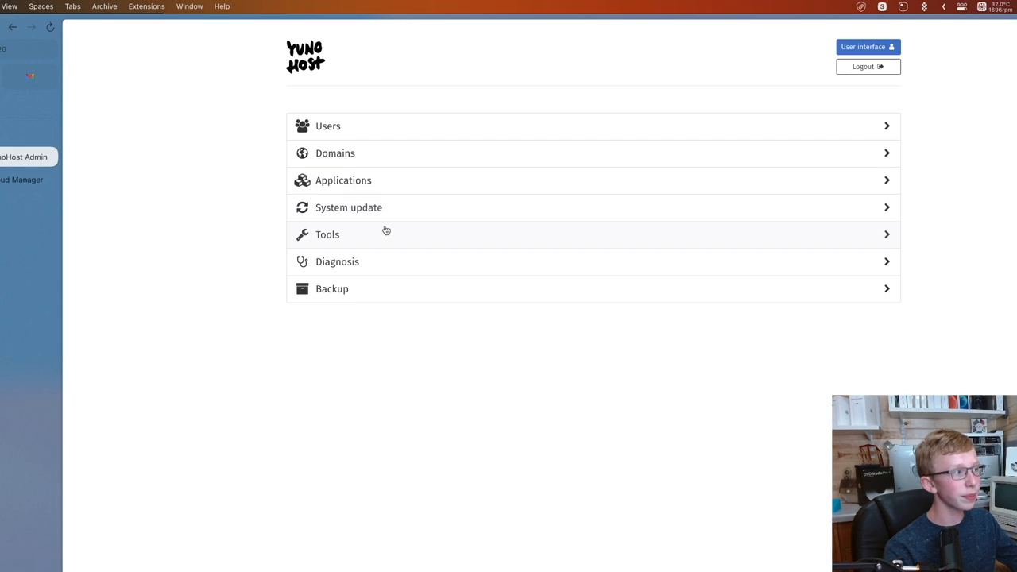
mouse_move(377, 290)
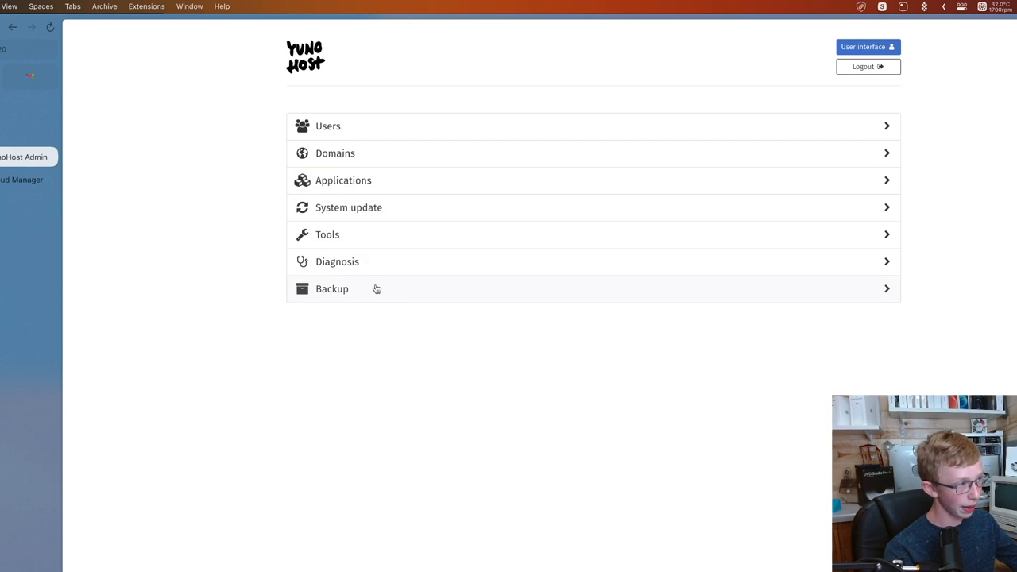
Go to the Diagnosis page from the admin home menu
click(337, 261)
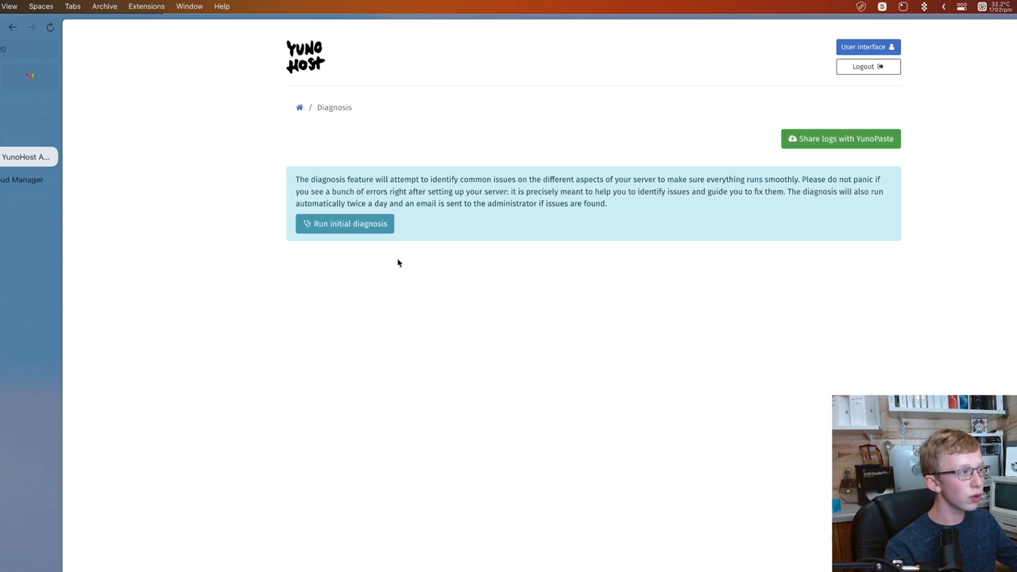
mouse_move(318, 189)
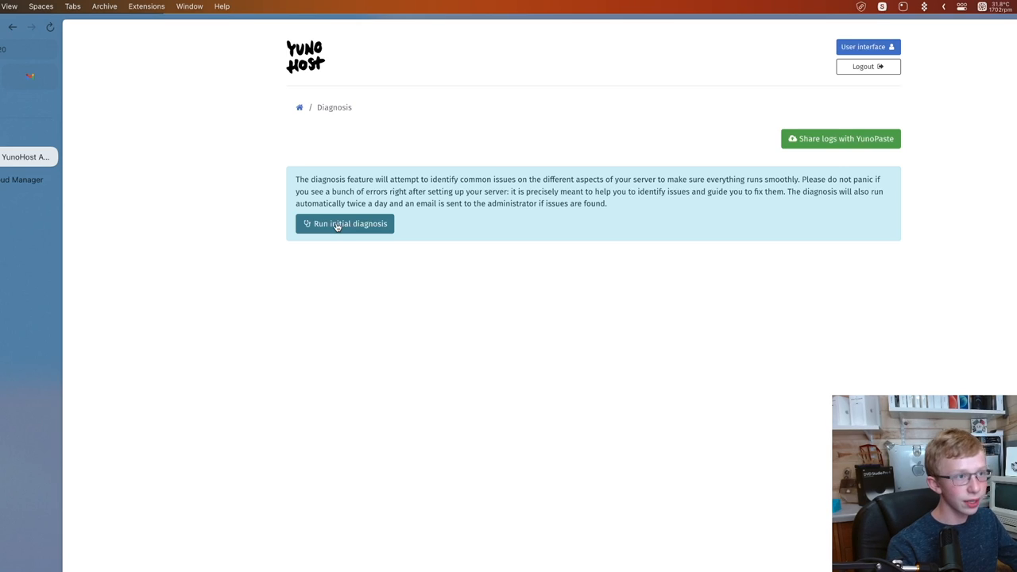
Run the initial diagnosis and review its internet connectivity and email warnings
click(345, 222)
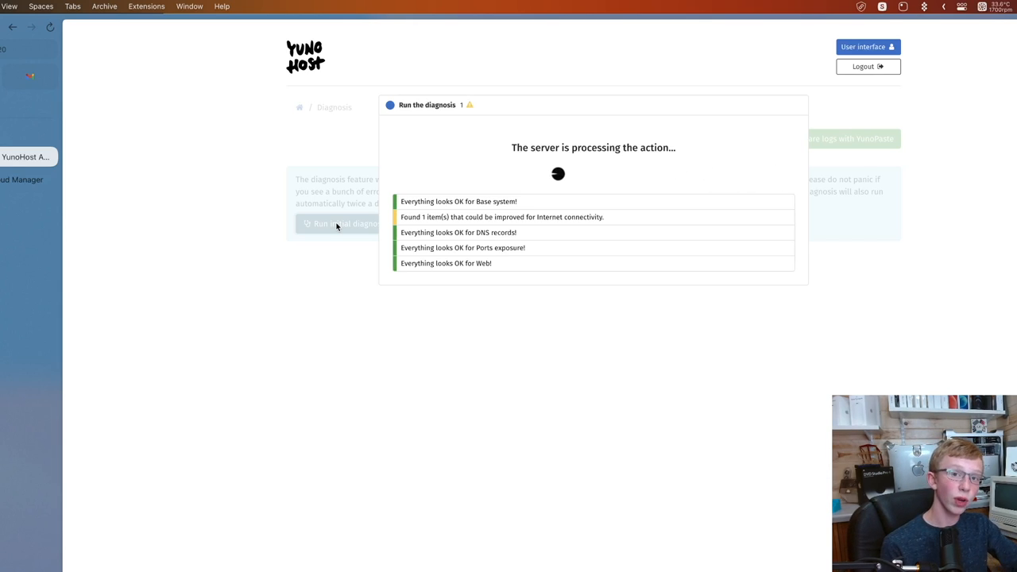
click(345, 222)
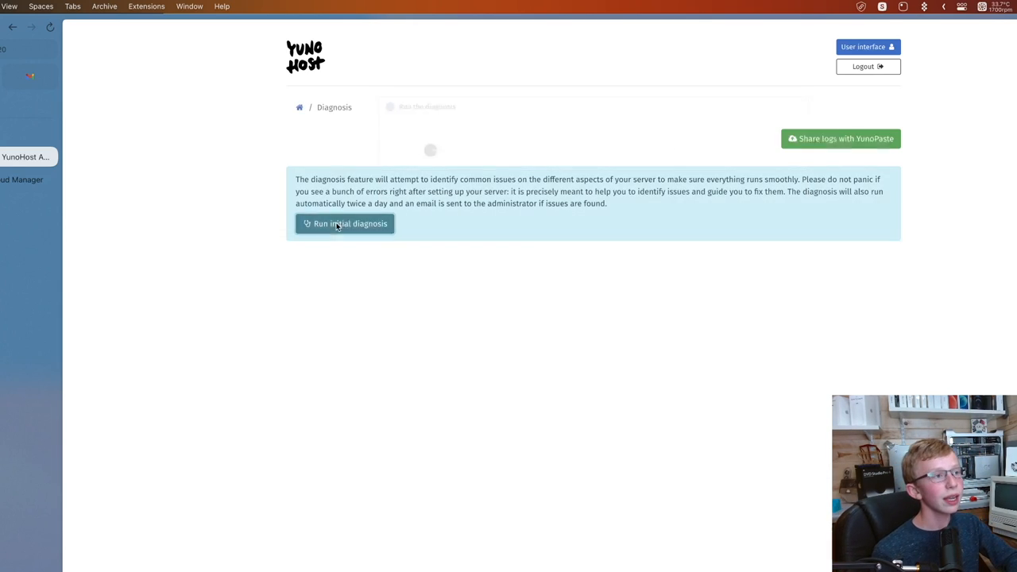
click(345, 222)
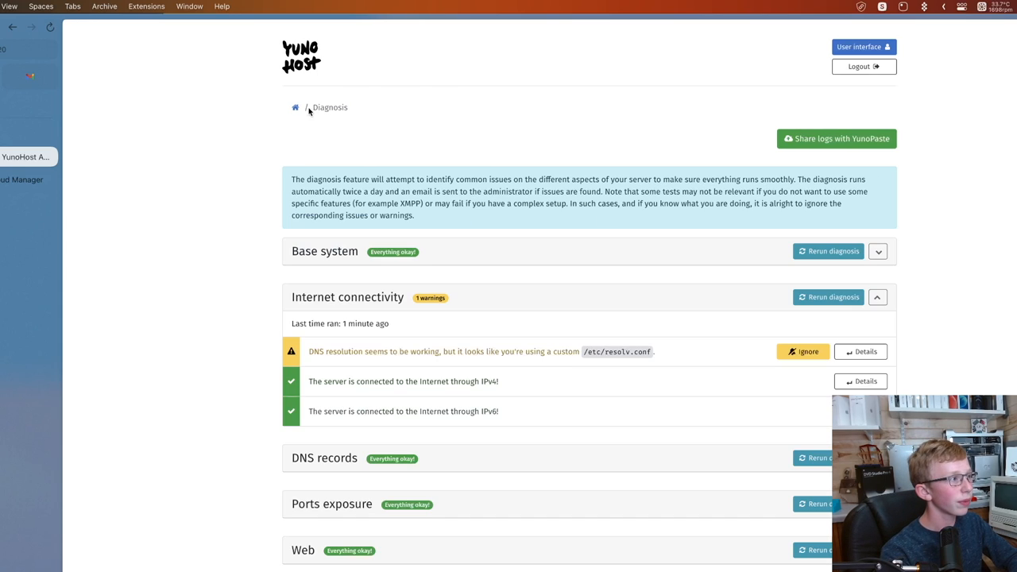
mouse_move(634, 369)
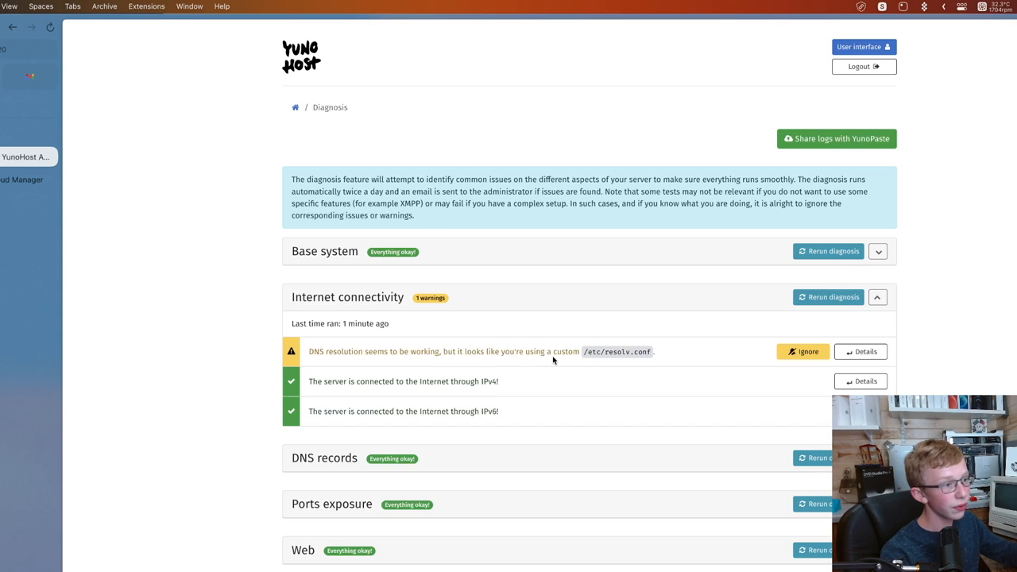
mouse_move(553, 351)
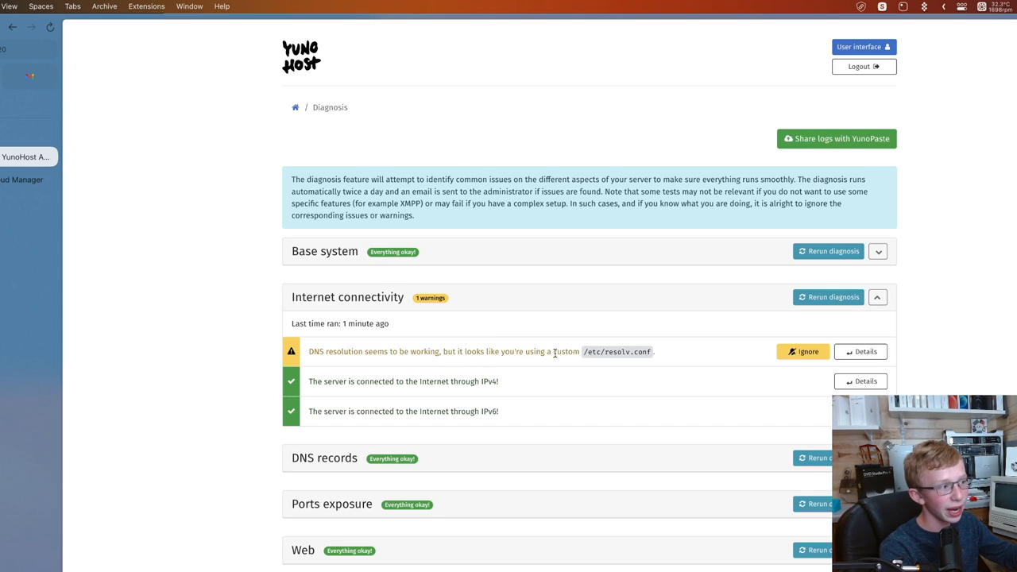
scroll(down, 3)
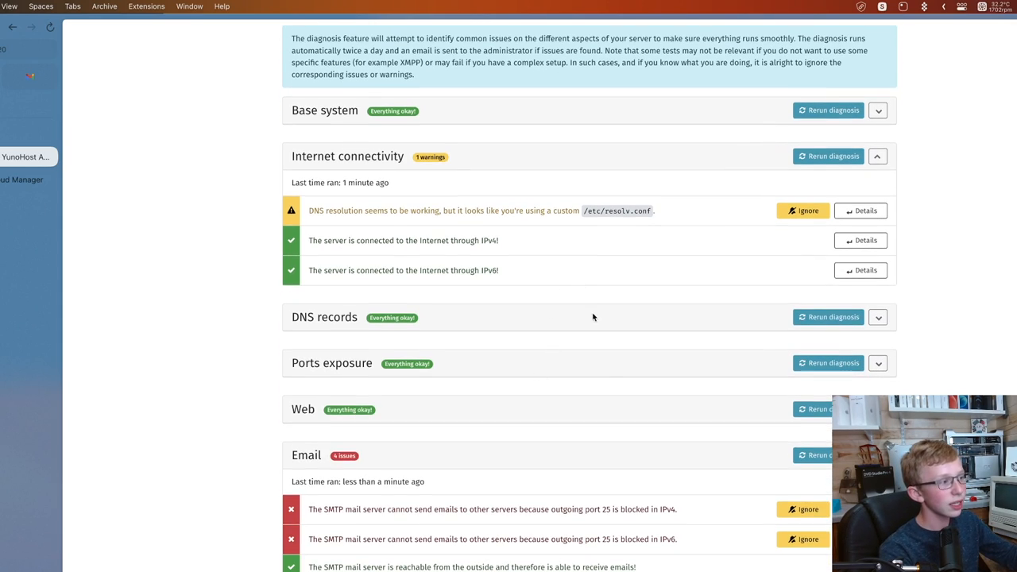
mouse_move(452, 425)
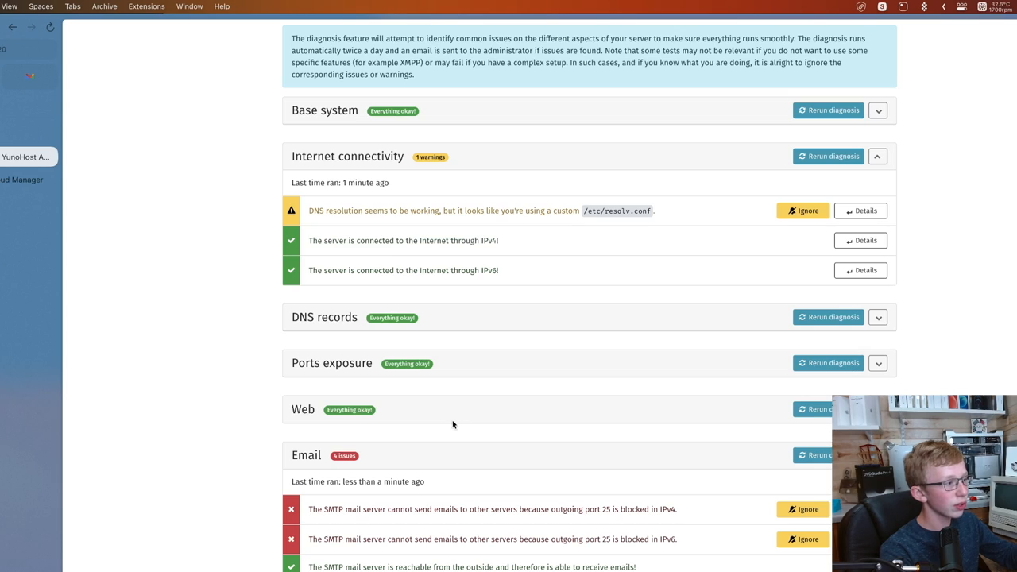
scroll(down, 3)
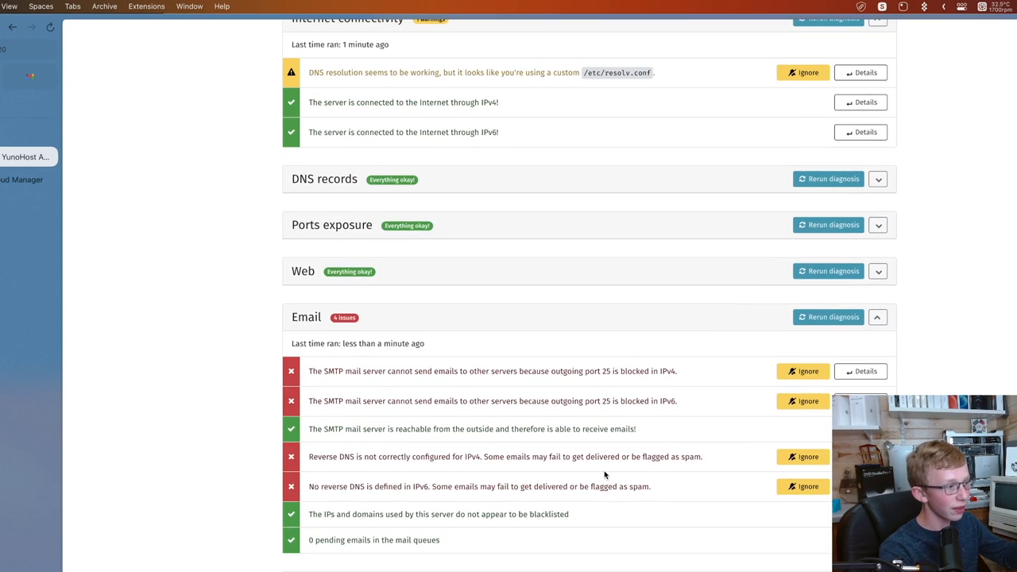
mouse_move(600, 371)
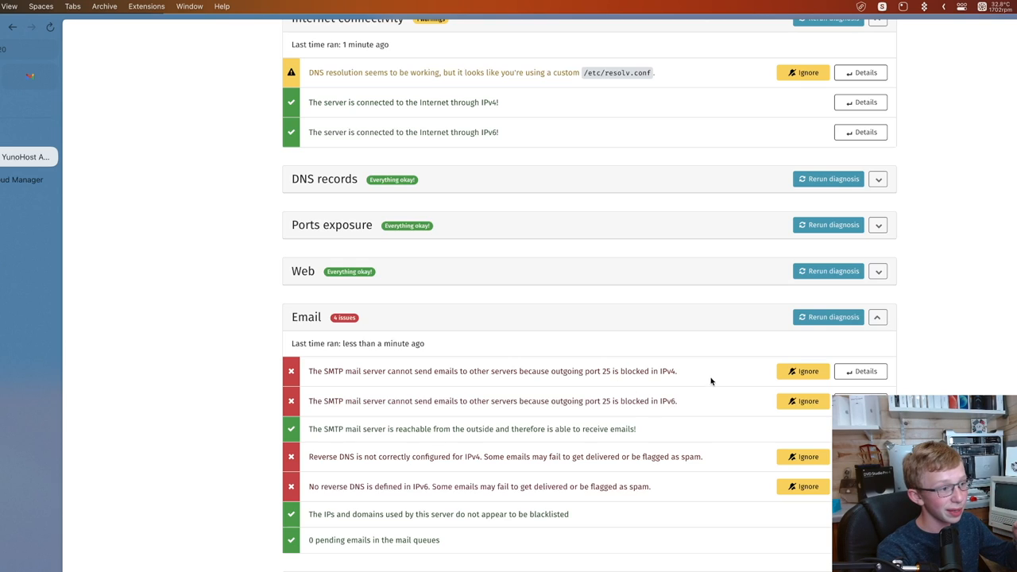
Check the details of the blocked port 25 email issue, then return to the admin home
click(860, 371)
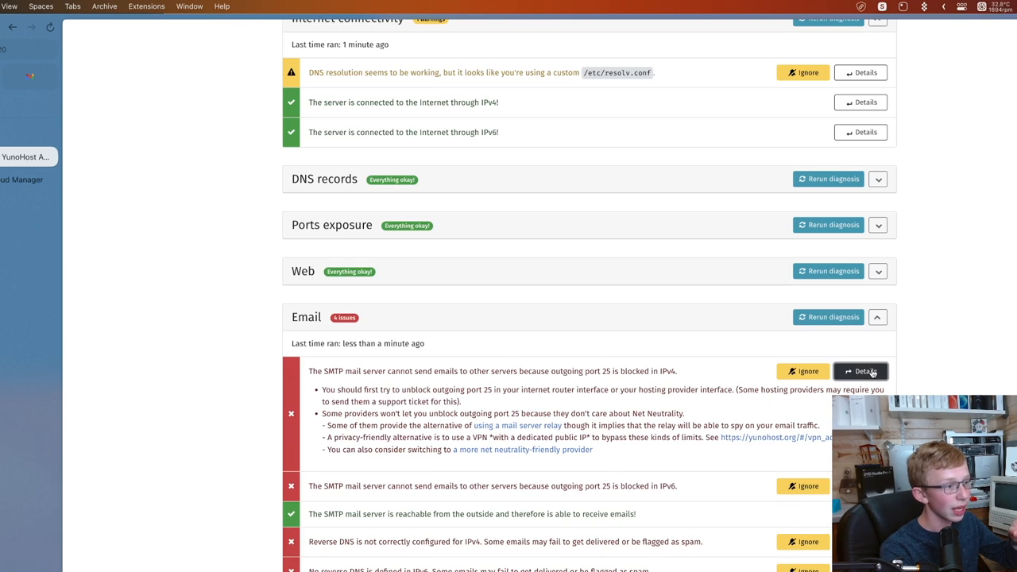
click(861, 371)
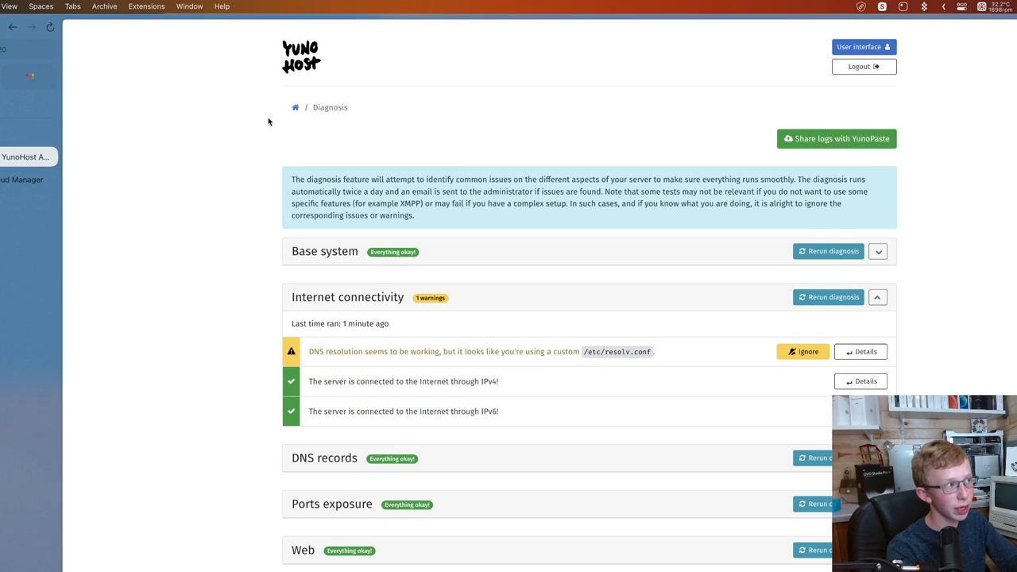
click(296, 108)
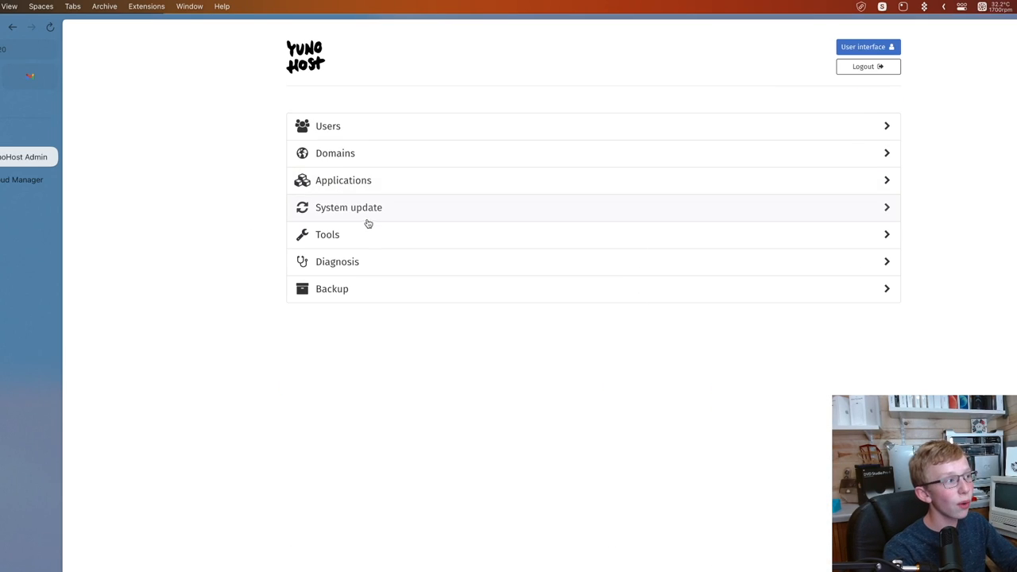
From Applications, browse the installable app catalog and select the Publishing category
click(343, 179)
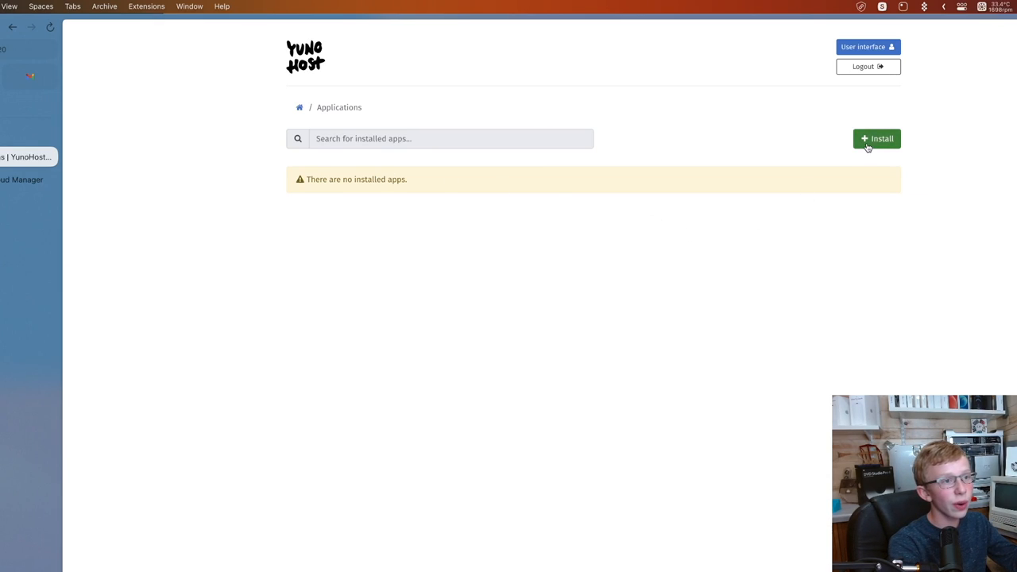
click(876, 138)
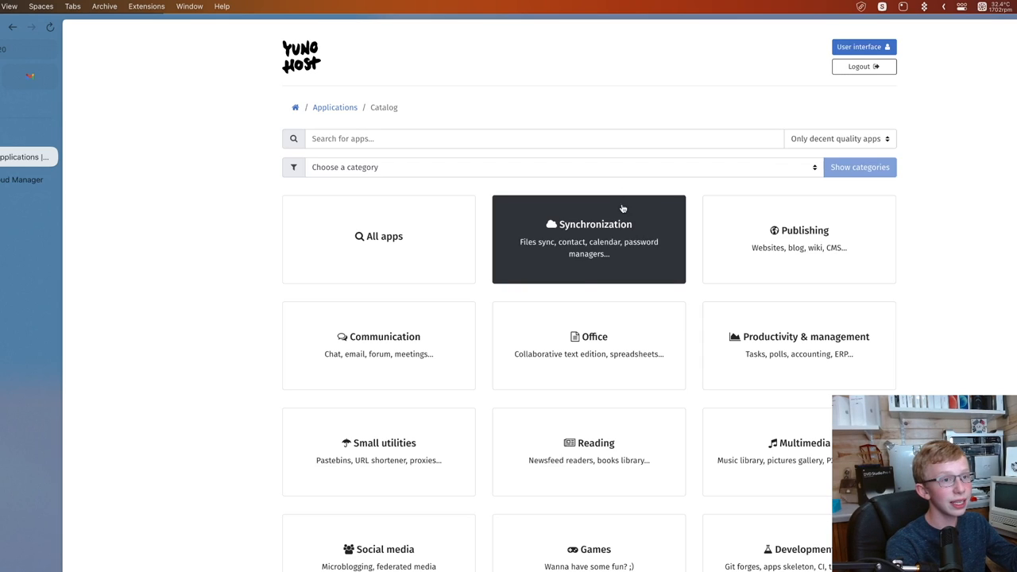
mouse_move(856, 213)
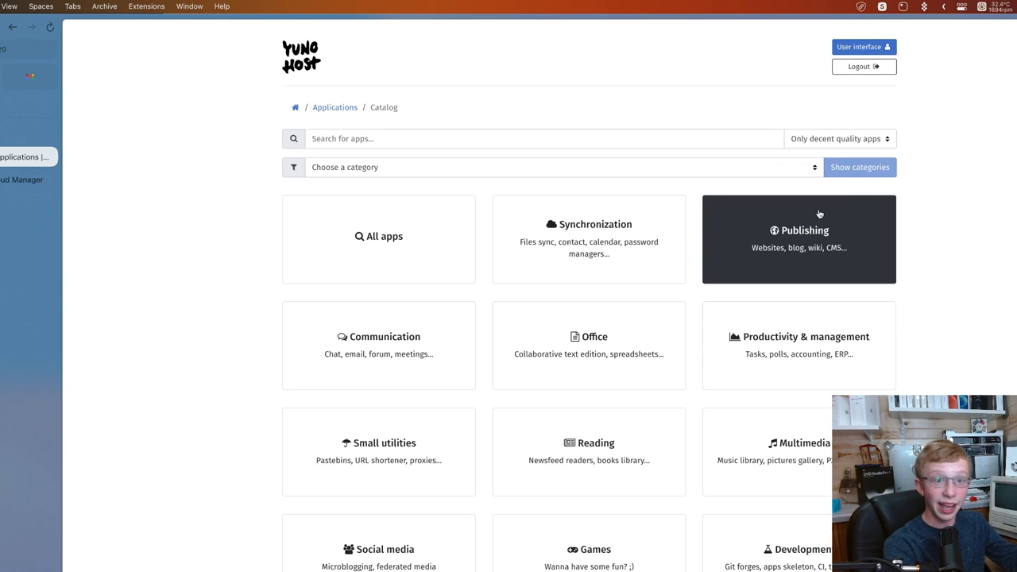
mouse_move(678, 252)
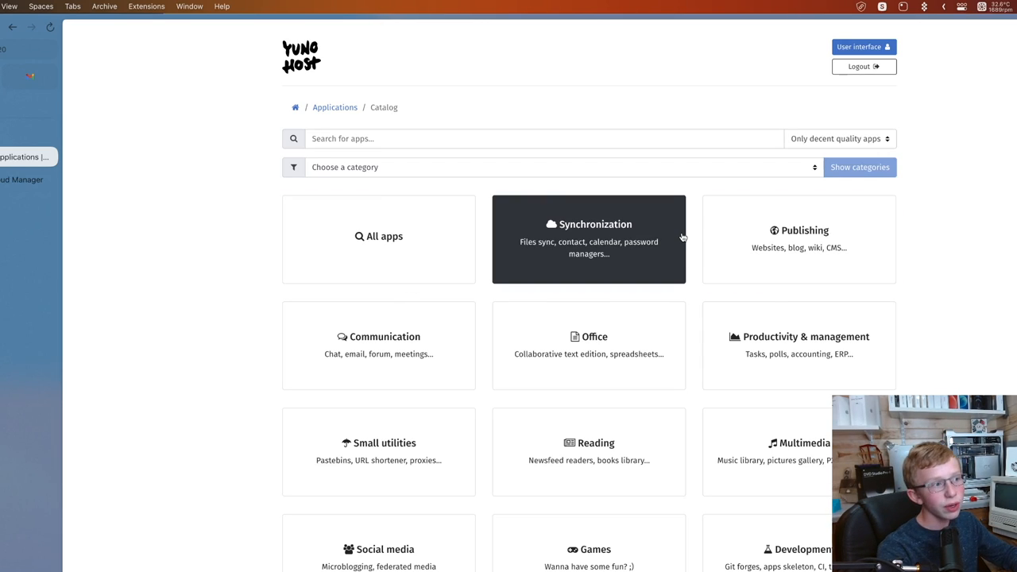
mouse_move(797, 235)
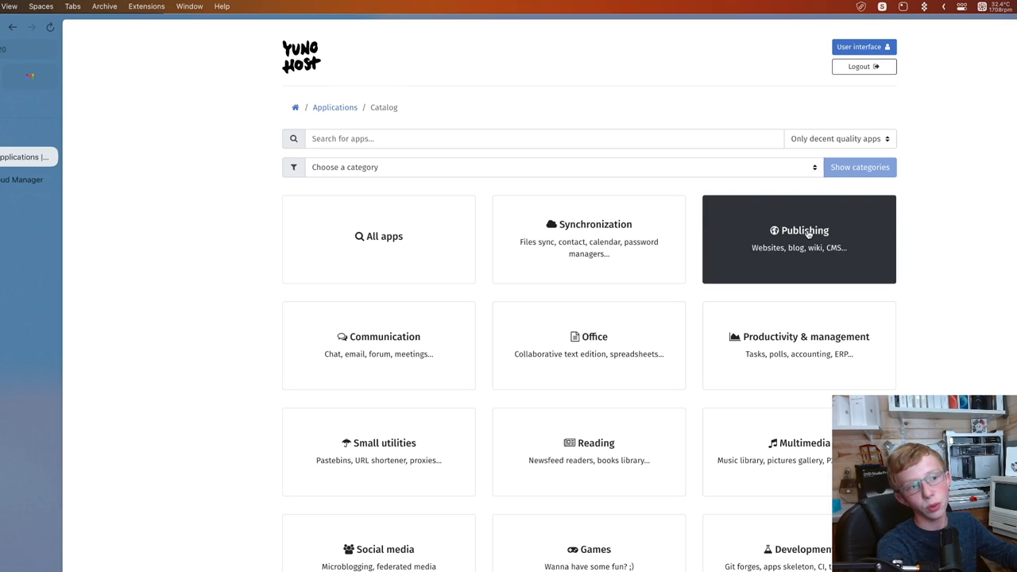
mouse_move(587, 347)
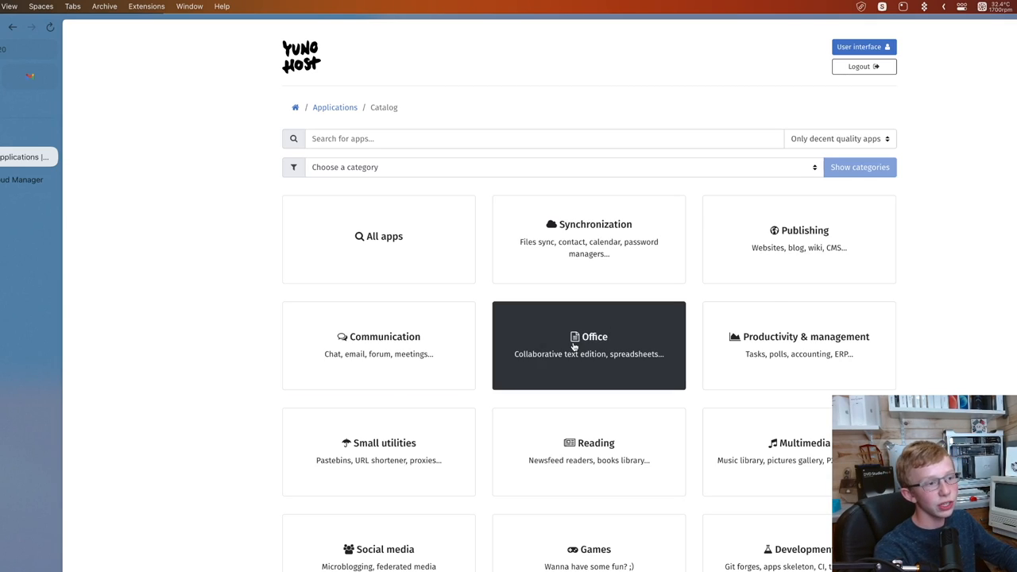
scroll(down, 3)
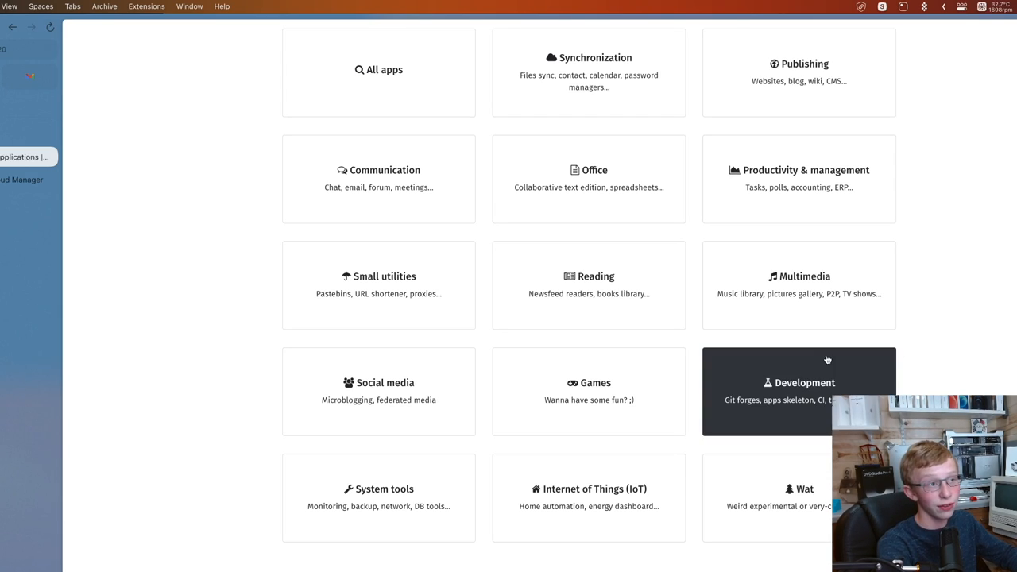
click(798, 63)
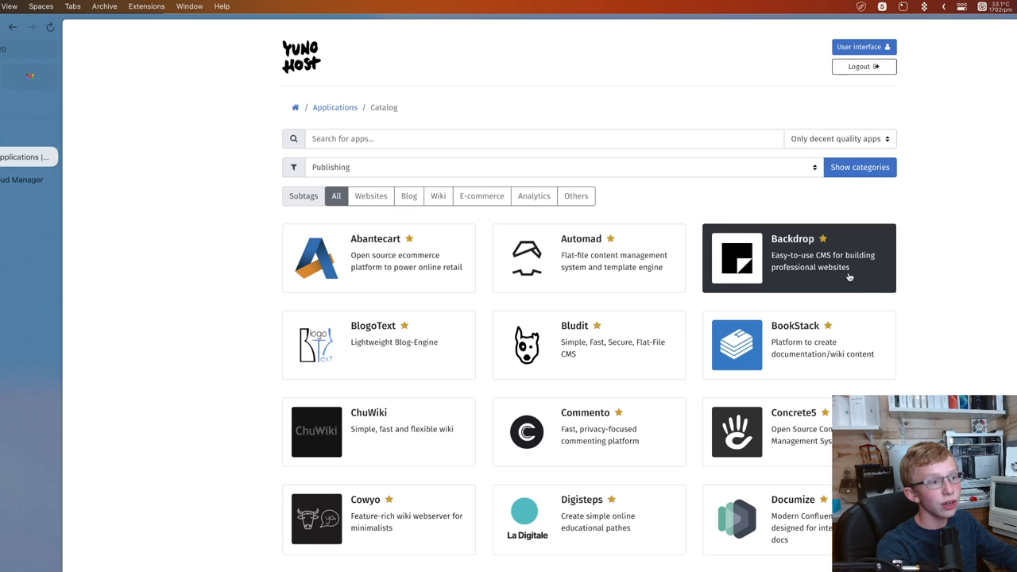
mouse_move(665, 173)
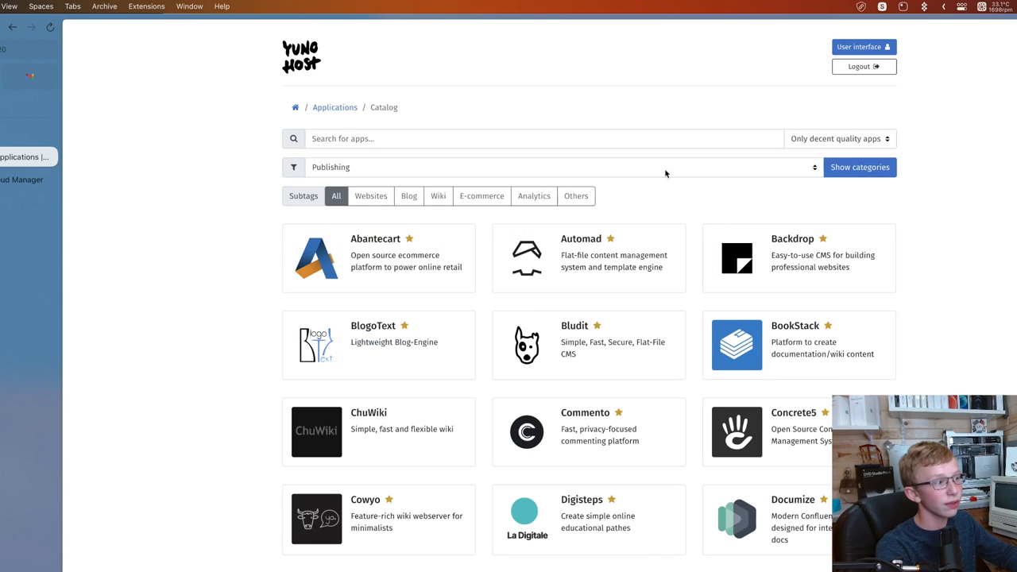
Scroll through the Publishing apps list toward the WordPress card
scroll(down, 3)
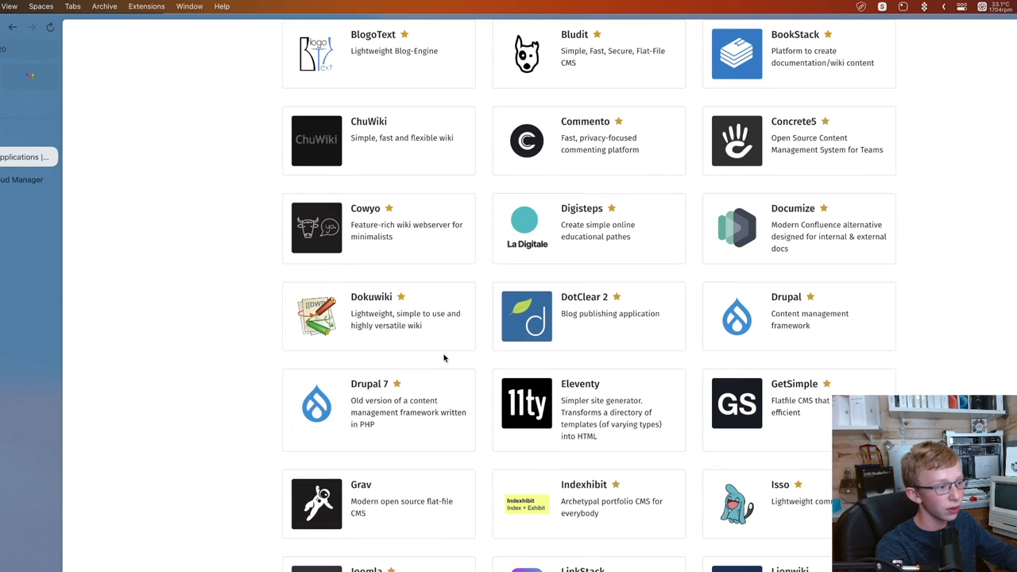
scroll(down, 3)
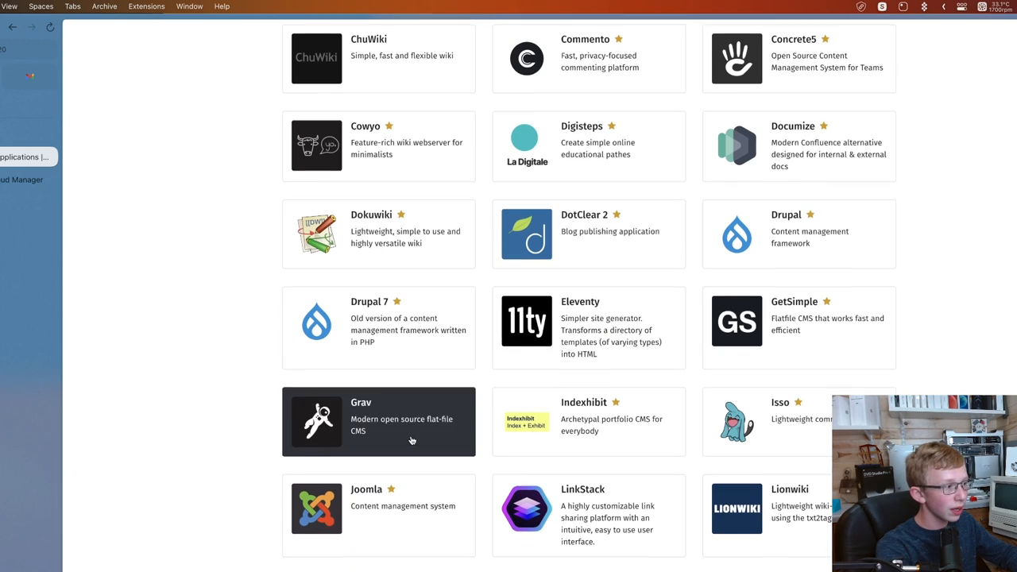
scroll(down, 3)
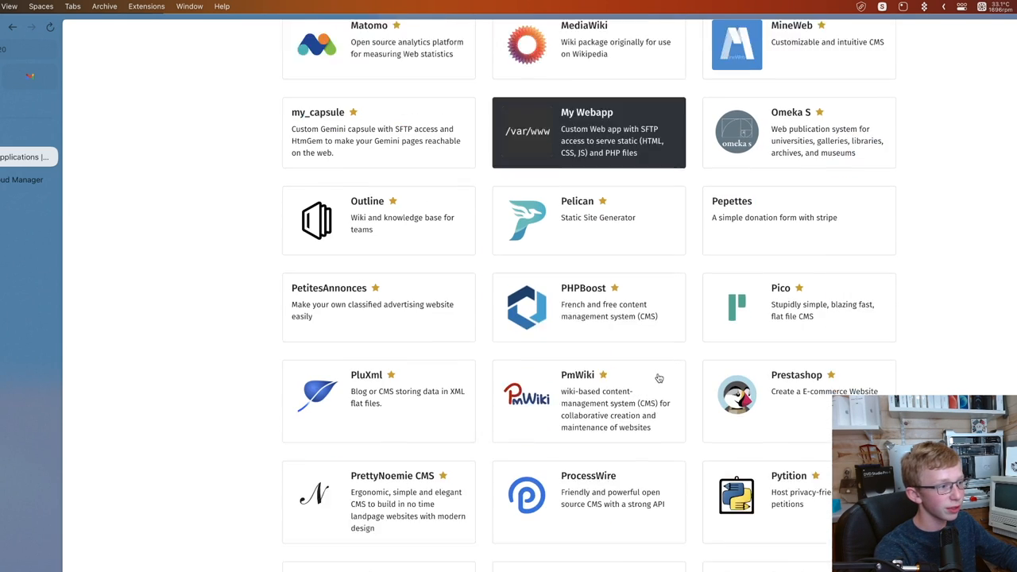
scroll(down, 3)
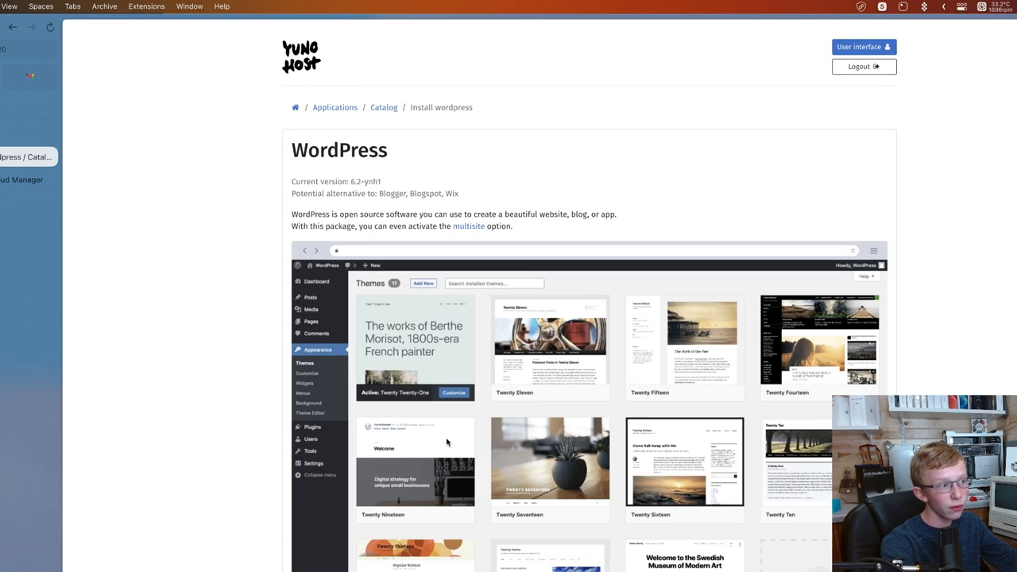
Scroll past the Links and warnings to the prefilled install form with domain mytestingserver1.nohost.me and path /blog
scroll(down, 3)
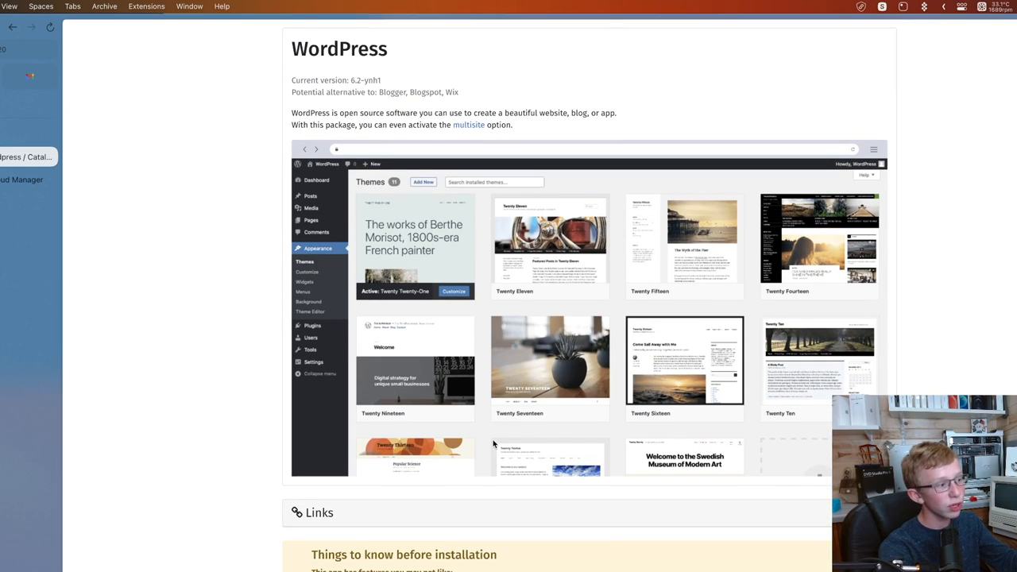
scroll(down, 3)
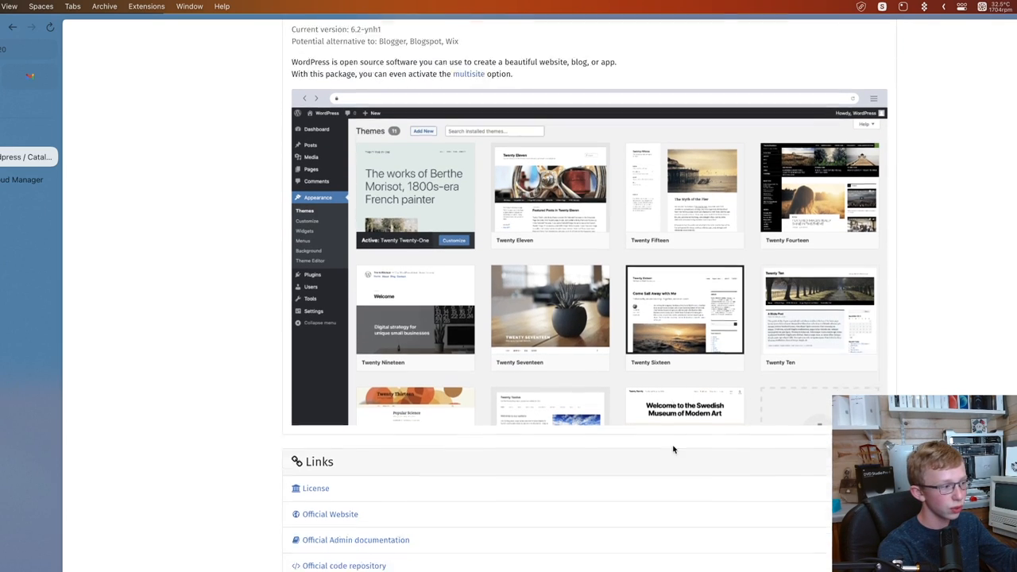
scroll(down, 3)
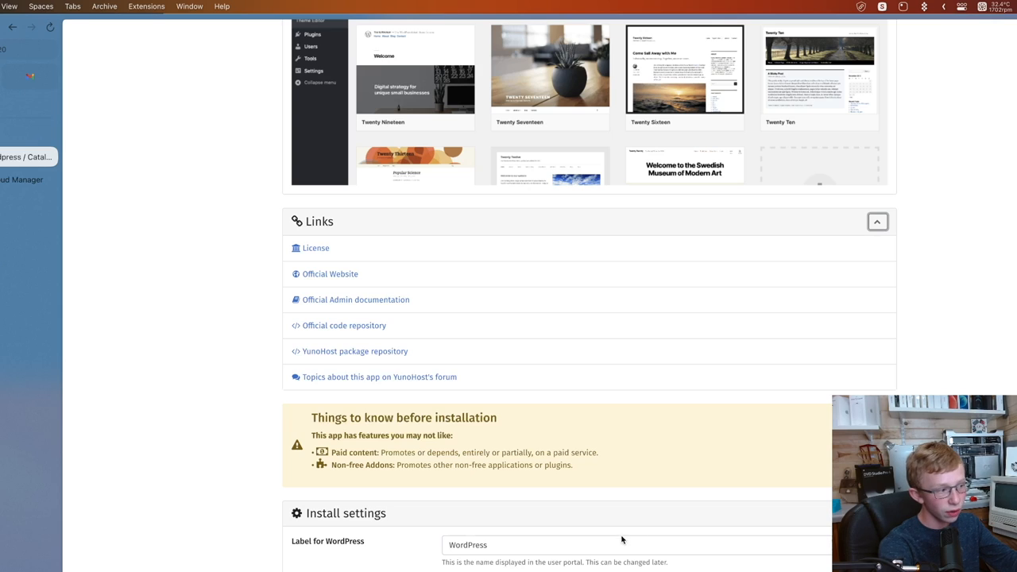
scroll(down, 3)
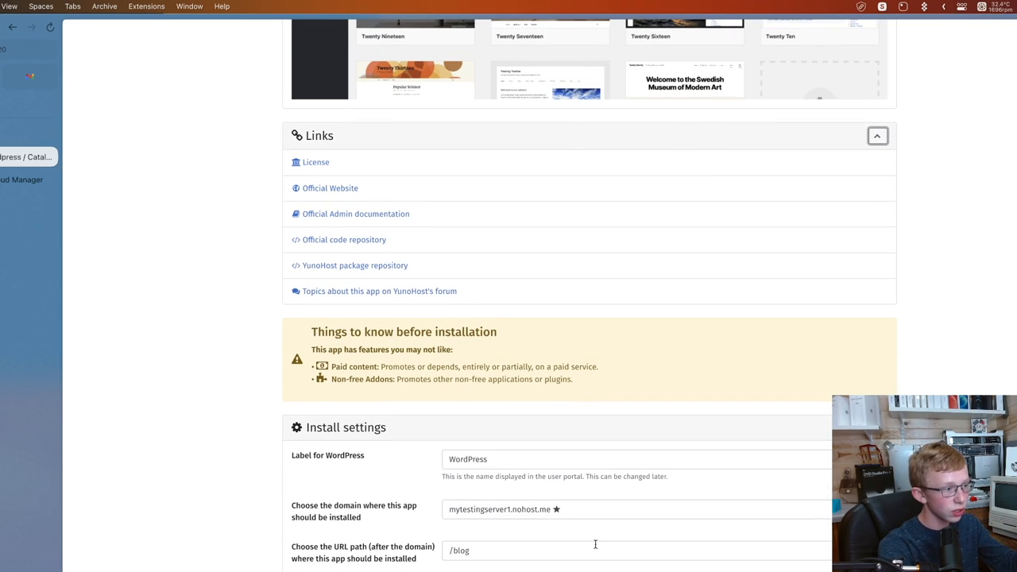
scroll(down, 3)
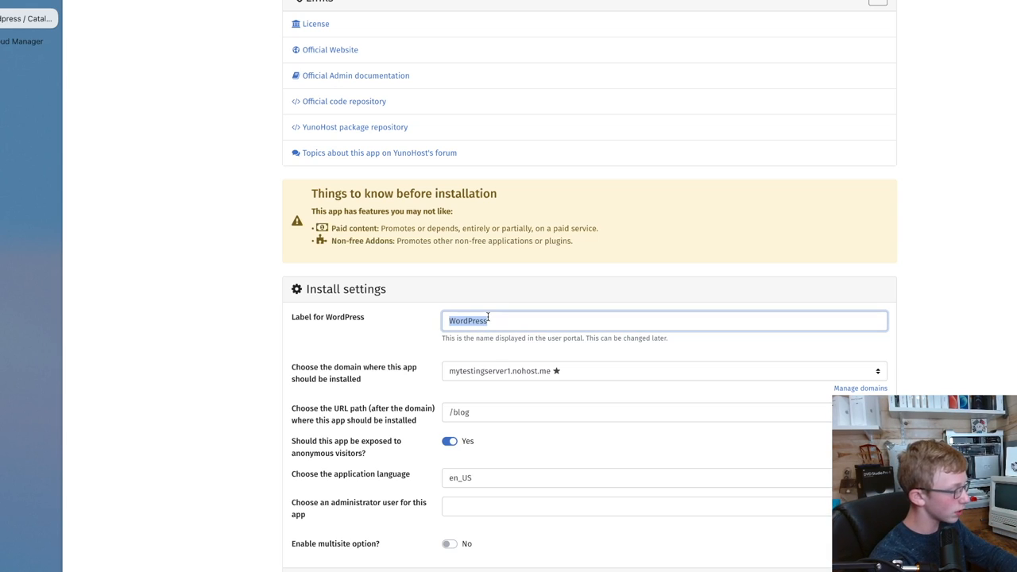
Enter label Demo Wordpress Install and change the URL path from /blog to /wordpressinstall
text(Demo)
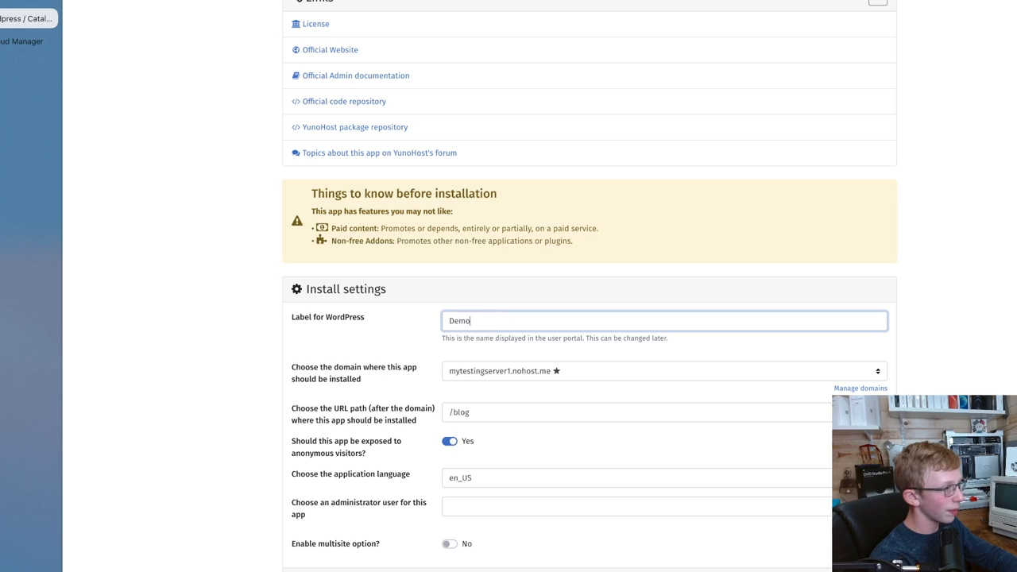
text(Wordpress Install)
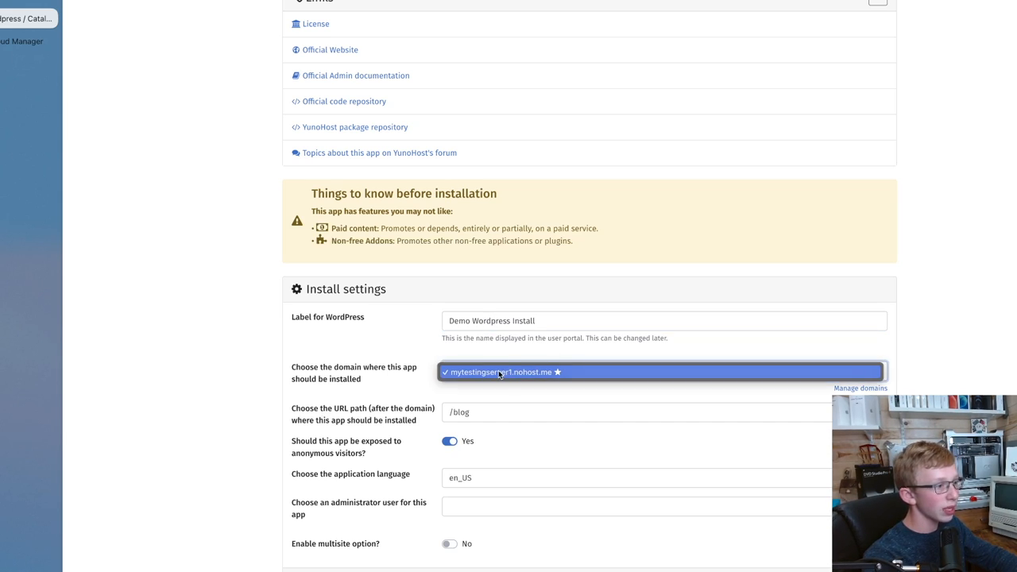
text(wordpress)
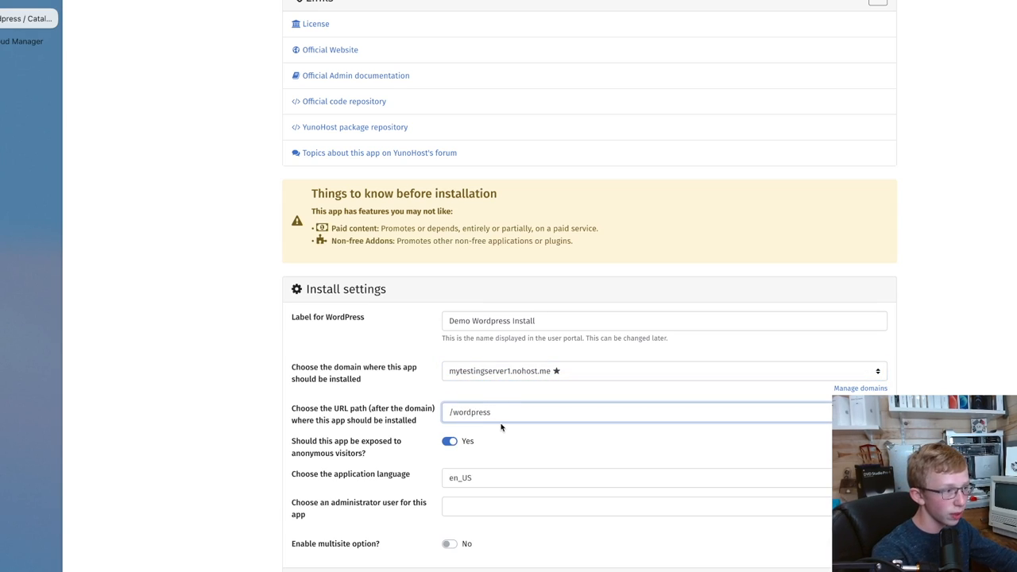
double_click(468, 411)
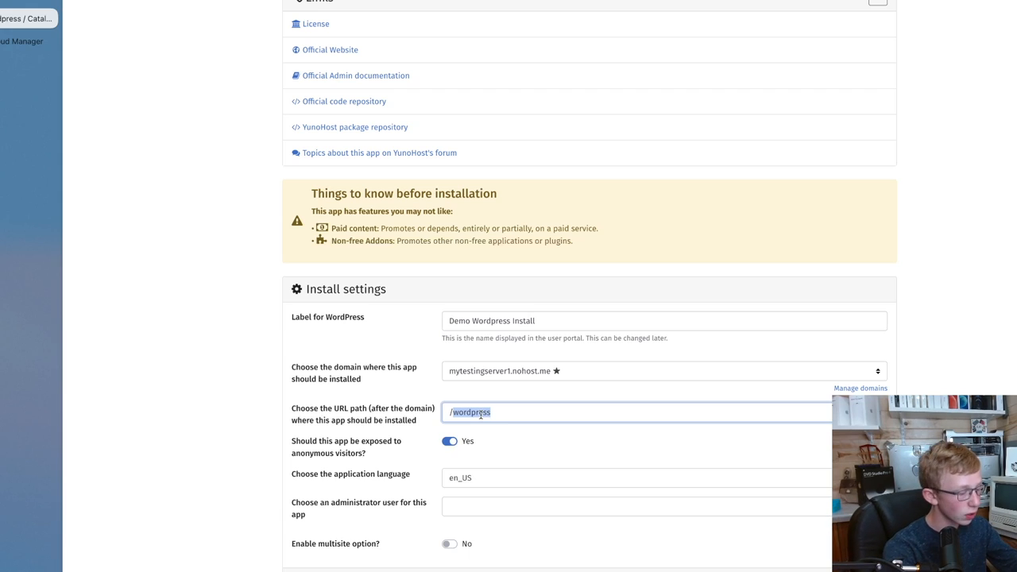
key(Backspace)
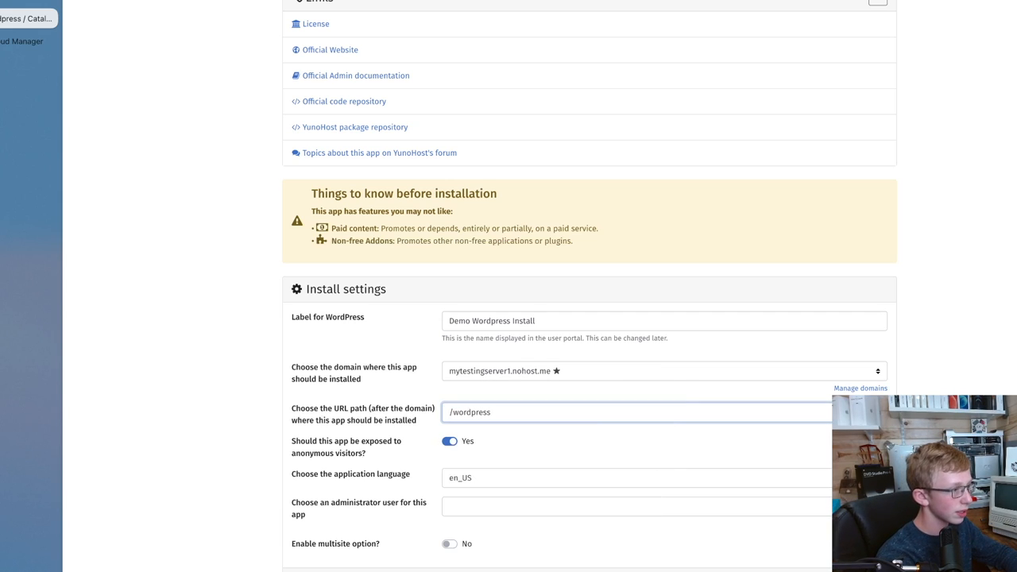
text(install)
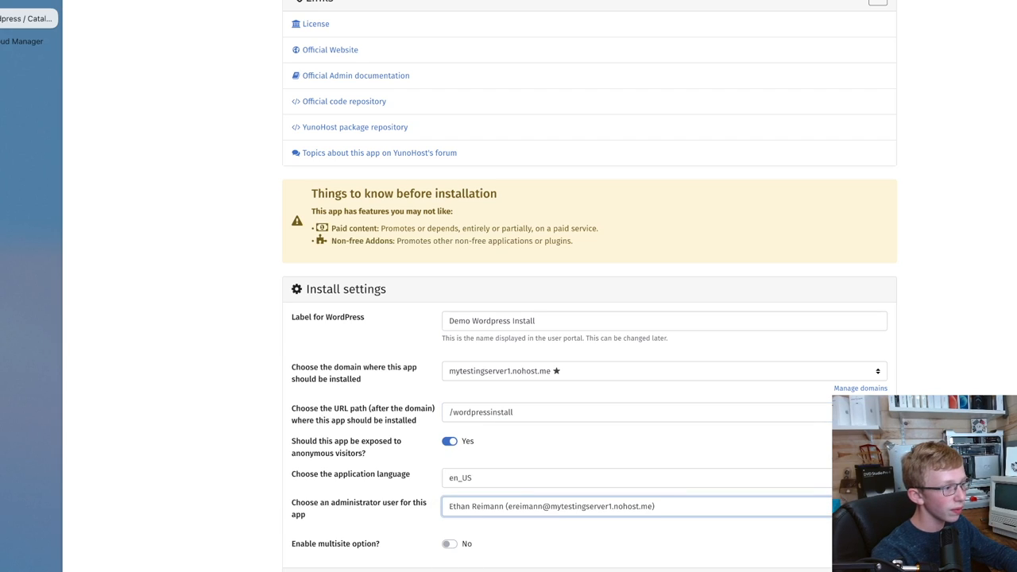
mouse_move(381, 397)
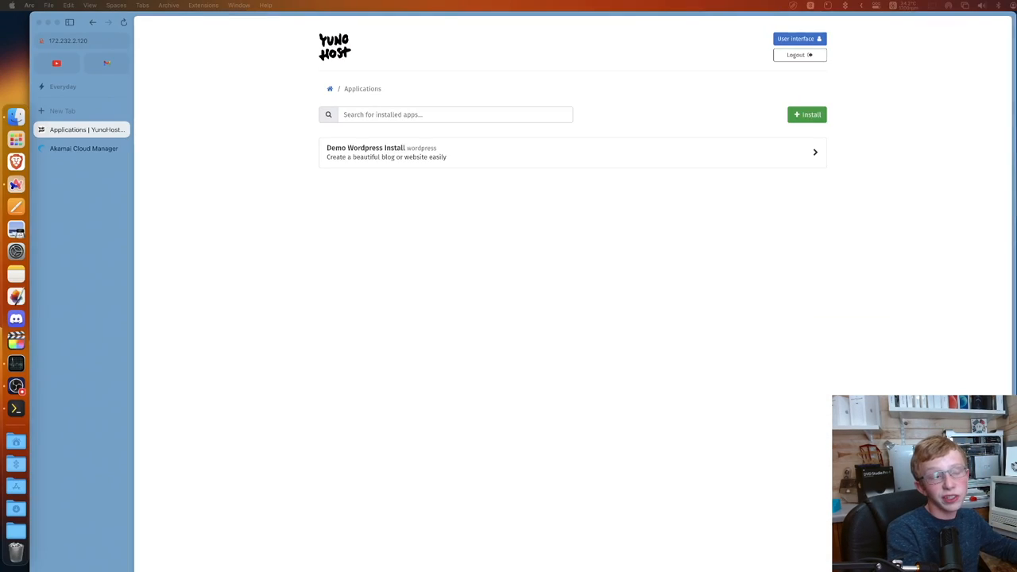
mouse_move(674, 156)
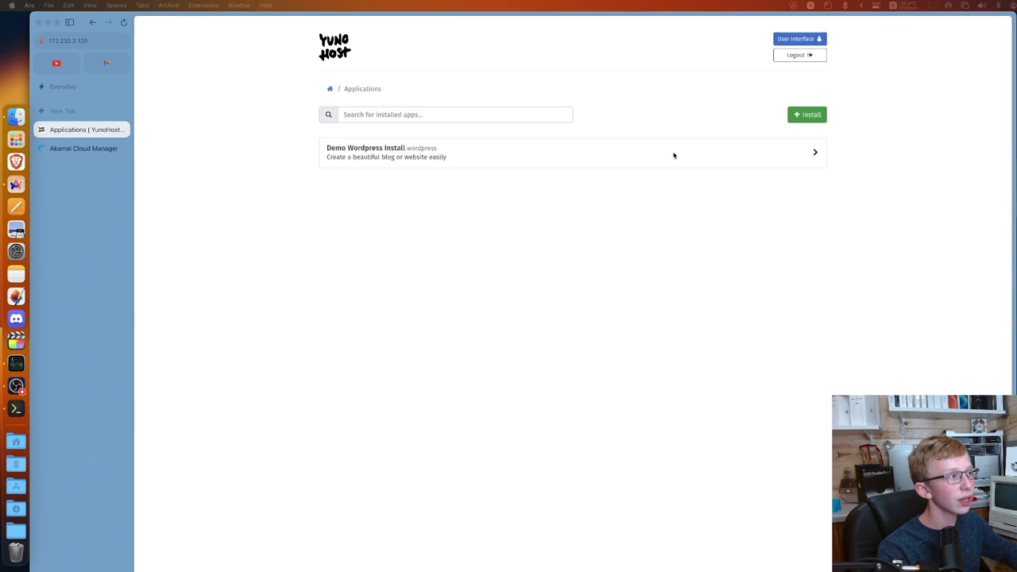
mouse_move(464, 145)
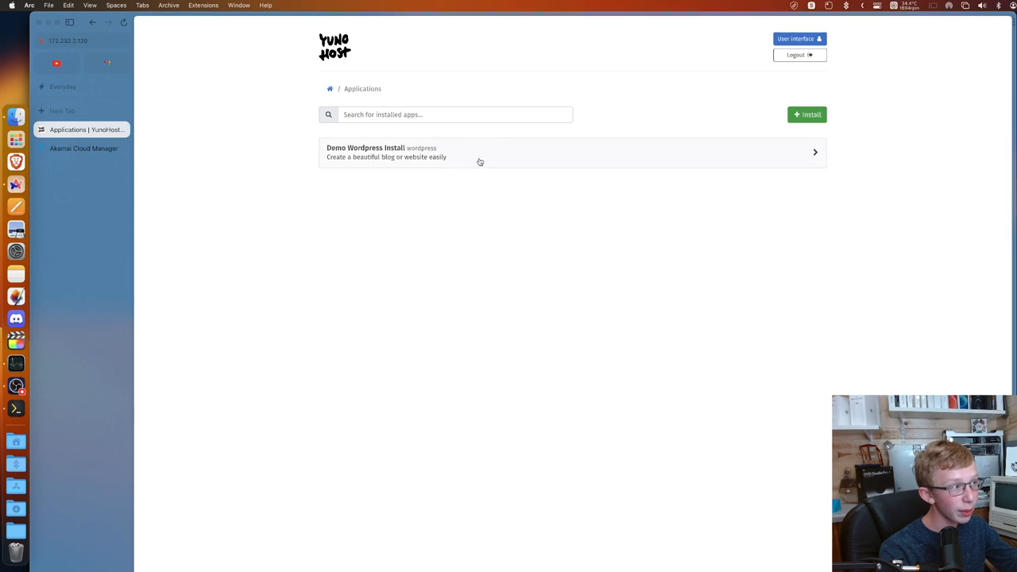
Review the installed Demo Wordpress Install app page, then return to the admin home
click(476, 152)
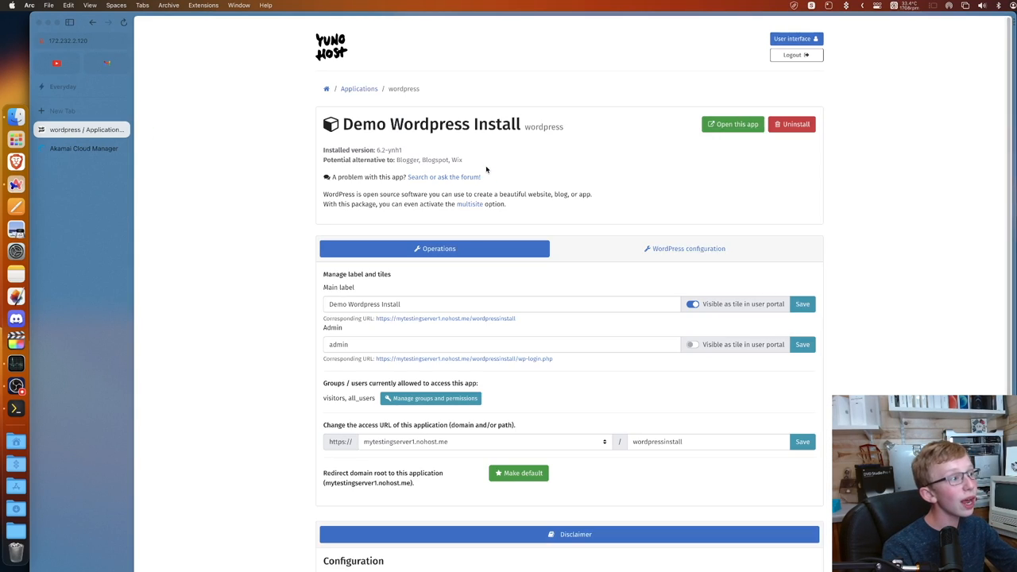
click(731, 124)
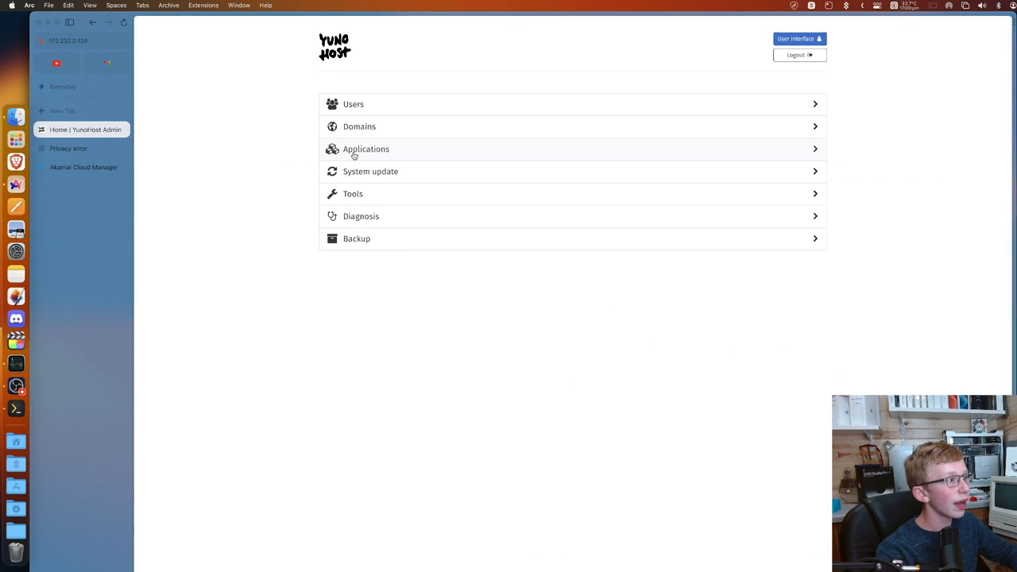
From Domains, request a Let's Encrypt certificate for mytestingserver1.nohost.me on its Certificate tab
click(359, 127)
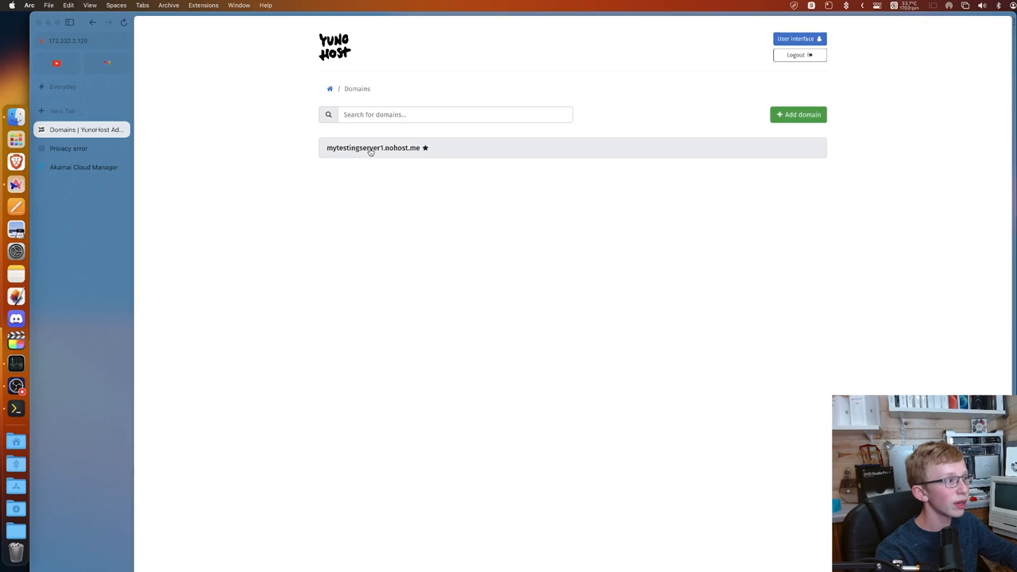
click(371, 146)
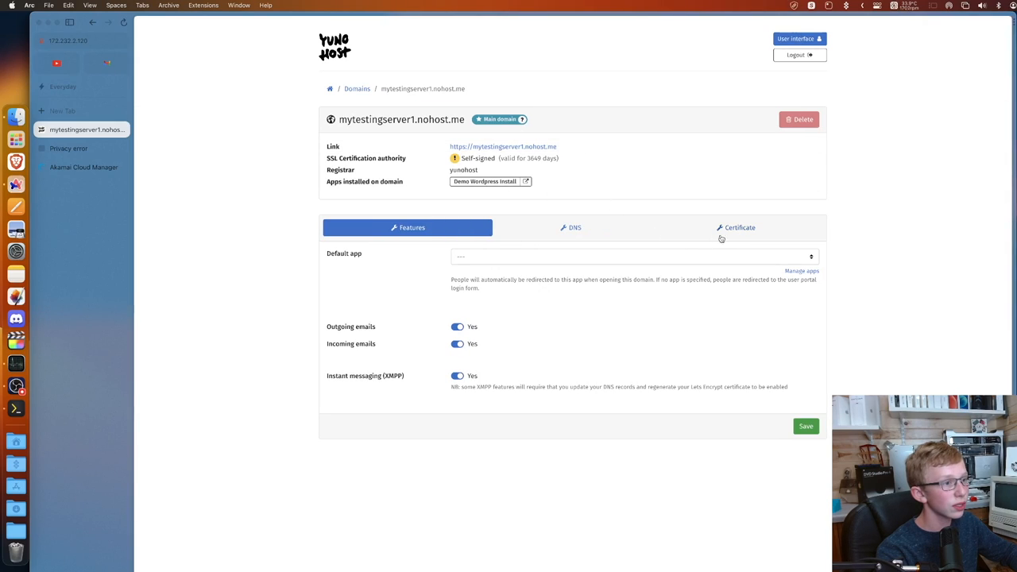
click(734, 227)
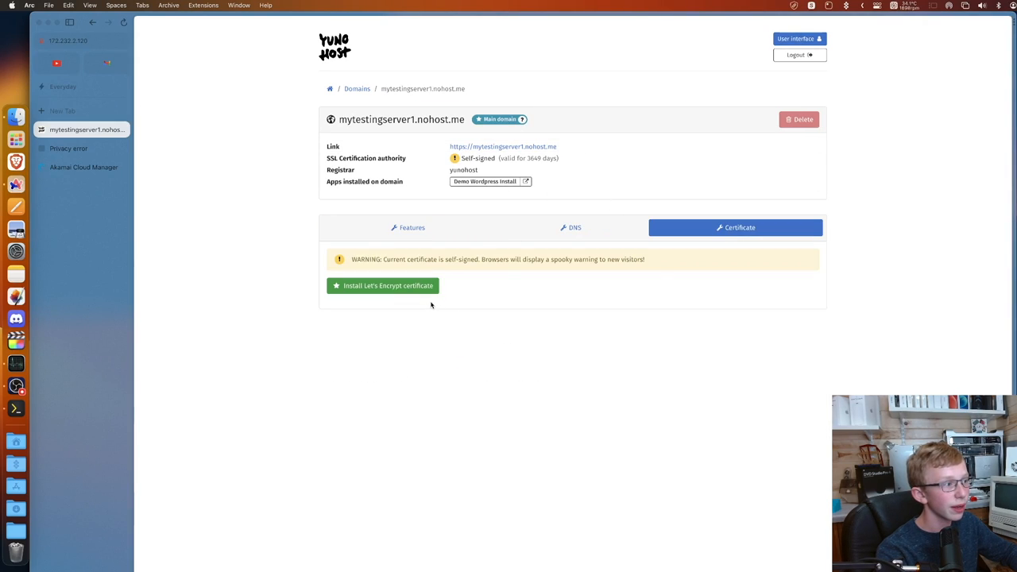
mouse_move(389, 286)
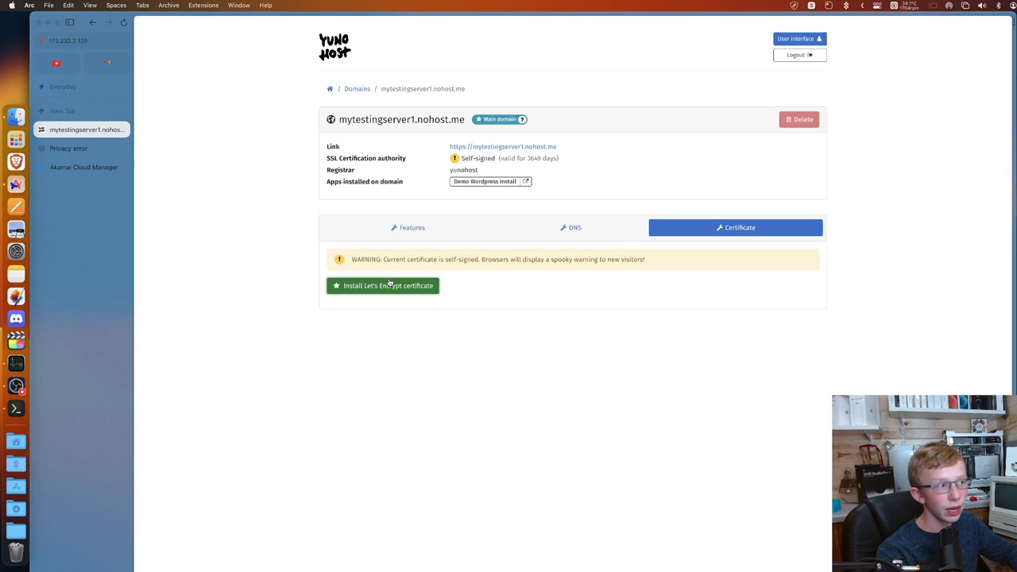
click(381, 286)
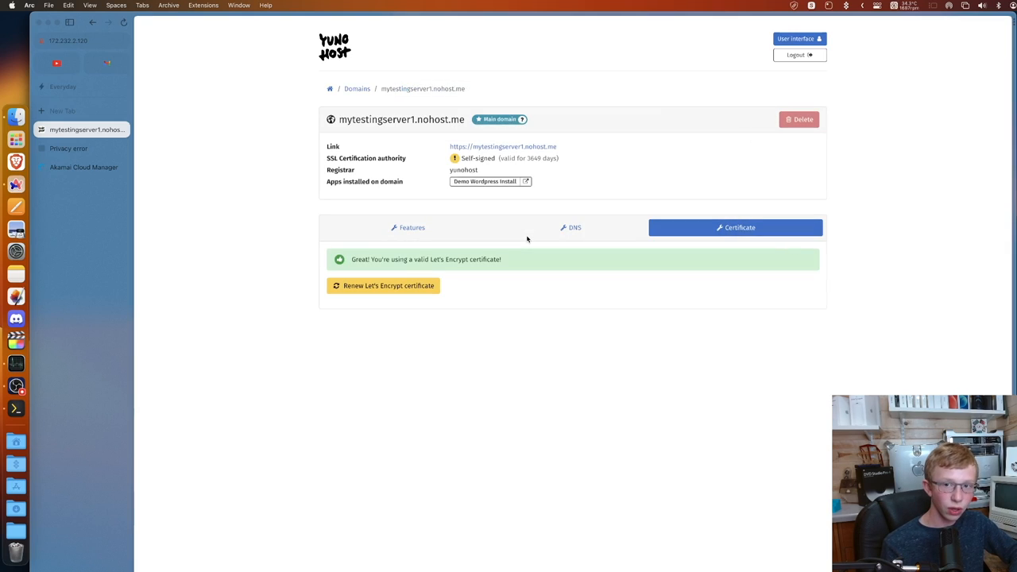
mouse_move(190, 159)
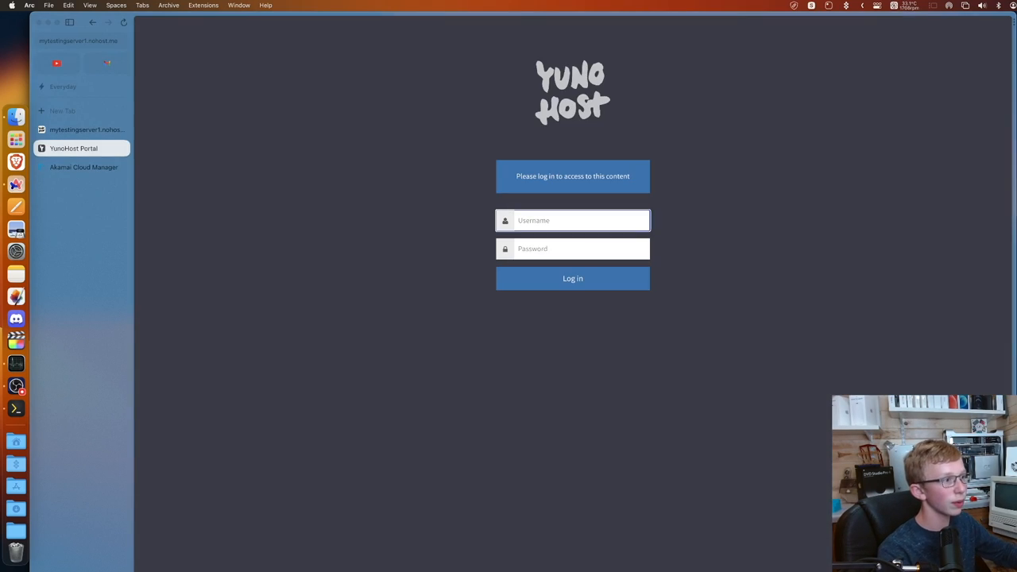
mouse_move(242, 154)
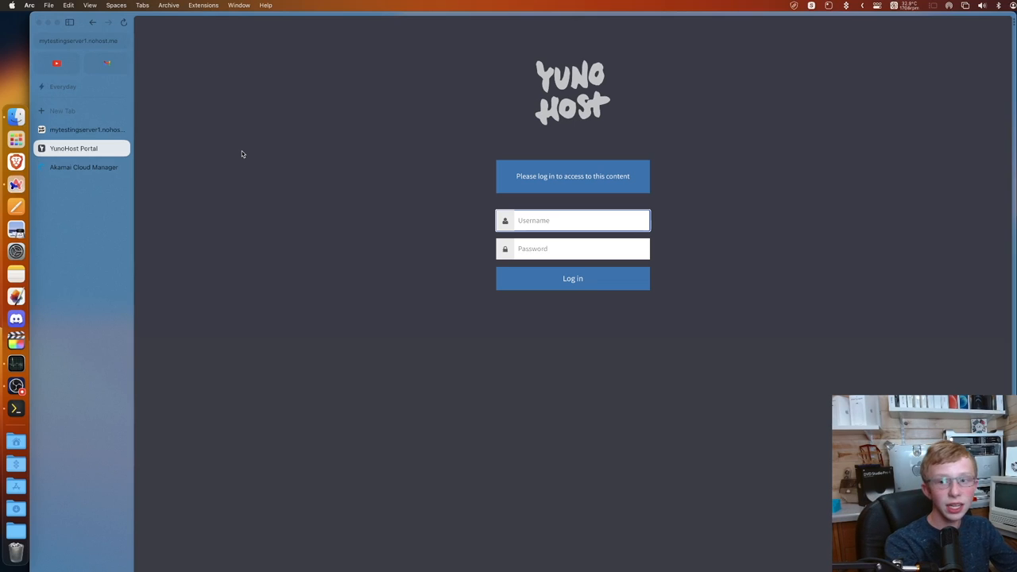
mouse_move(512, 199)
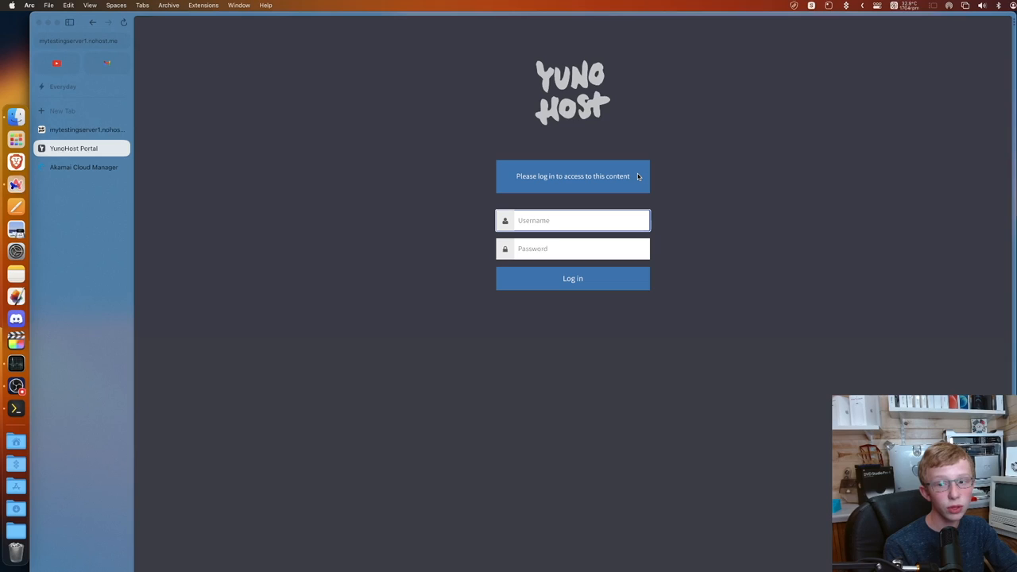
Sign in to the SSO portal as ereimann to reach the YunoBlog WordPress login page
text(ereimann)
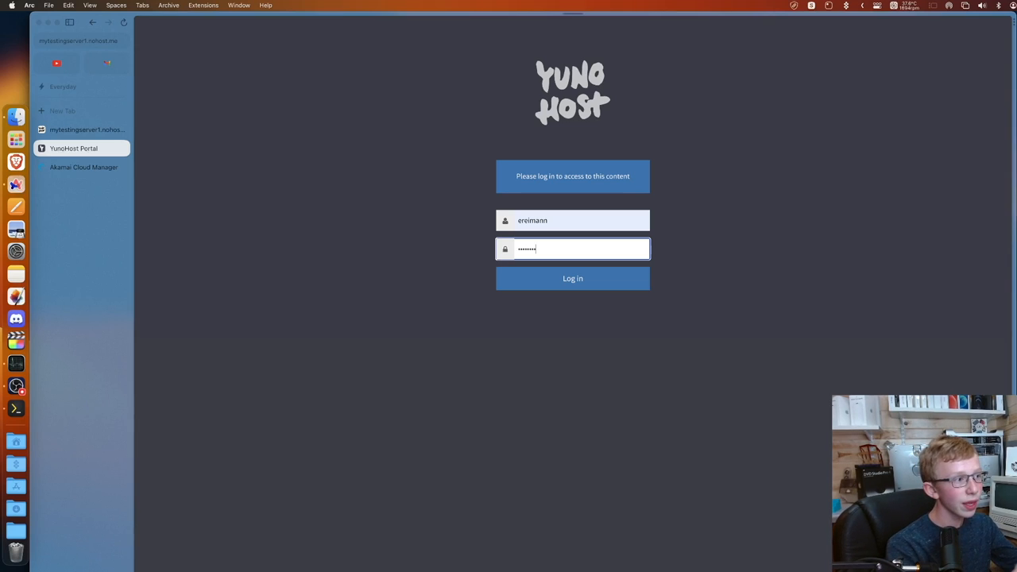
click(572, 278)
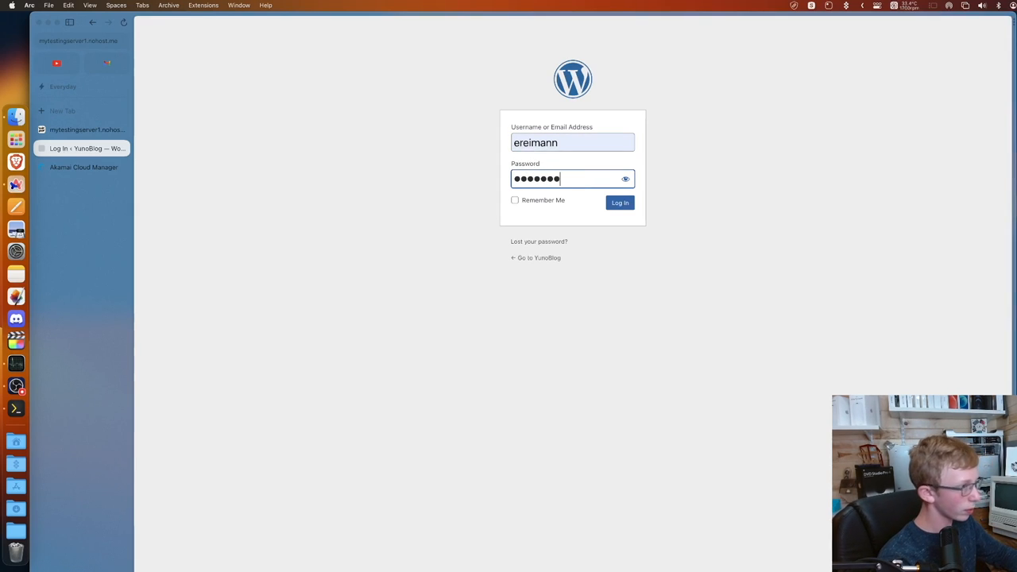
Log in to the YunoBlog WordPress admin, then switch back to the YunoHost admin panel
click(620, 201)
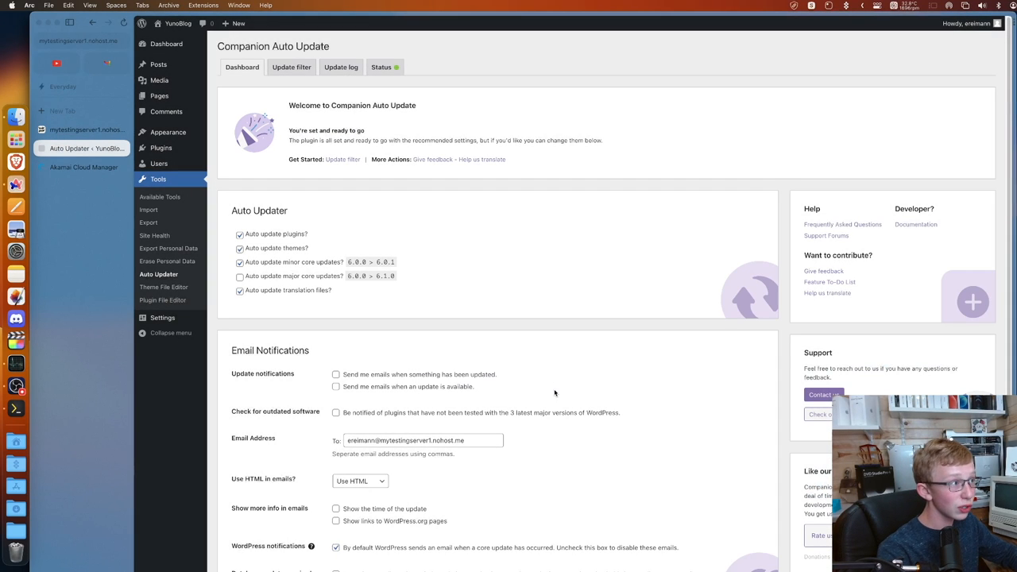
mouse_move(326, 342)
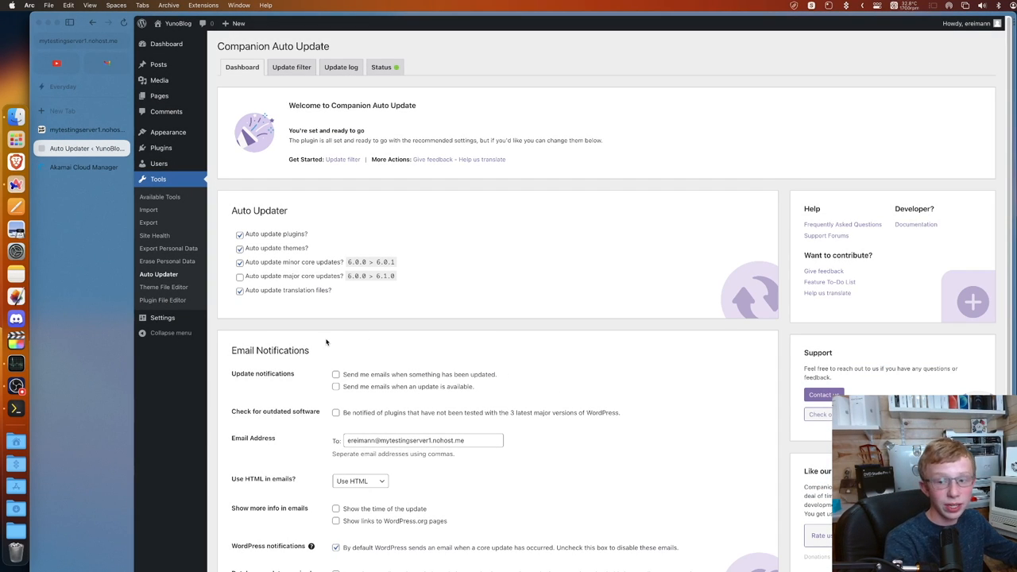
mouse_move(171, 334)
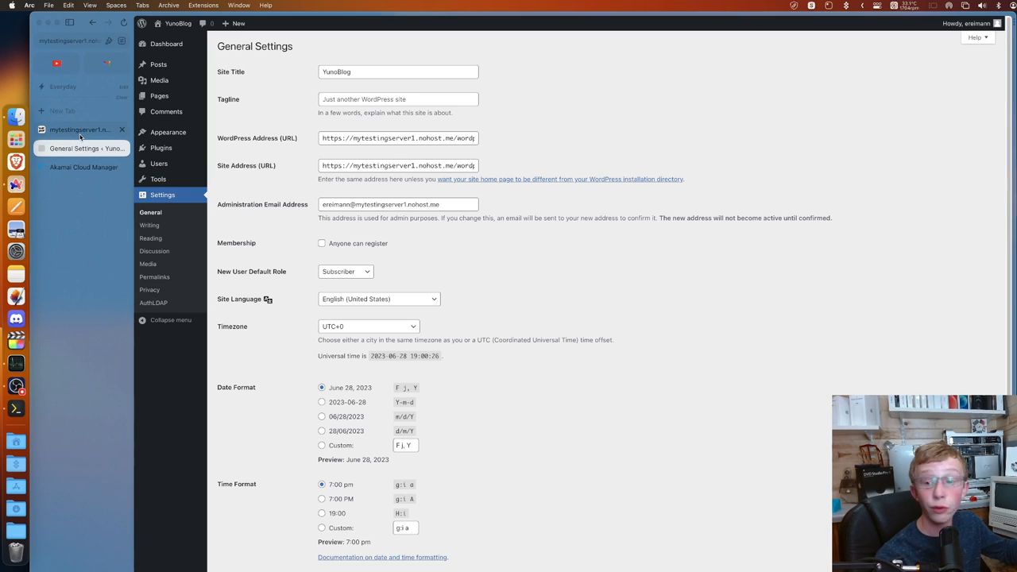
click(85, 130)
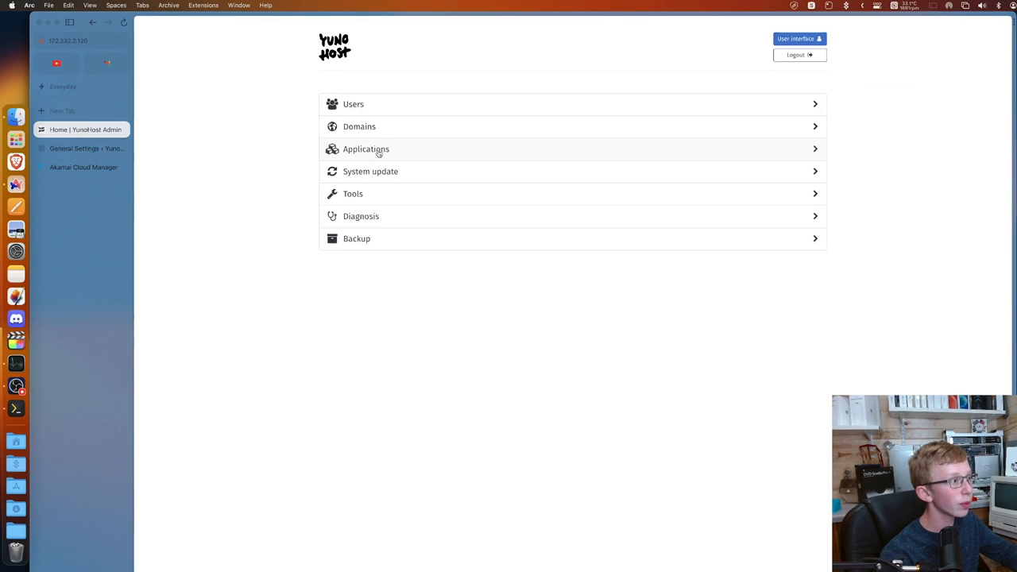
On Demo Wordpress Install's configuration tab keep Expected usage at high, then return to Applications
click(366, 149)
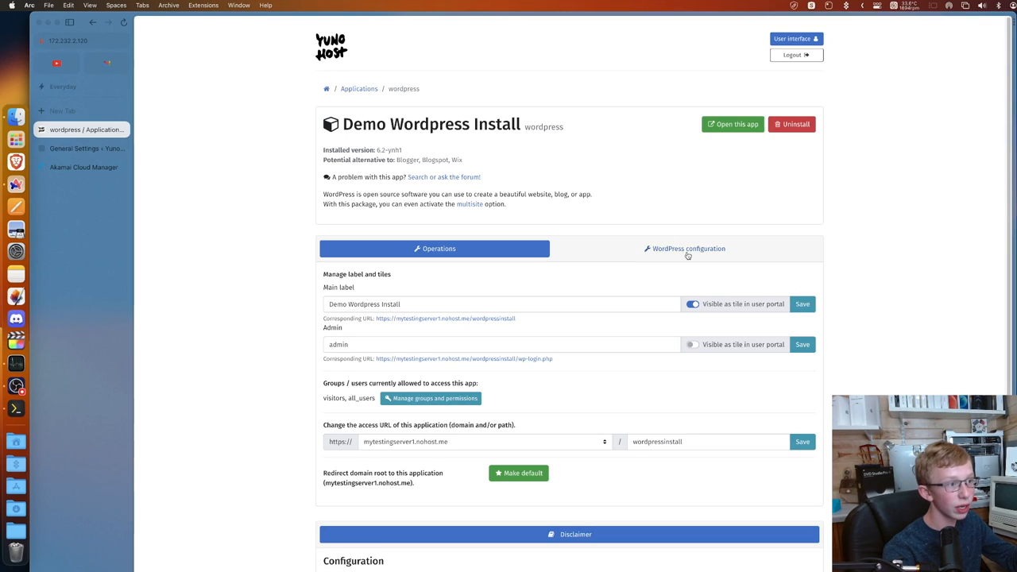
click(683, 248)
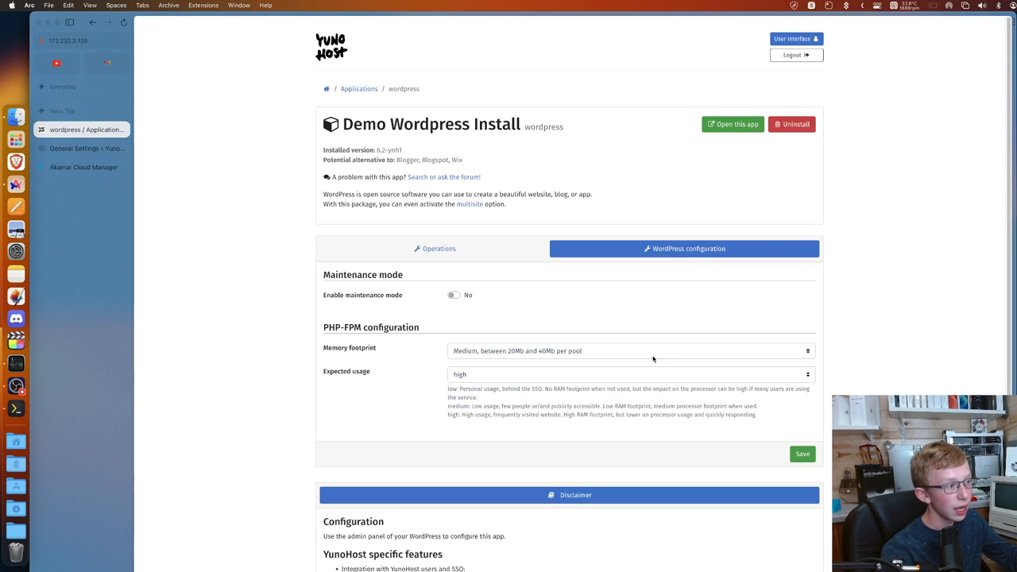
click(629, 375)
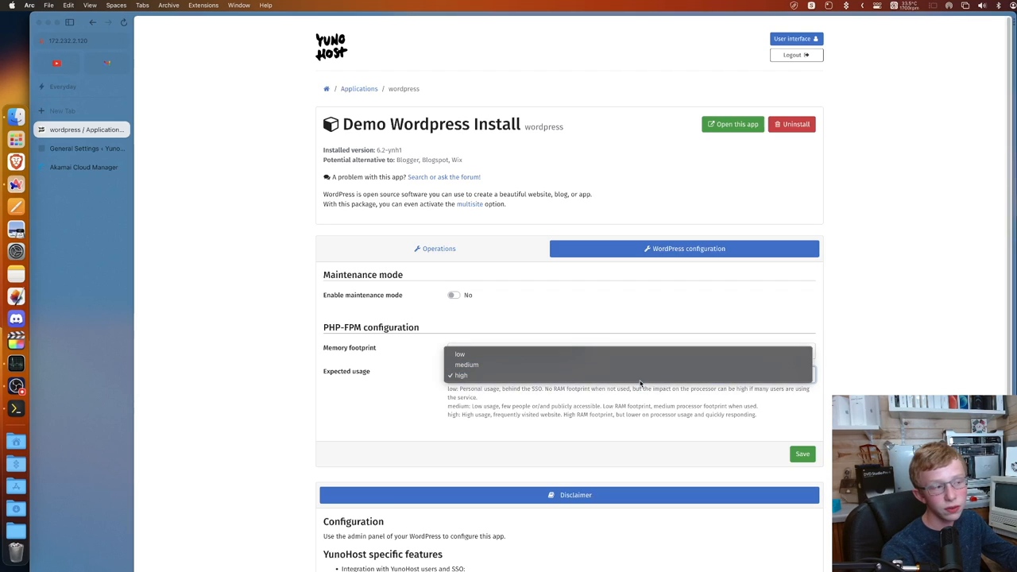
click(467, 364)
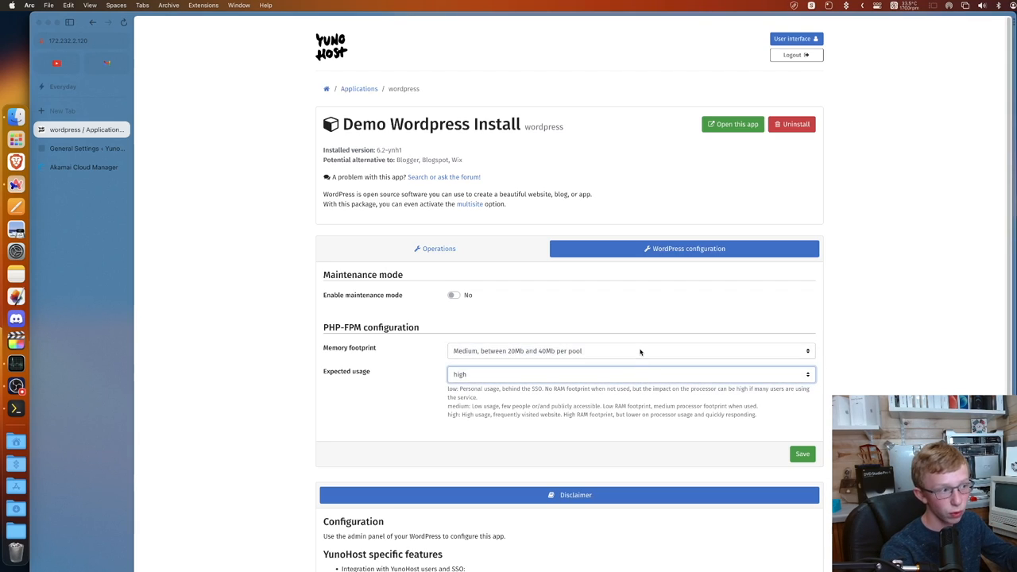
click(629, 351)
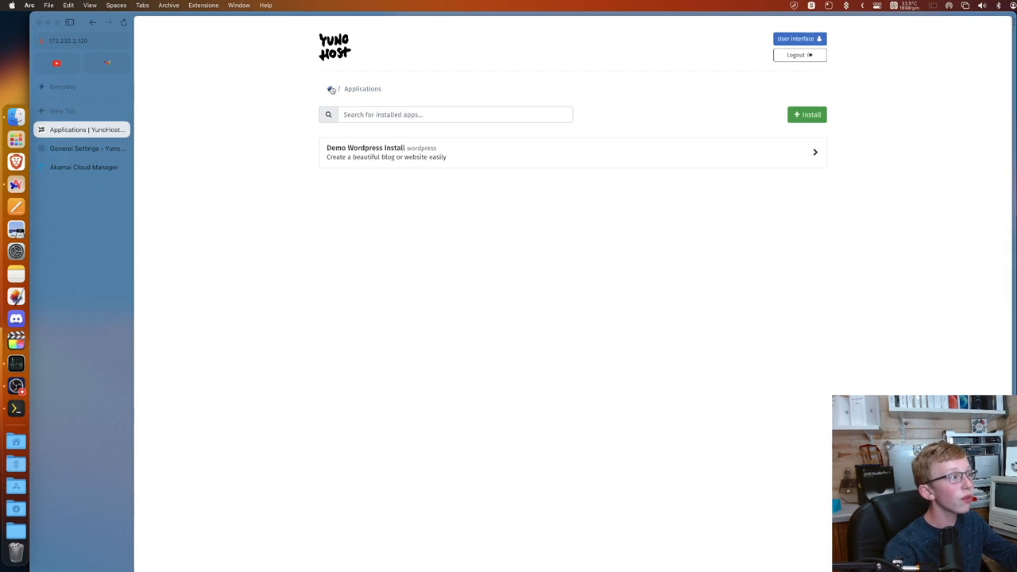
View System update with pending PHP packages, the Backup archives and the Users list, returning home each time
click(330, 89)
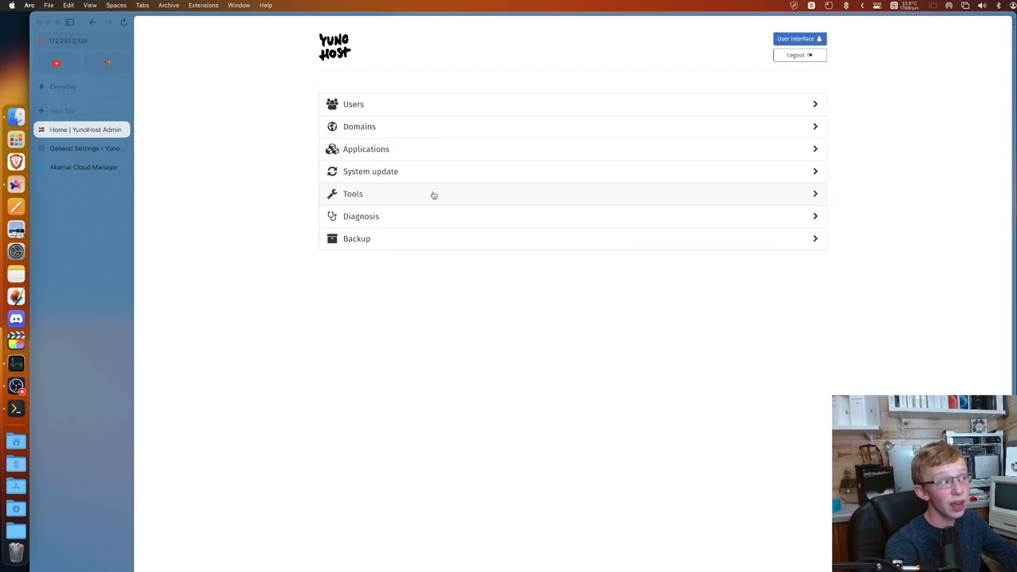
click(370, 171)
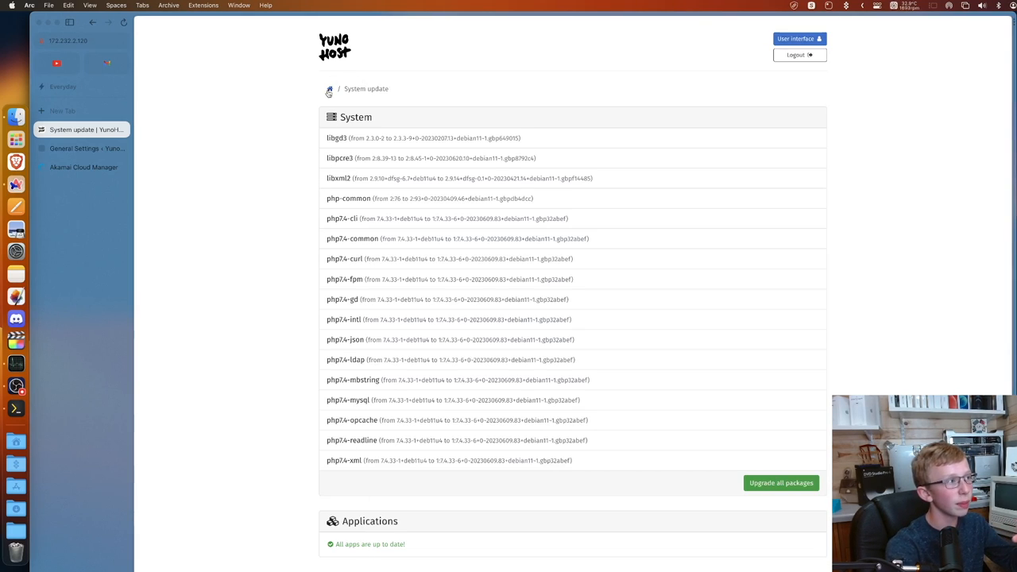
click(329, 89)
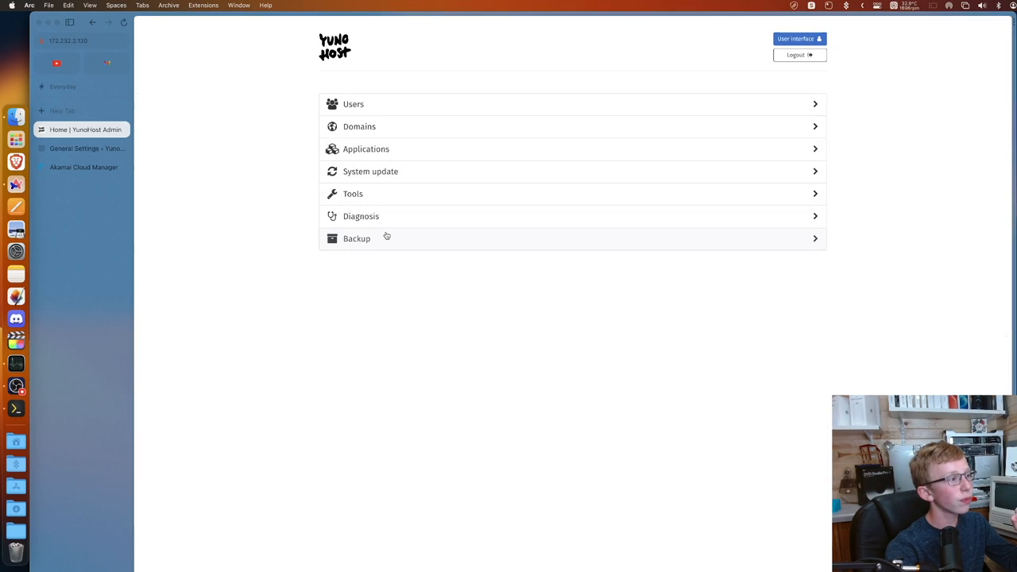
click(356, 238)
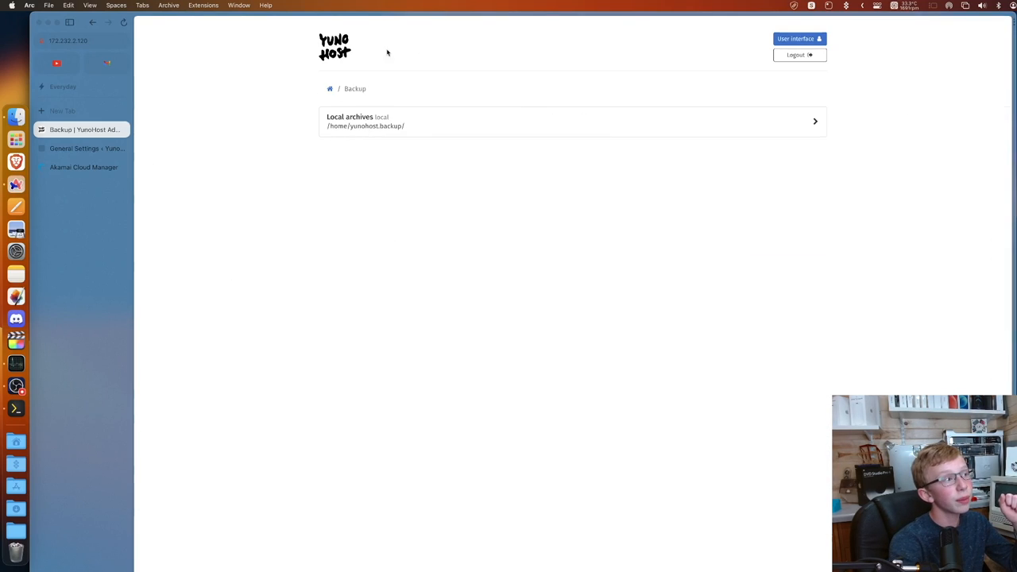
click(330, 89)
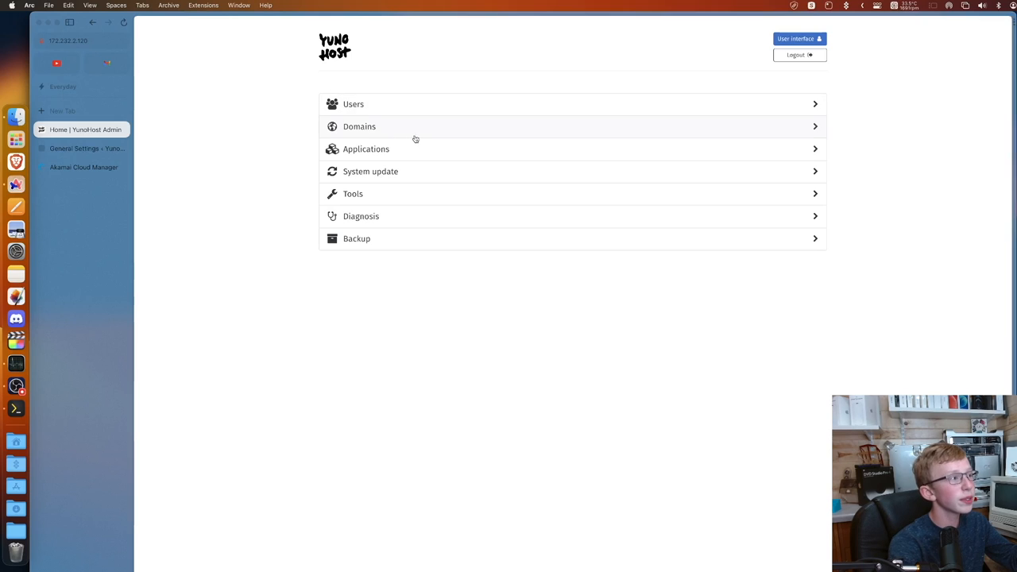
click(353, 105)
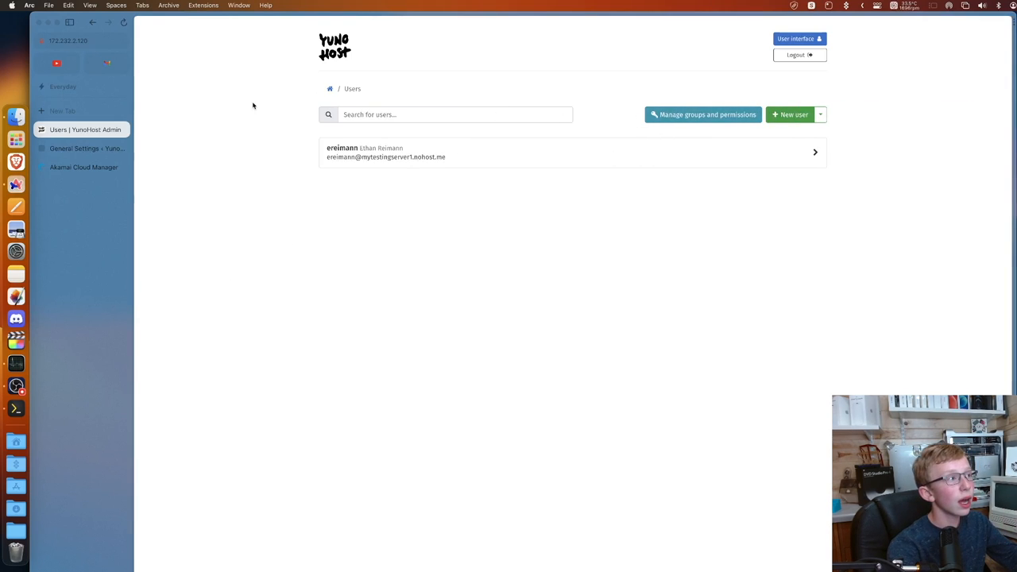
click(330, 89)
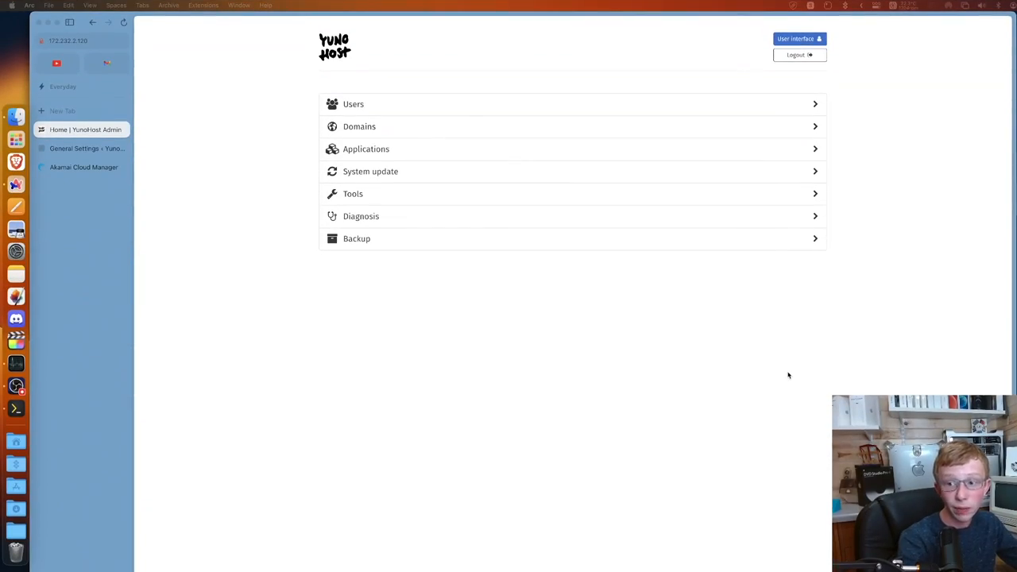
mouse_move(755, 372)
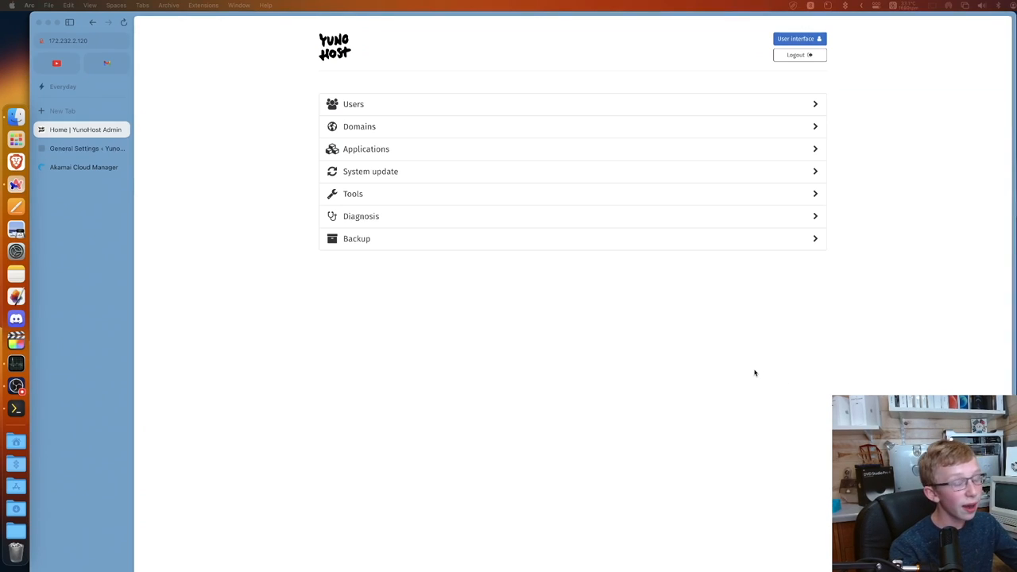
mouse_move(787, 308)
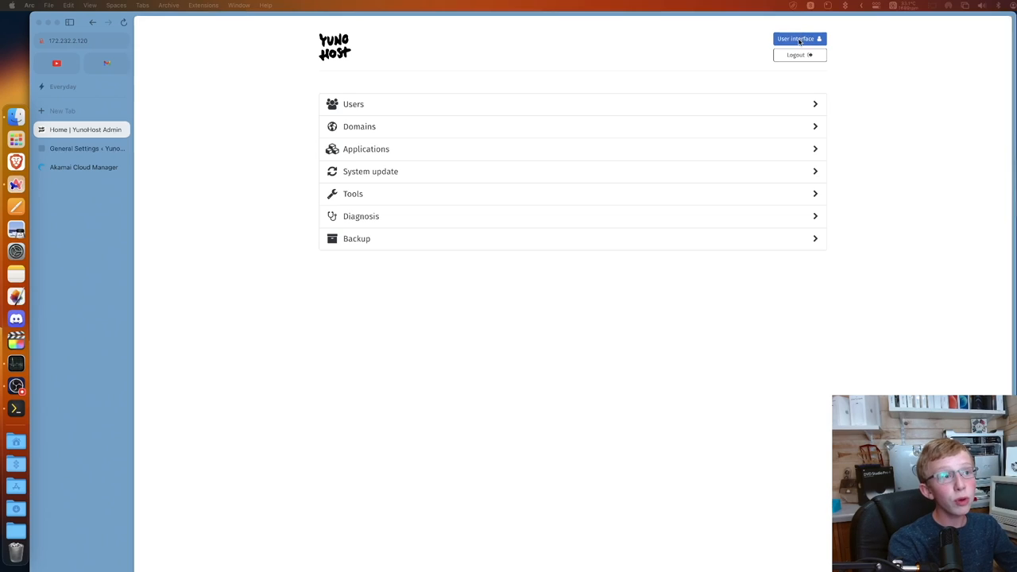
Launch the Demo Wordpress Install blog from the user portal, check the Administration login, and return to the portal
click(795, 38)
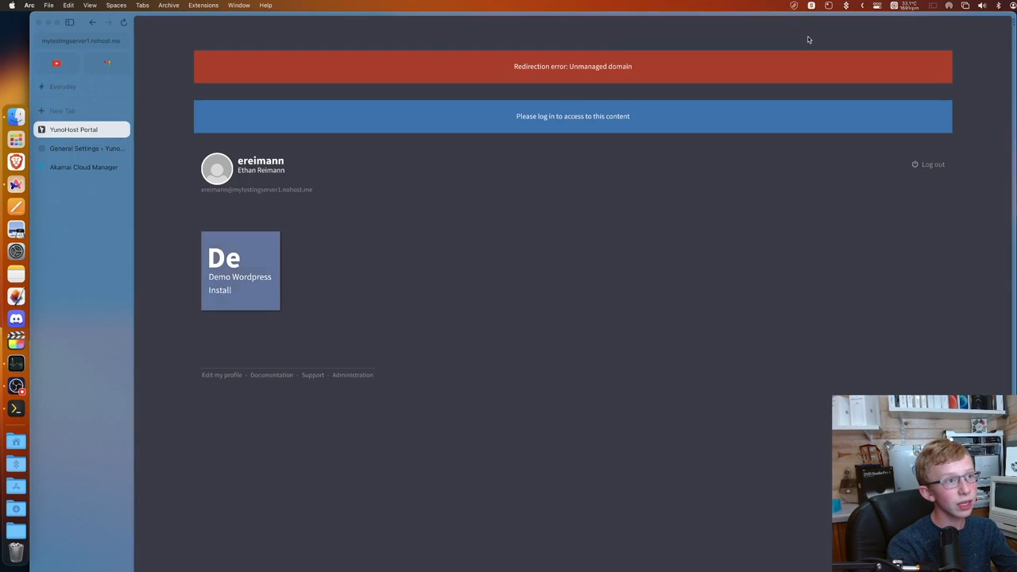
mouse_move(407, 286)
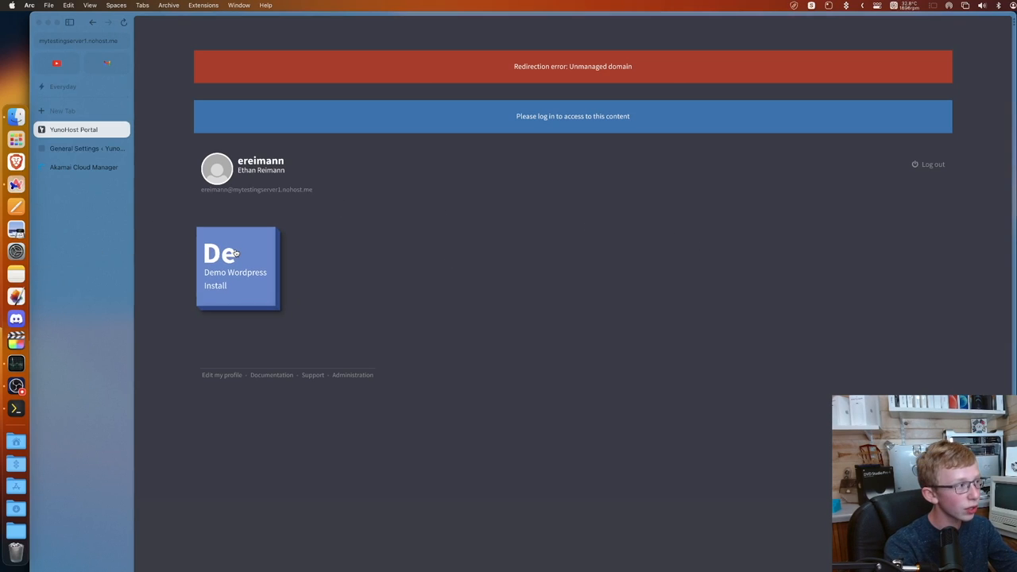
click(236, 266)
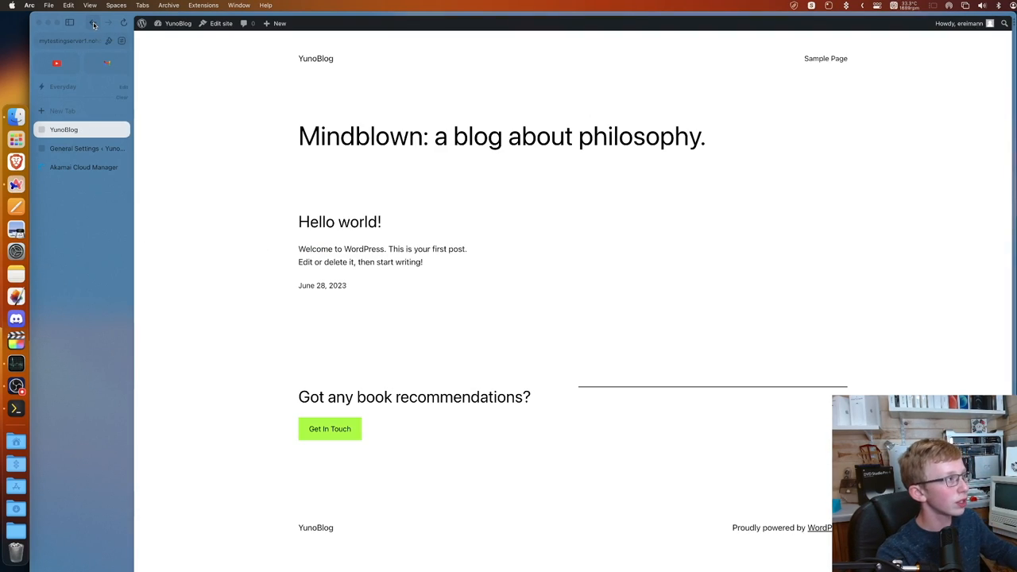
click(92, 22)
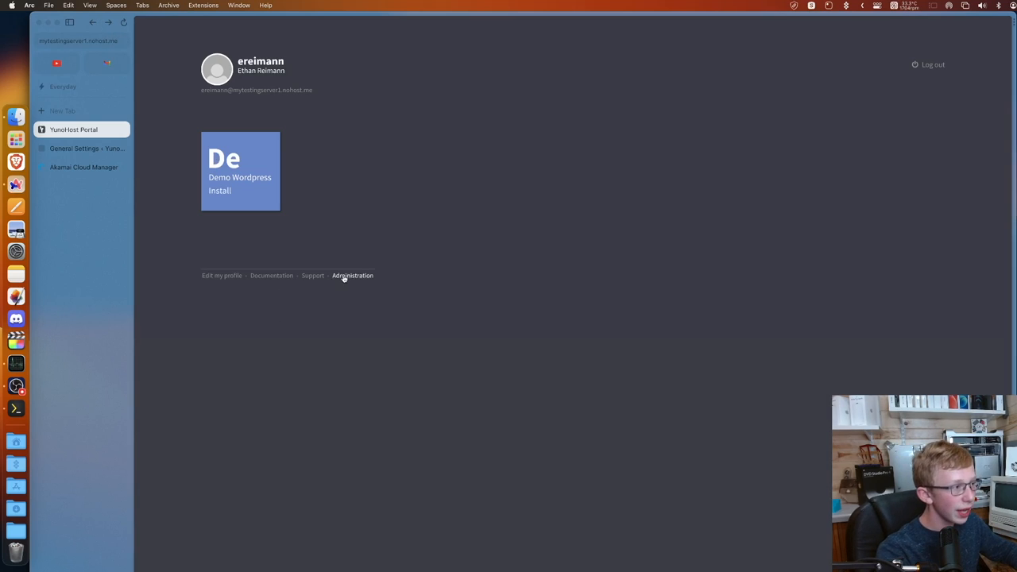
click(352, 275)
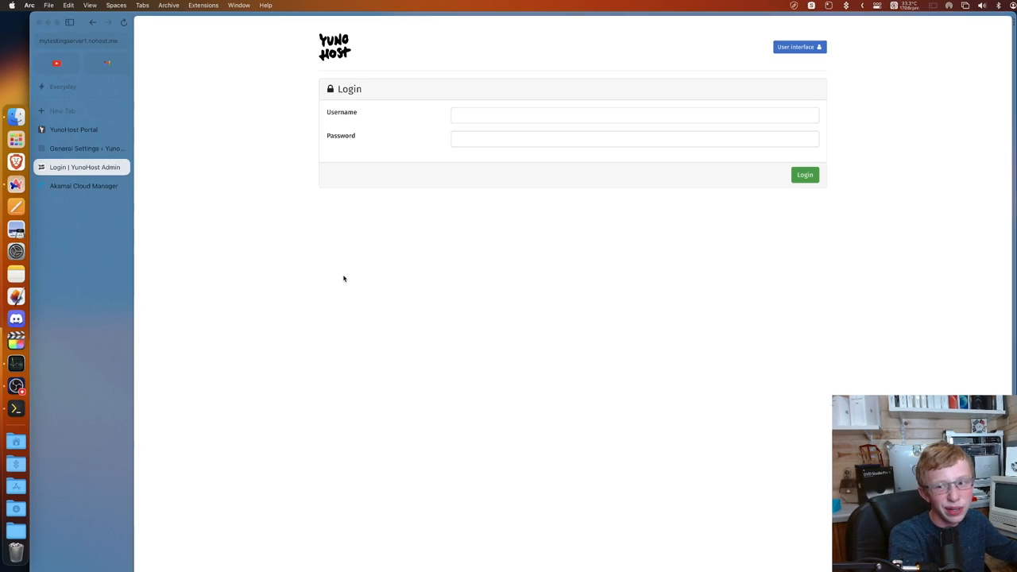
click(633, 115)
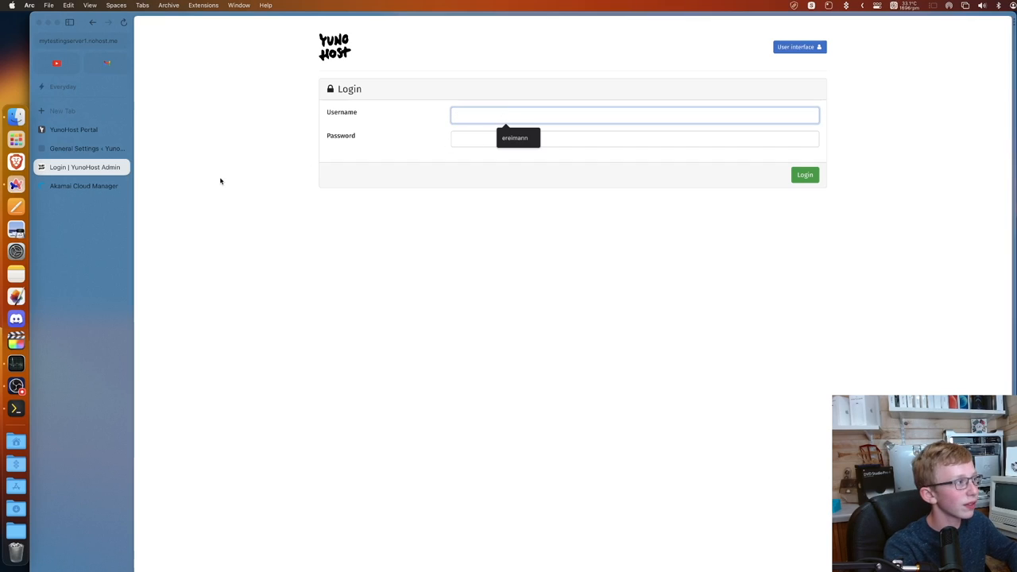
click(804, 173)
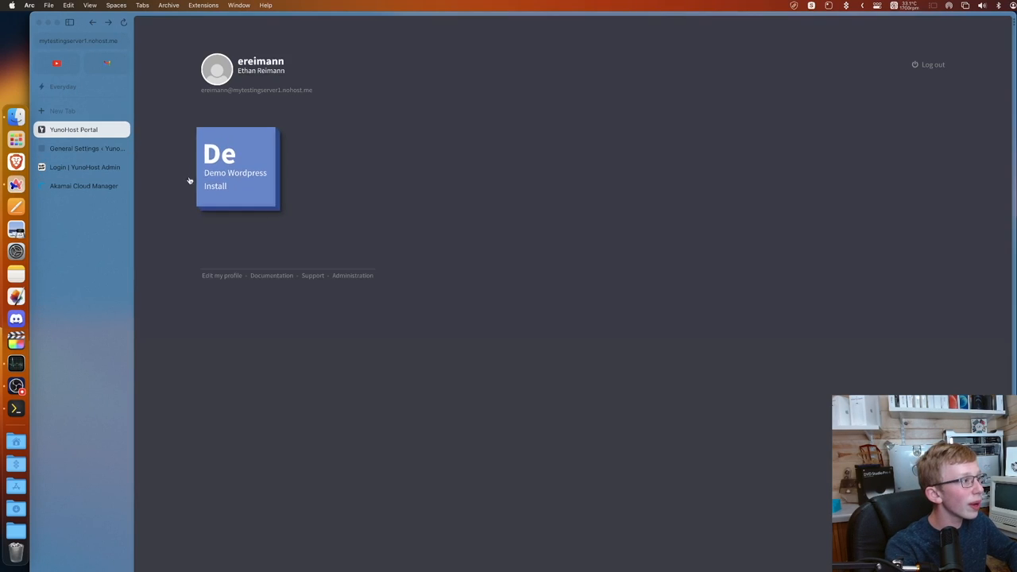